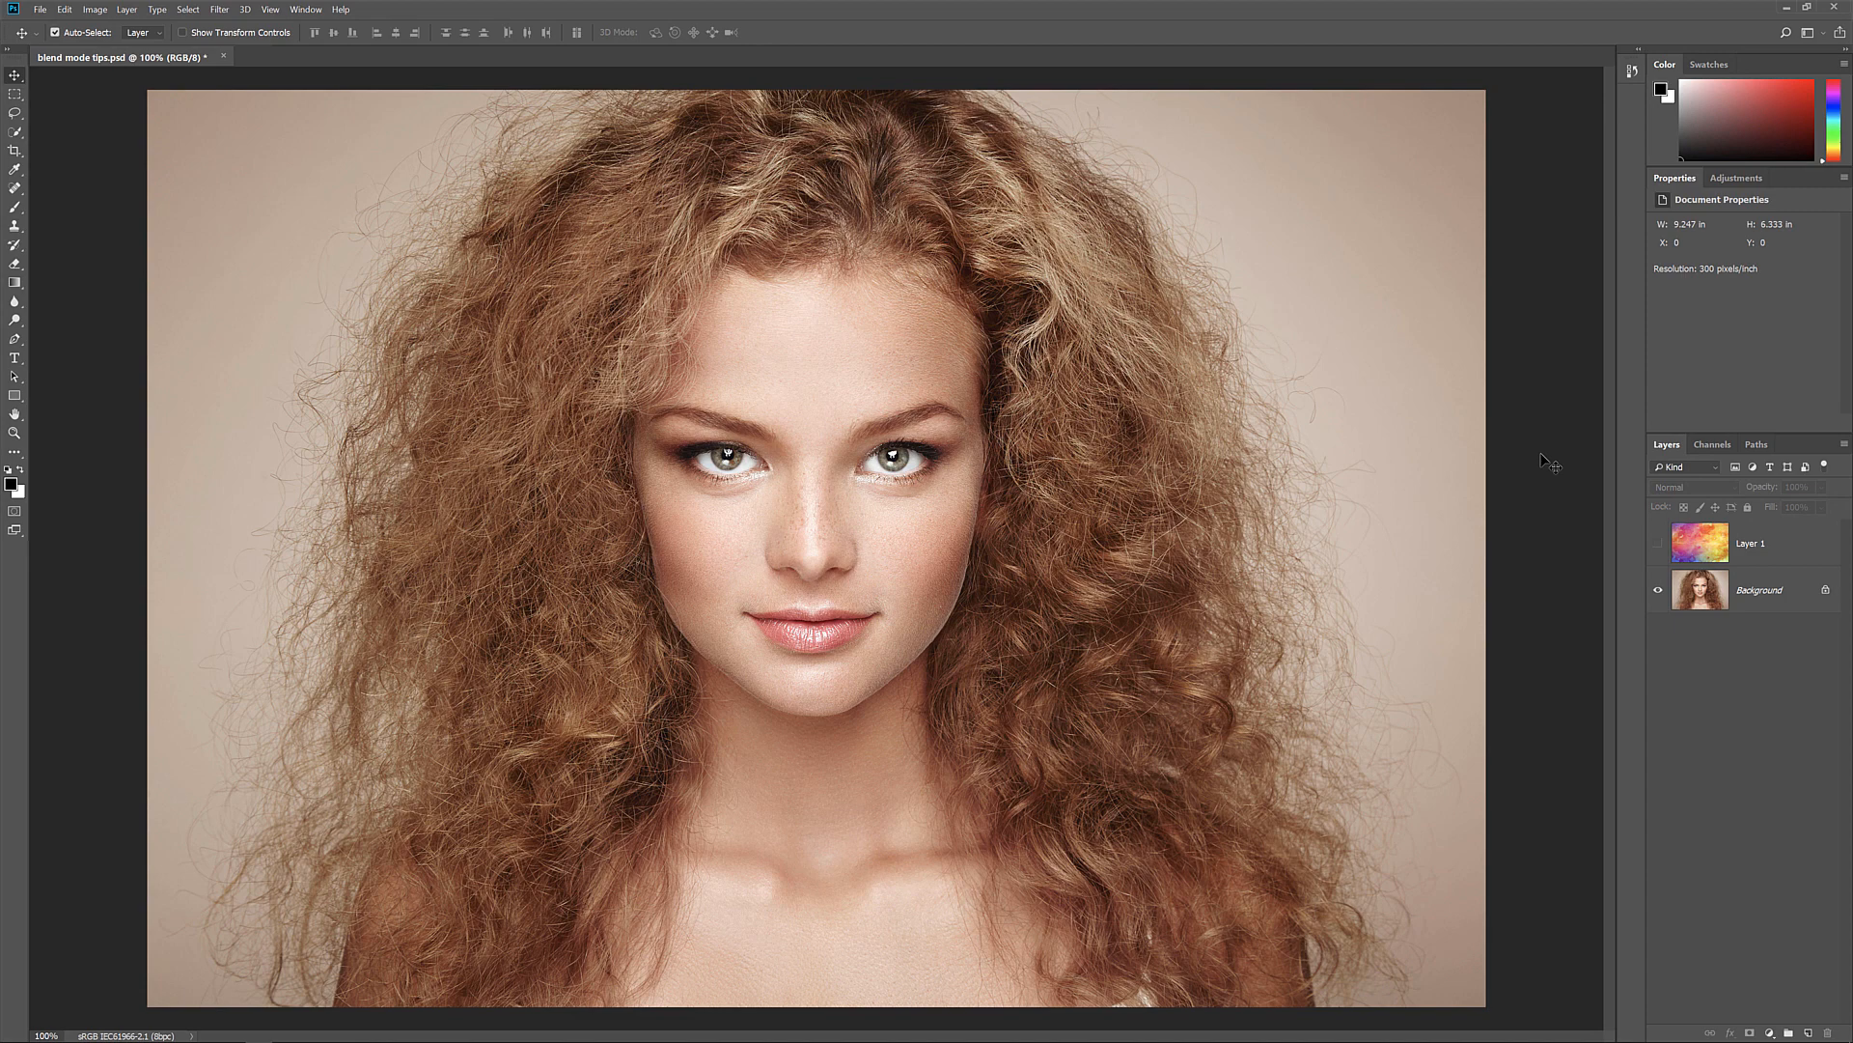
pyautogui.moveTo(1535, 558)
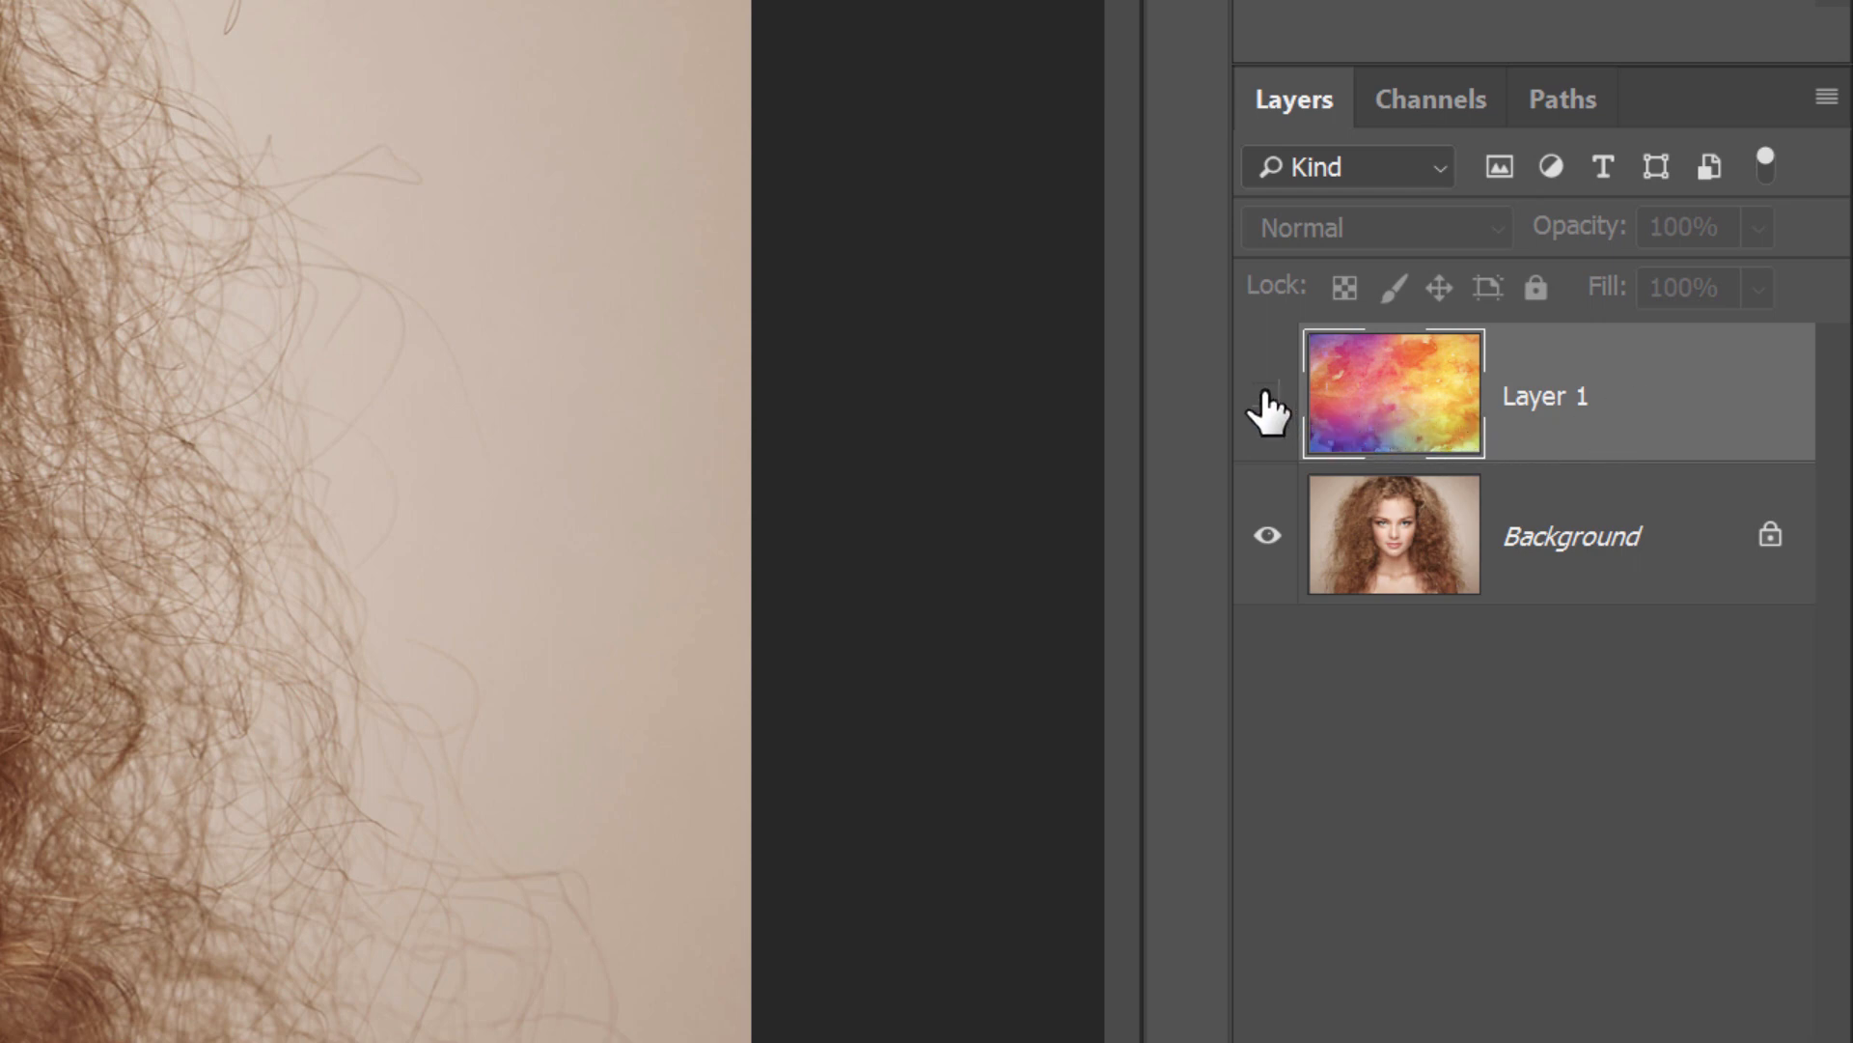
# Show the watercolor texture Layer 1 and view the Layers panel blend mode list.
pyautogui.click(1267, 396)
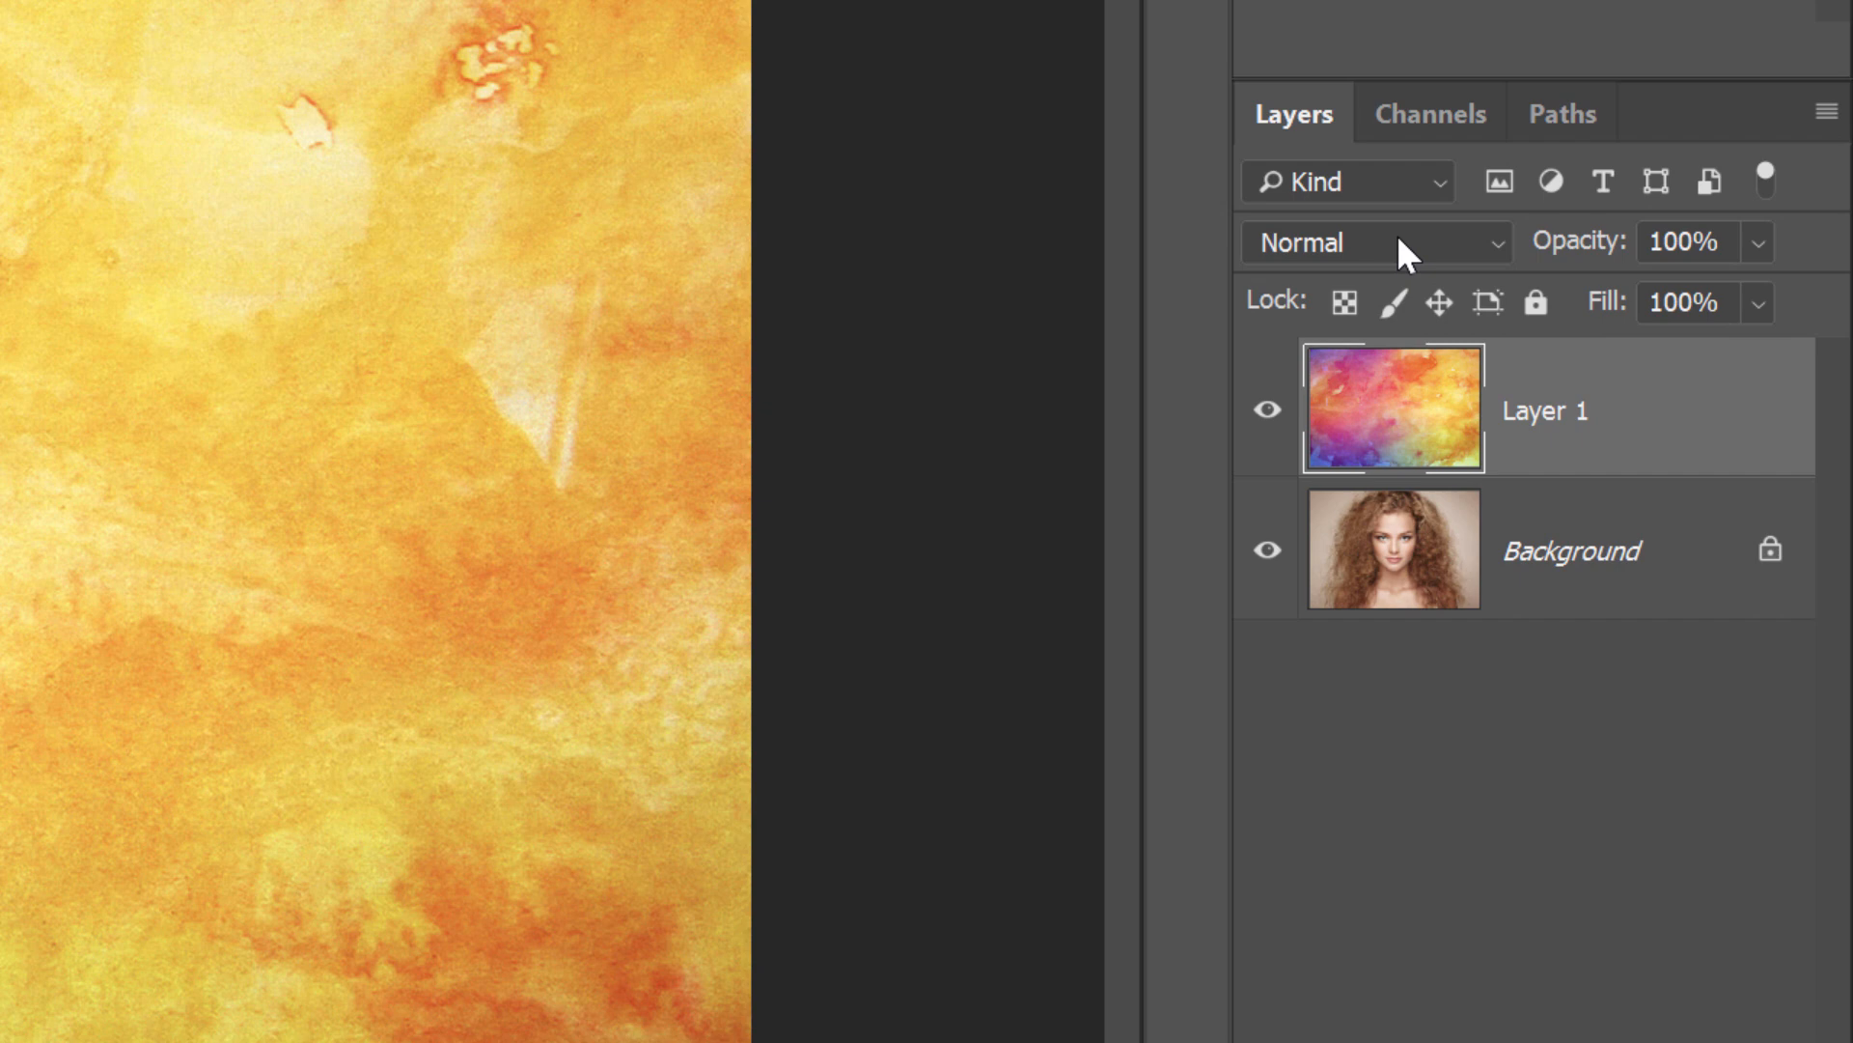
pyautogui.click(1377, 244)
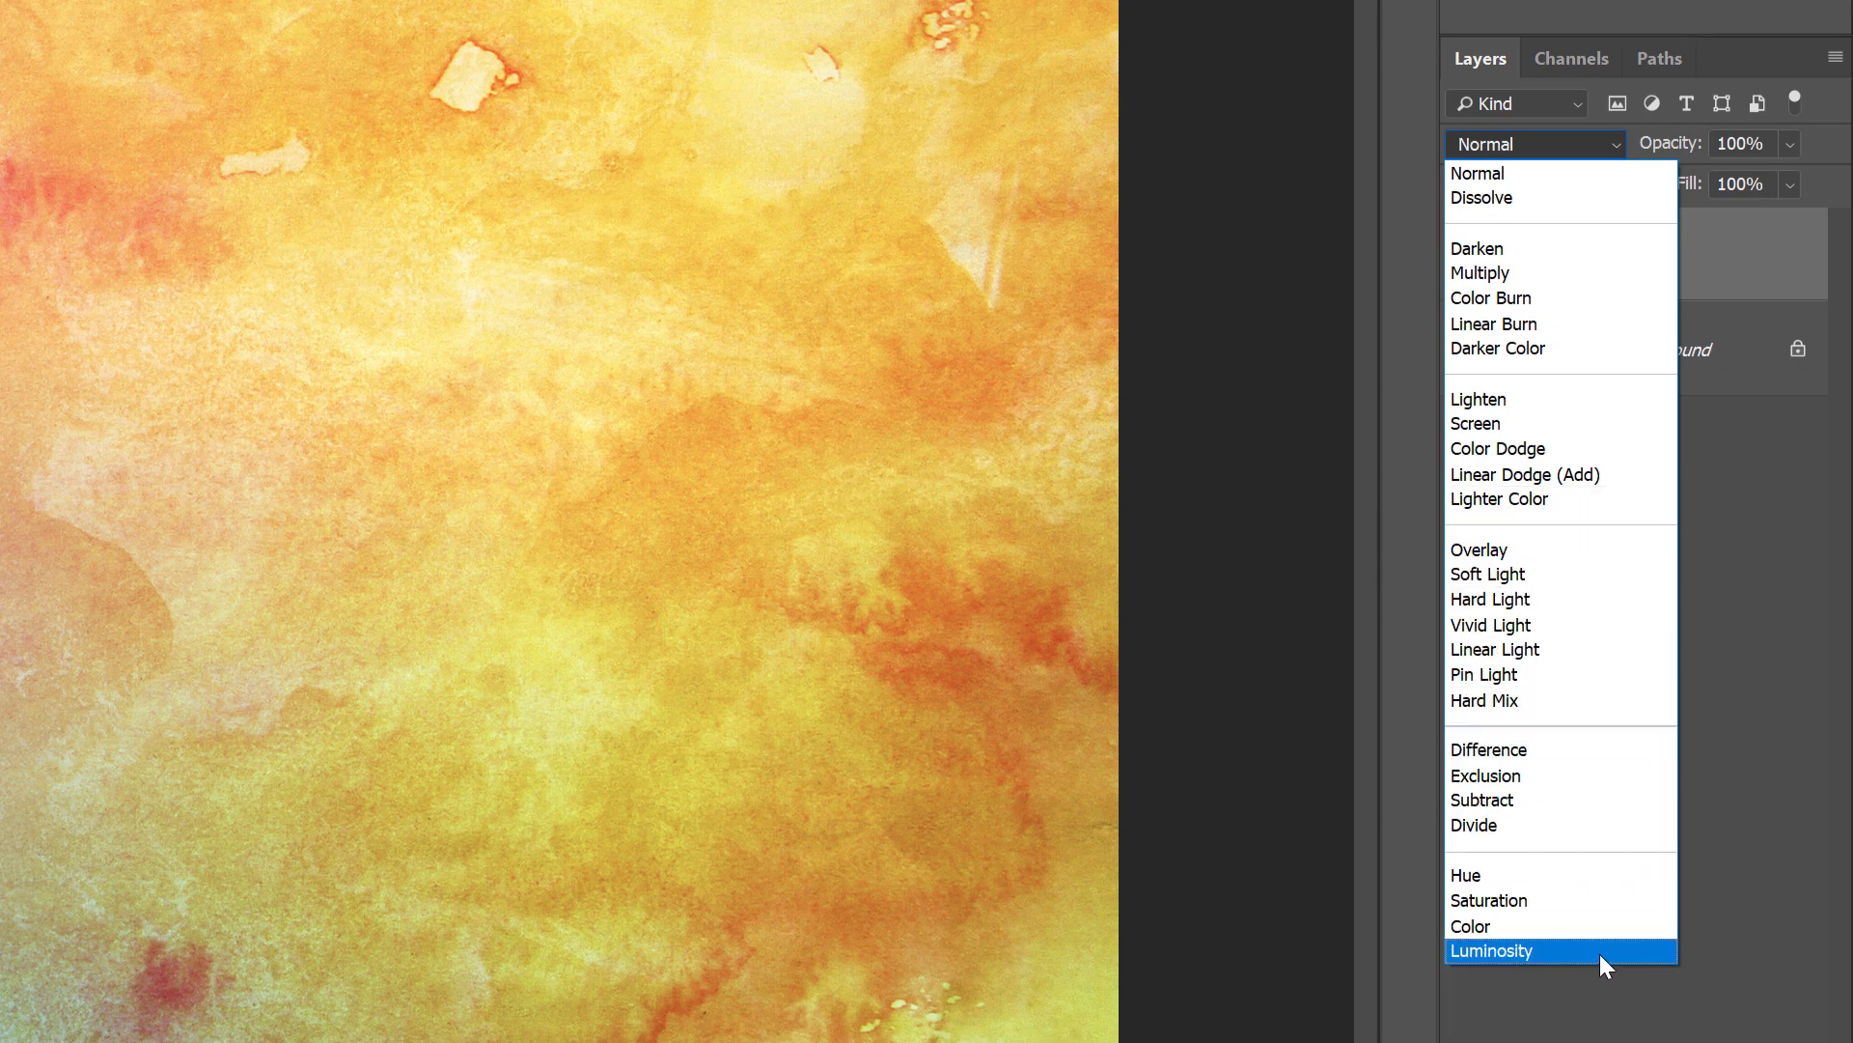
pyautogui.click(1493, 950)
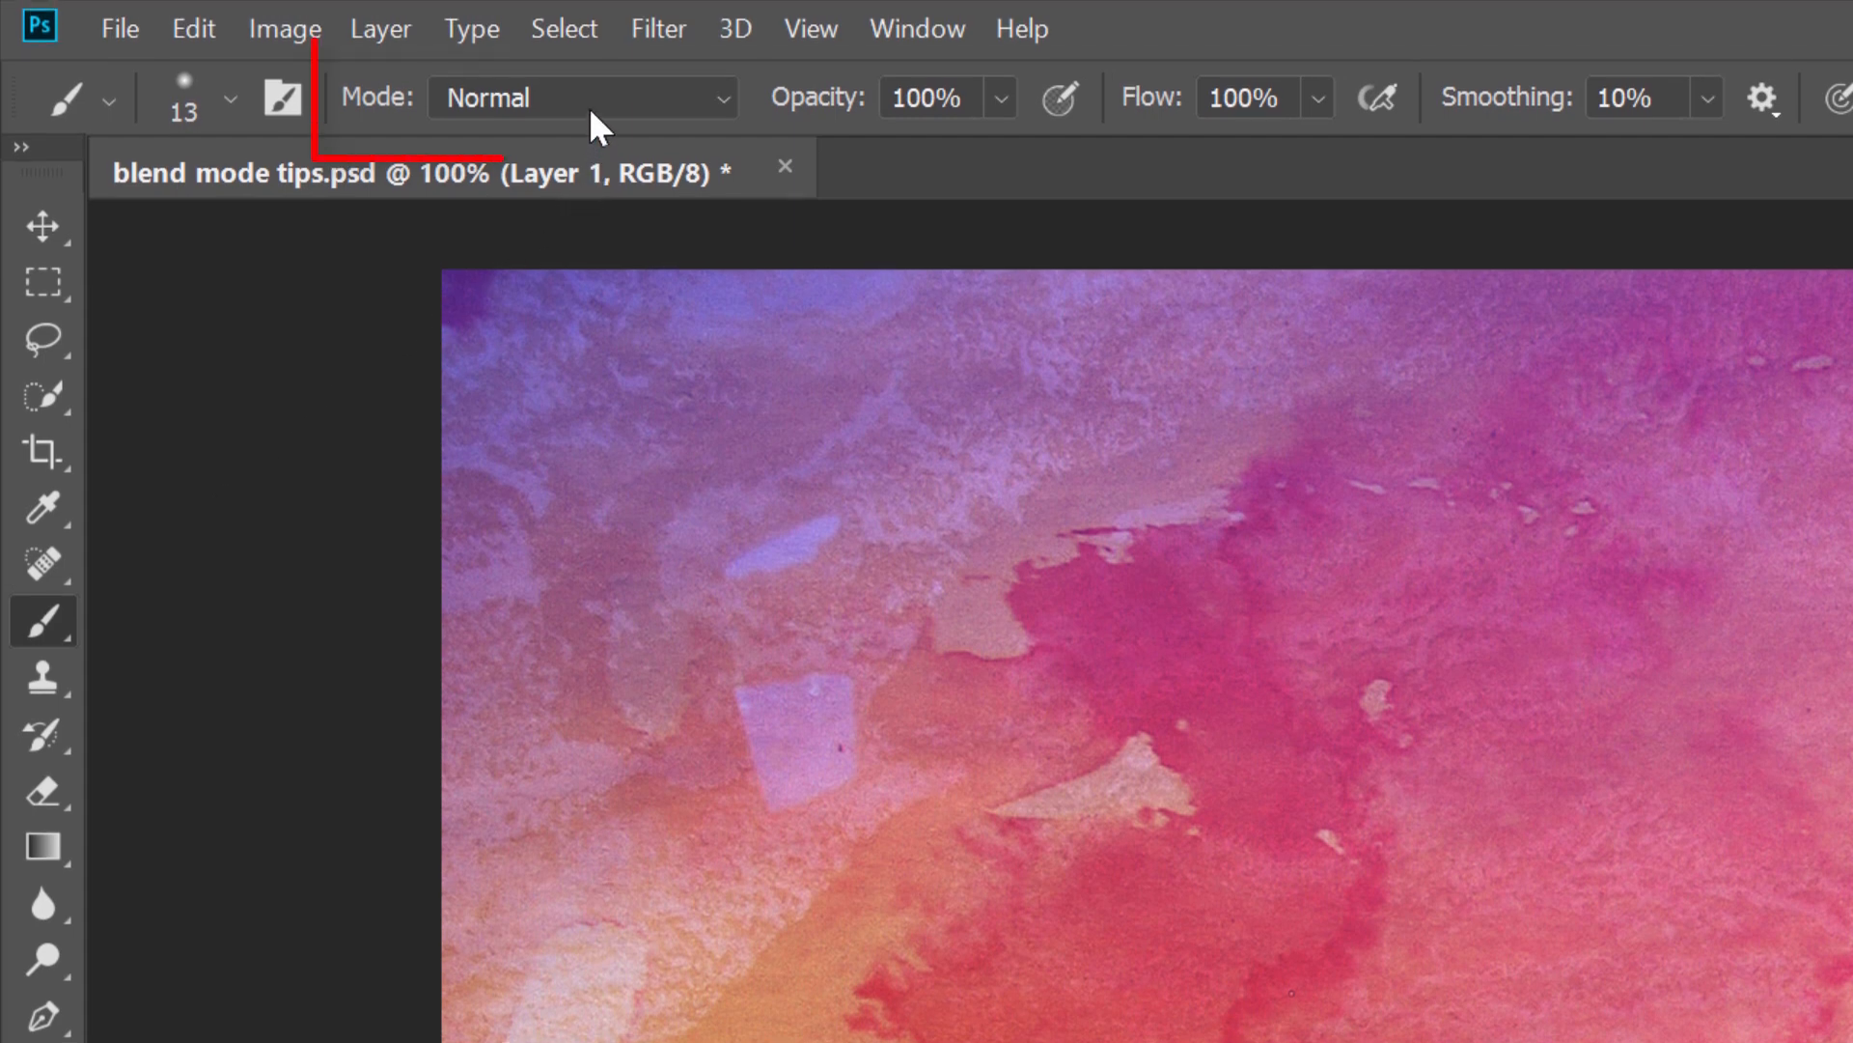
pyautogui.click(581, 96)
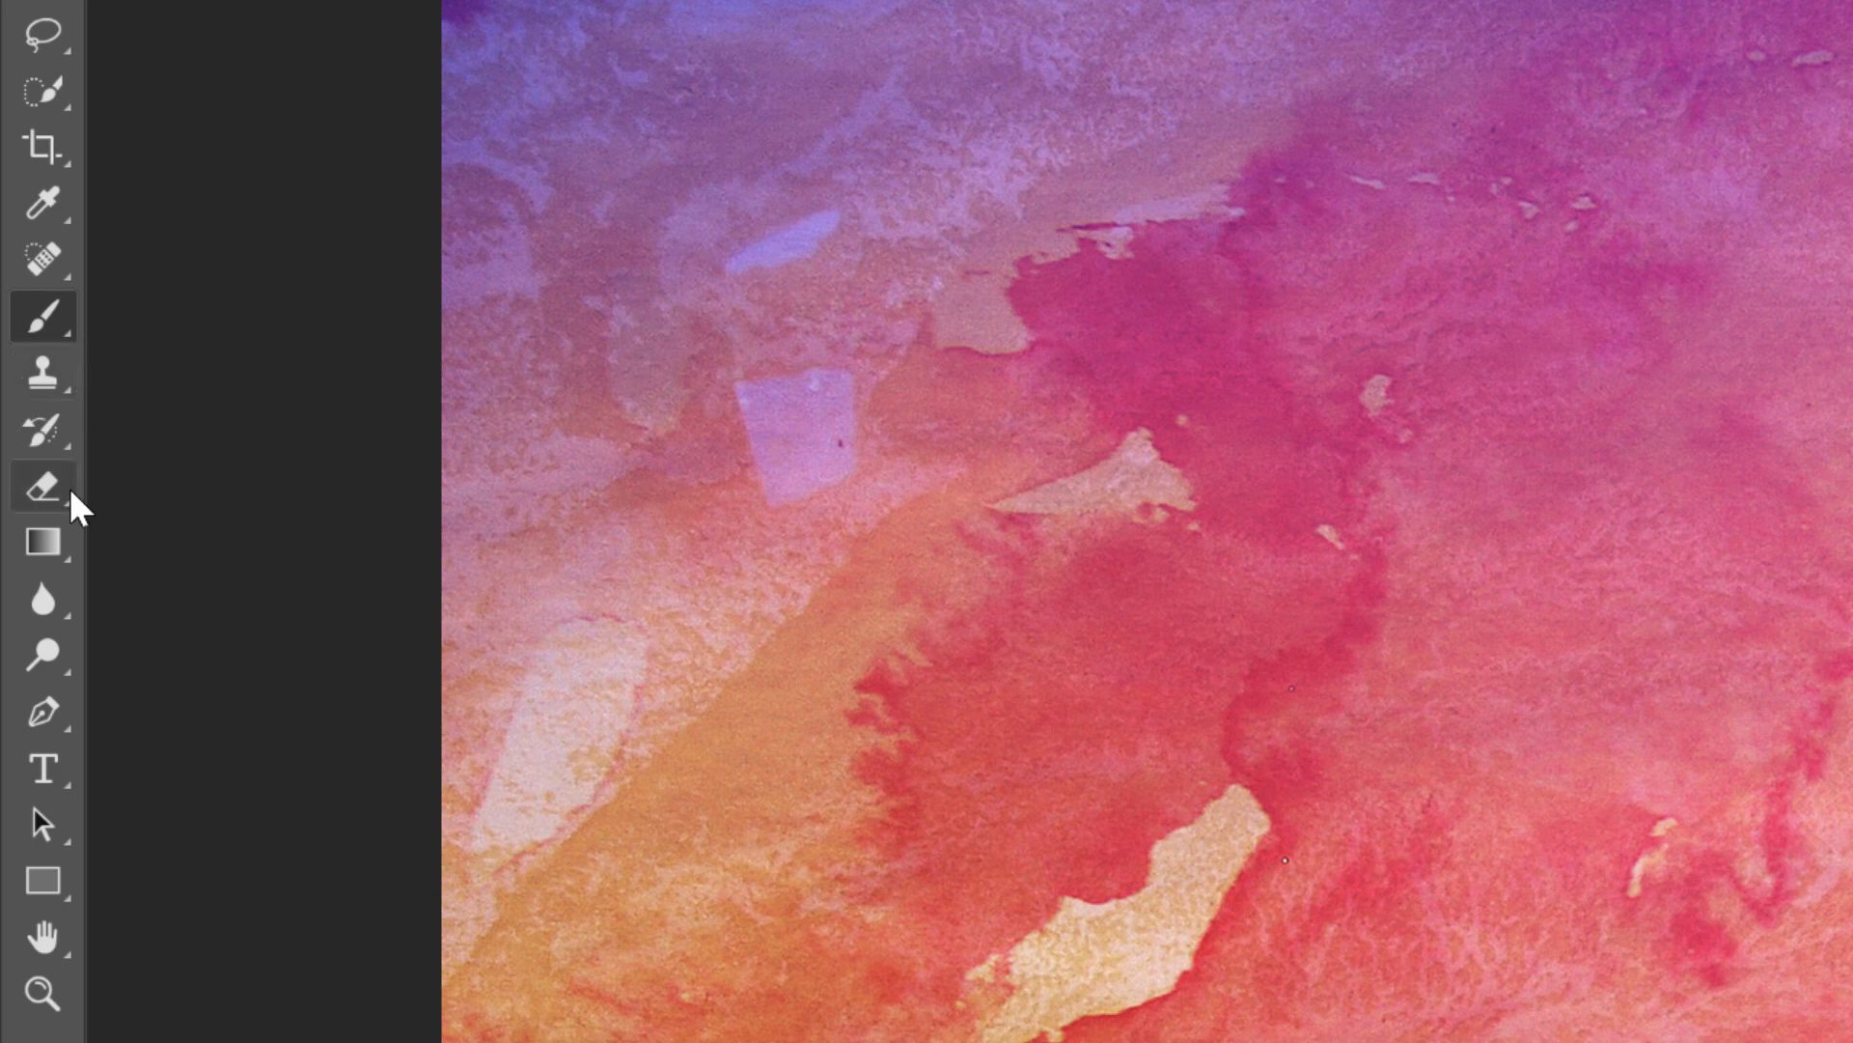
# Activate the Gradient Tool from its group and keep its options-bar mode on Normal.
pyautogui.rightClick(43, 540)
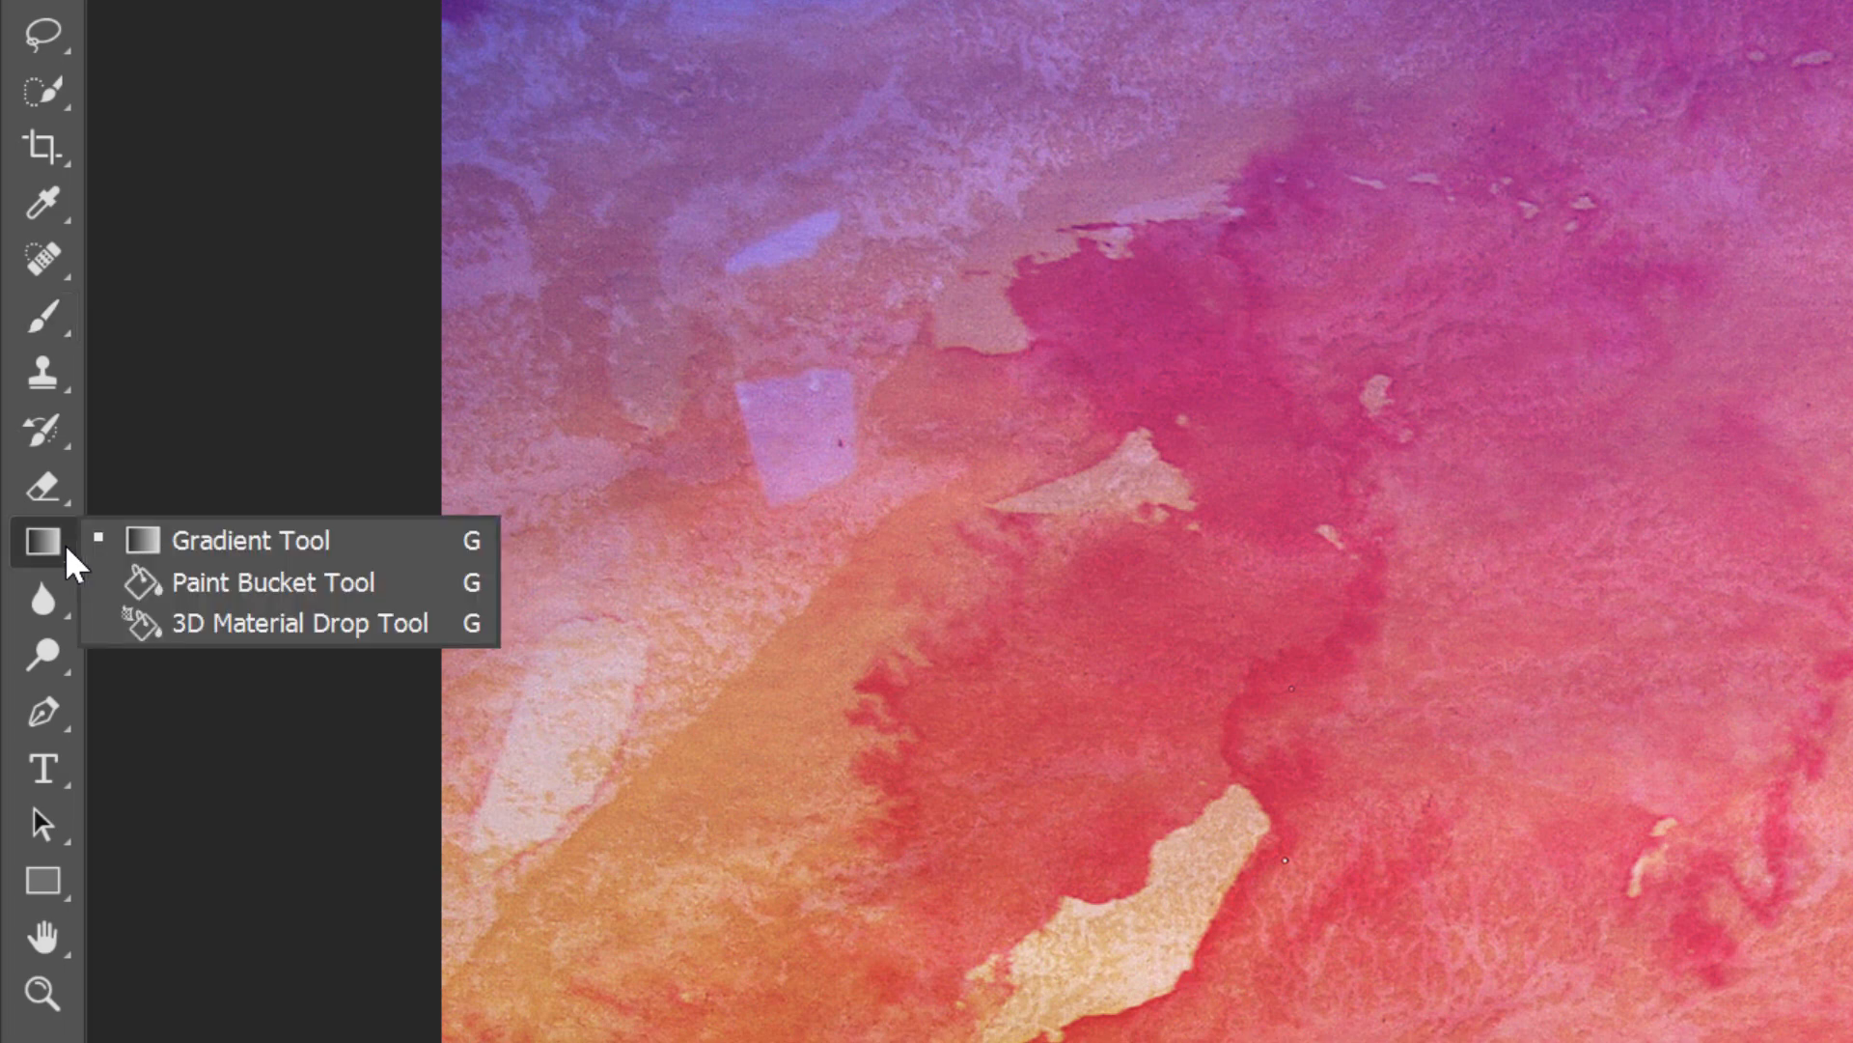
pyautogui.moveTo(394, 438)
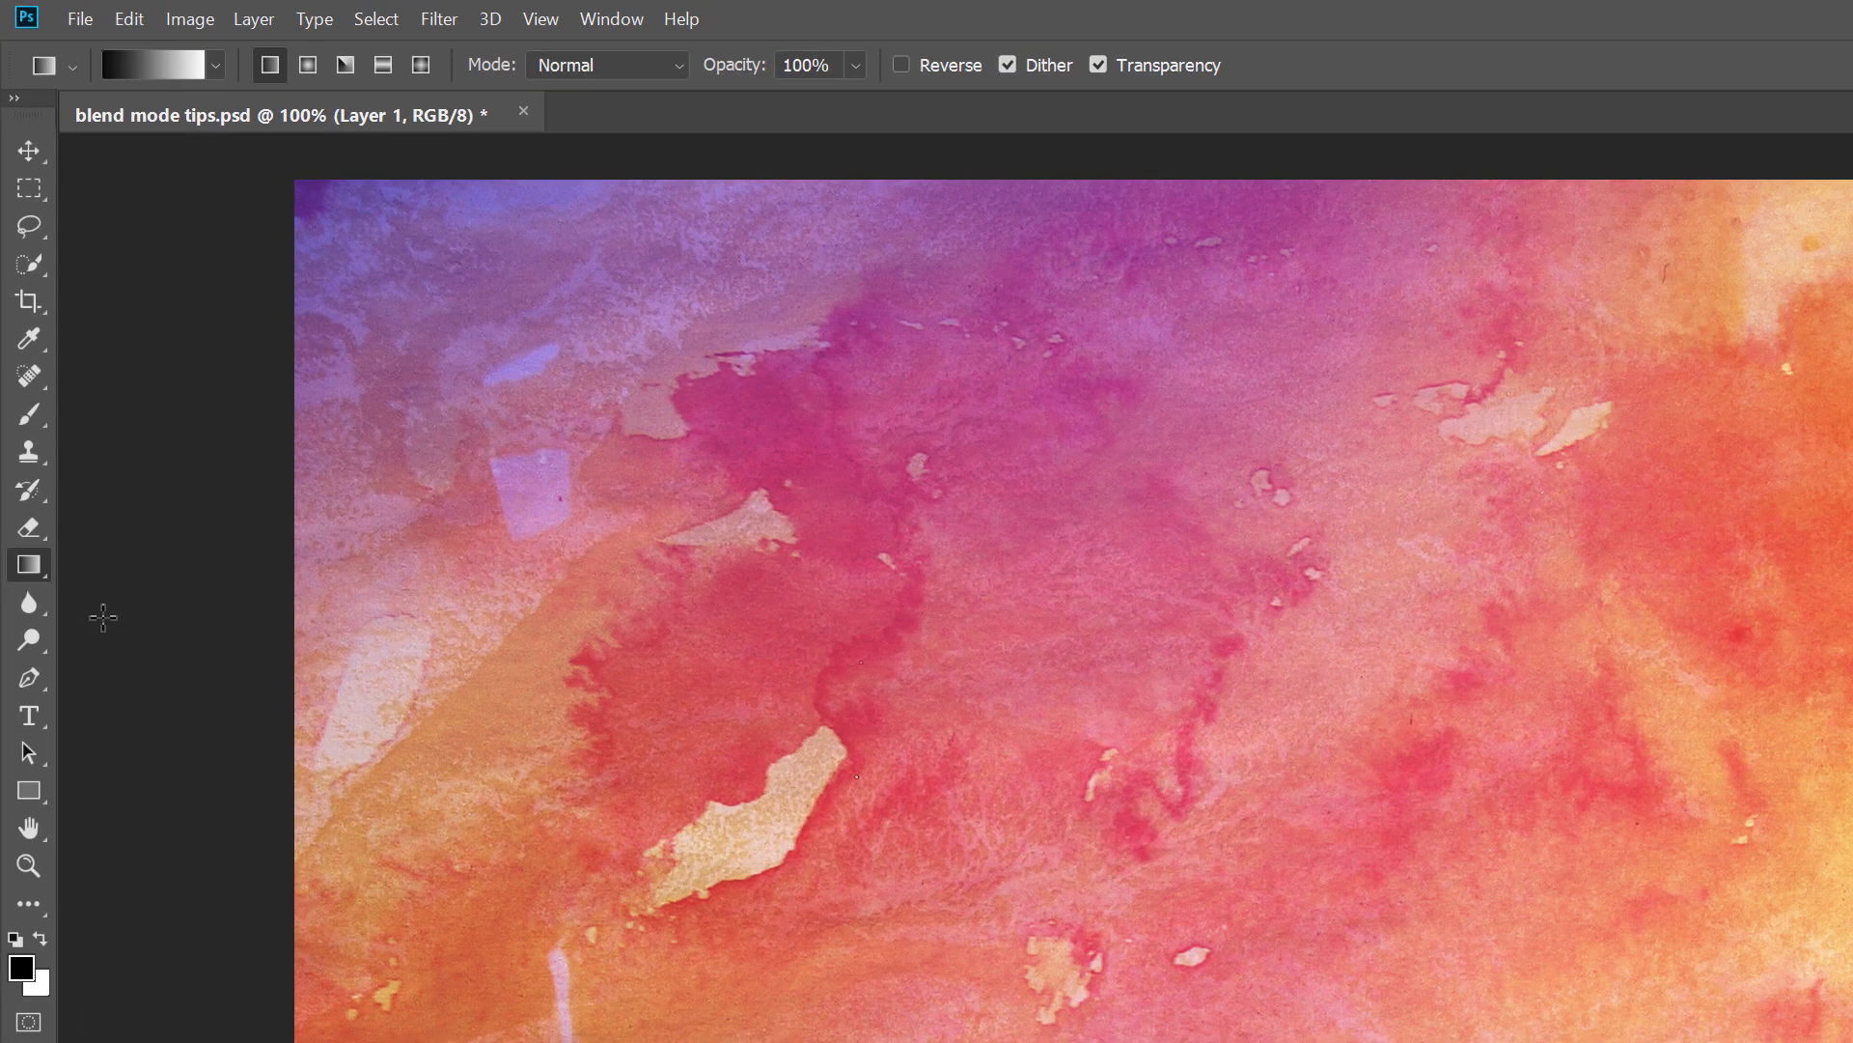
pyautogui.moveTo(430, 282)
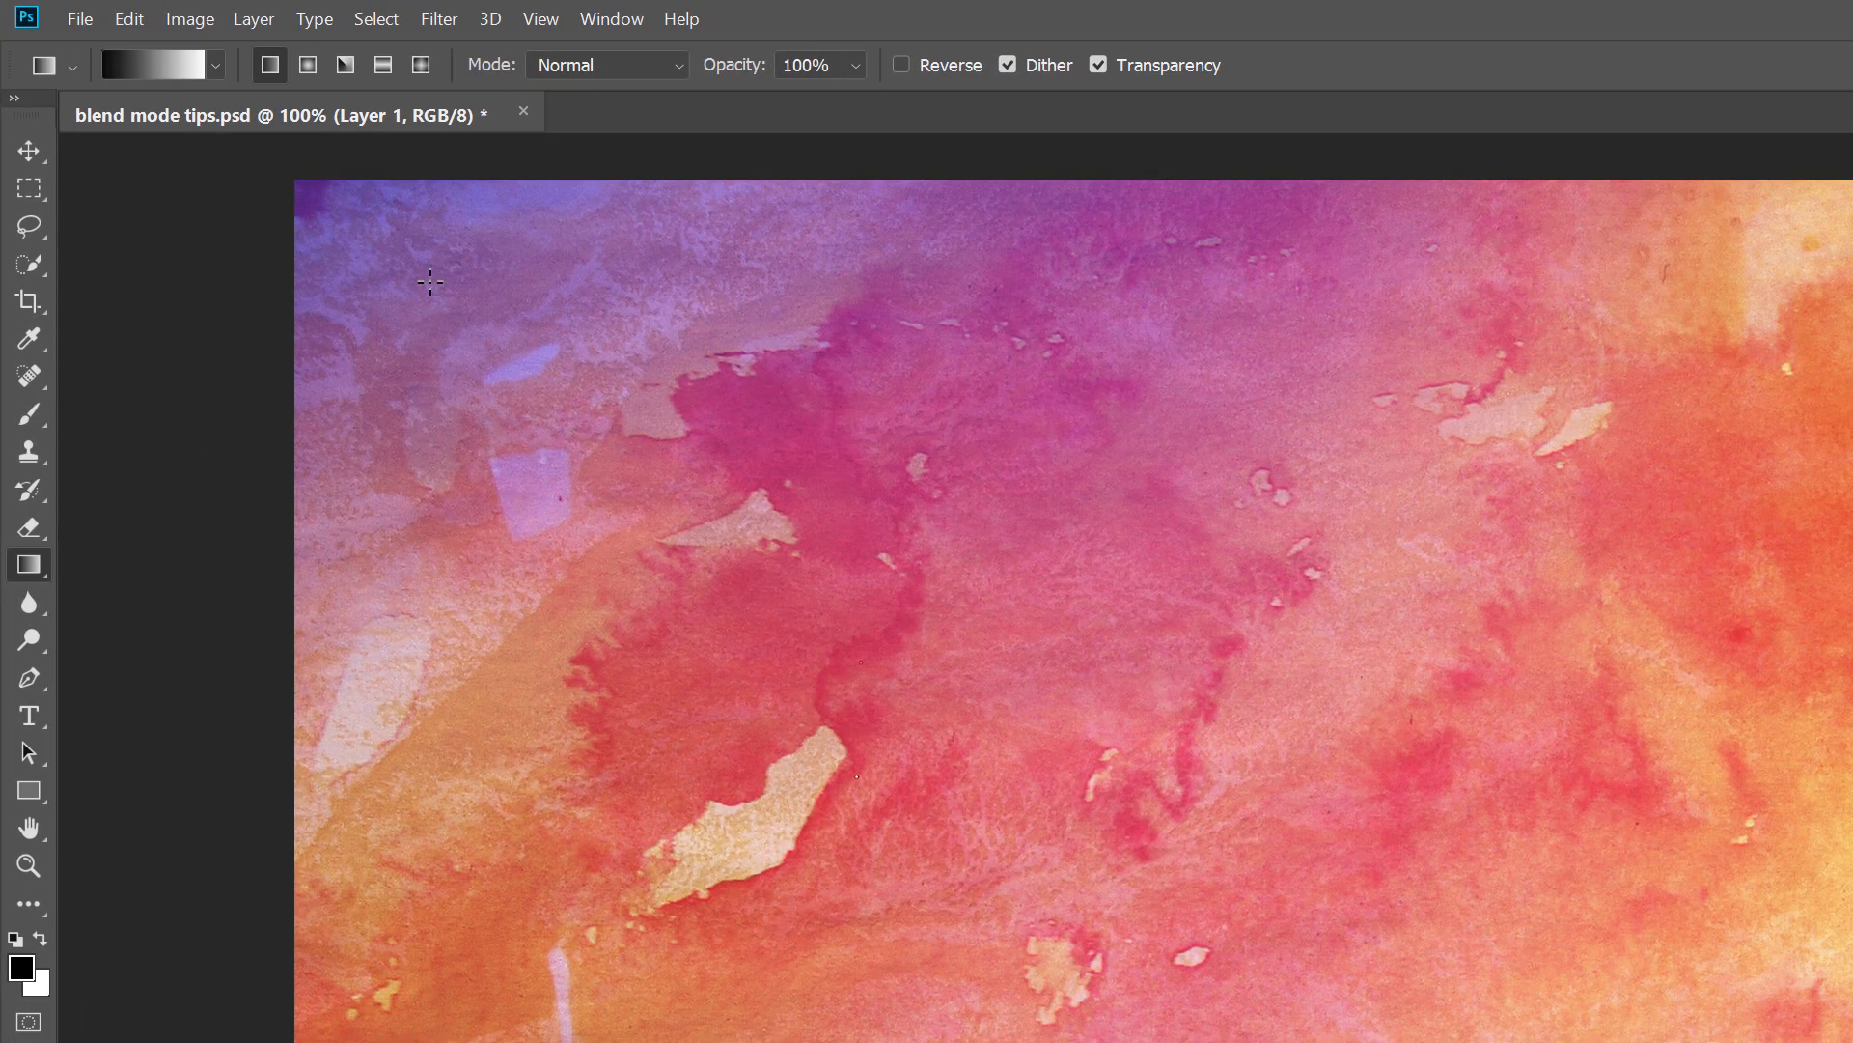
pyautogui.click(604, 65)
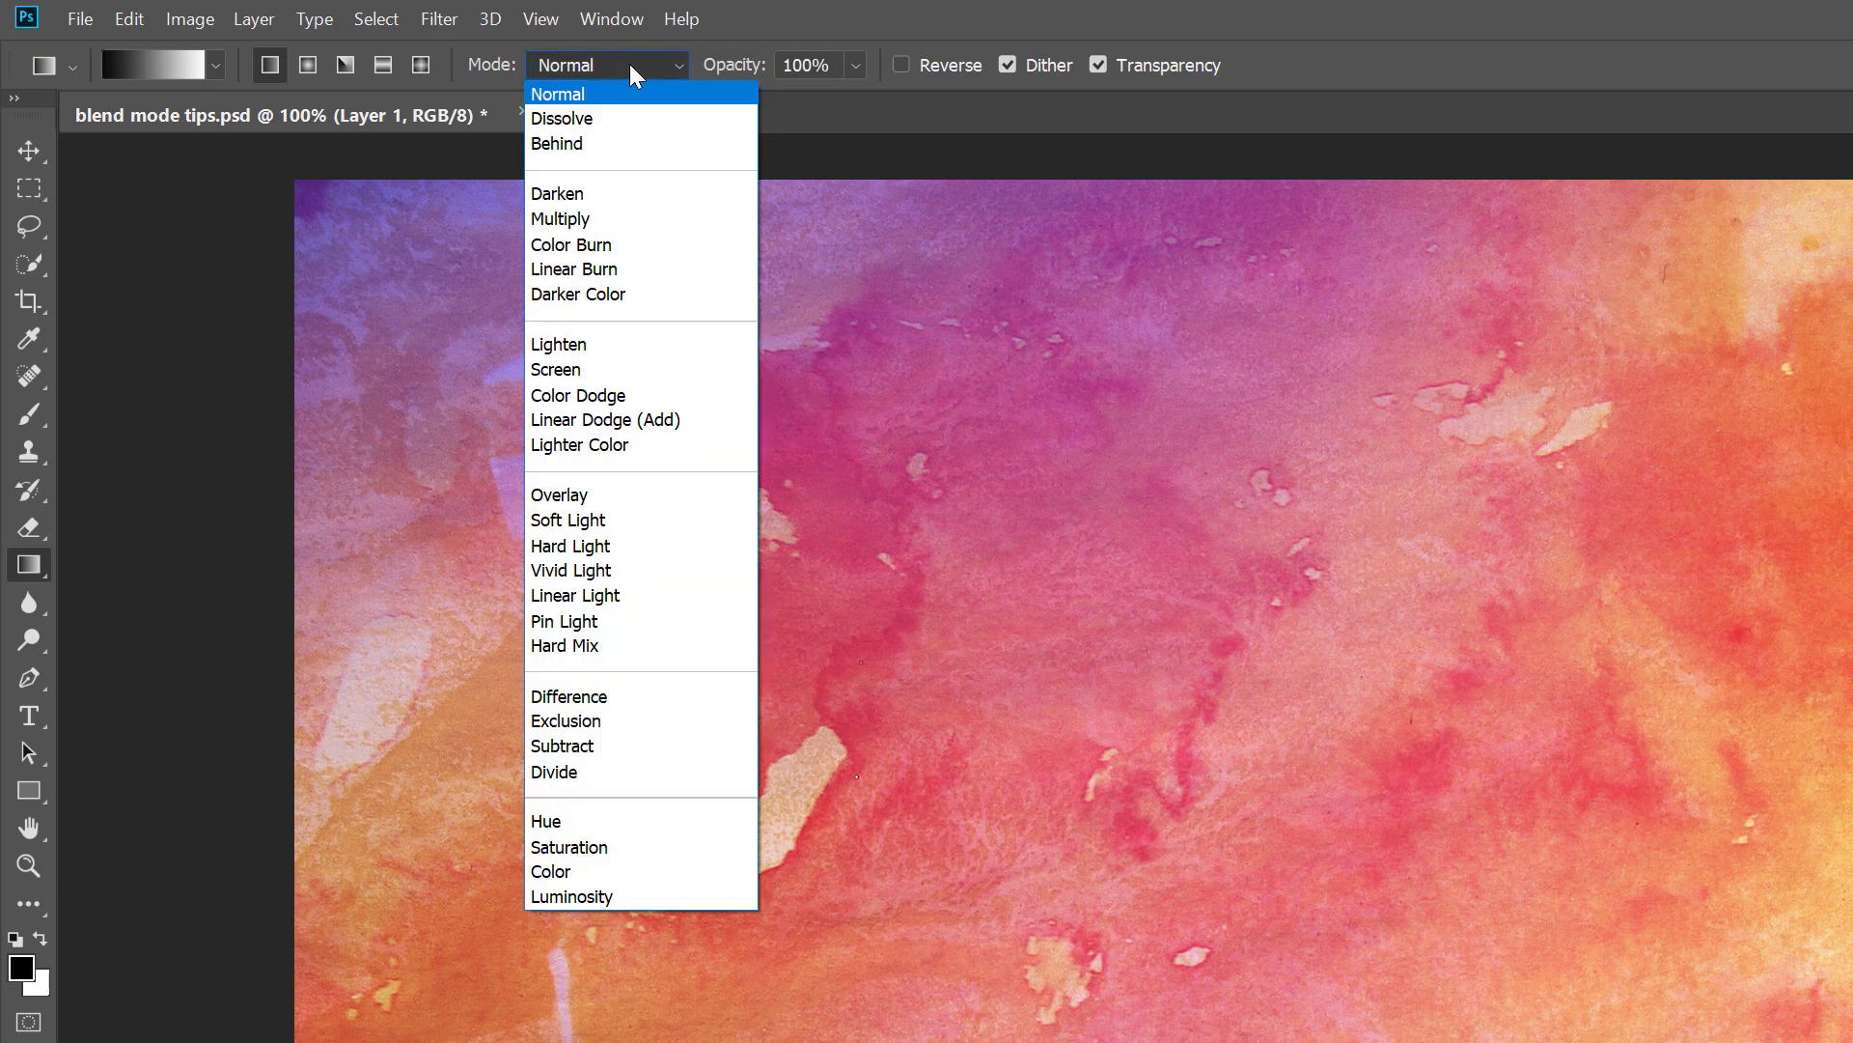
pyautogui.click(556, 93)
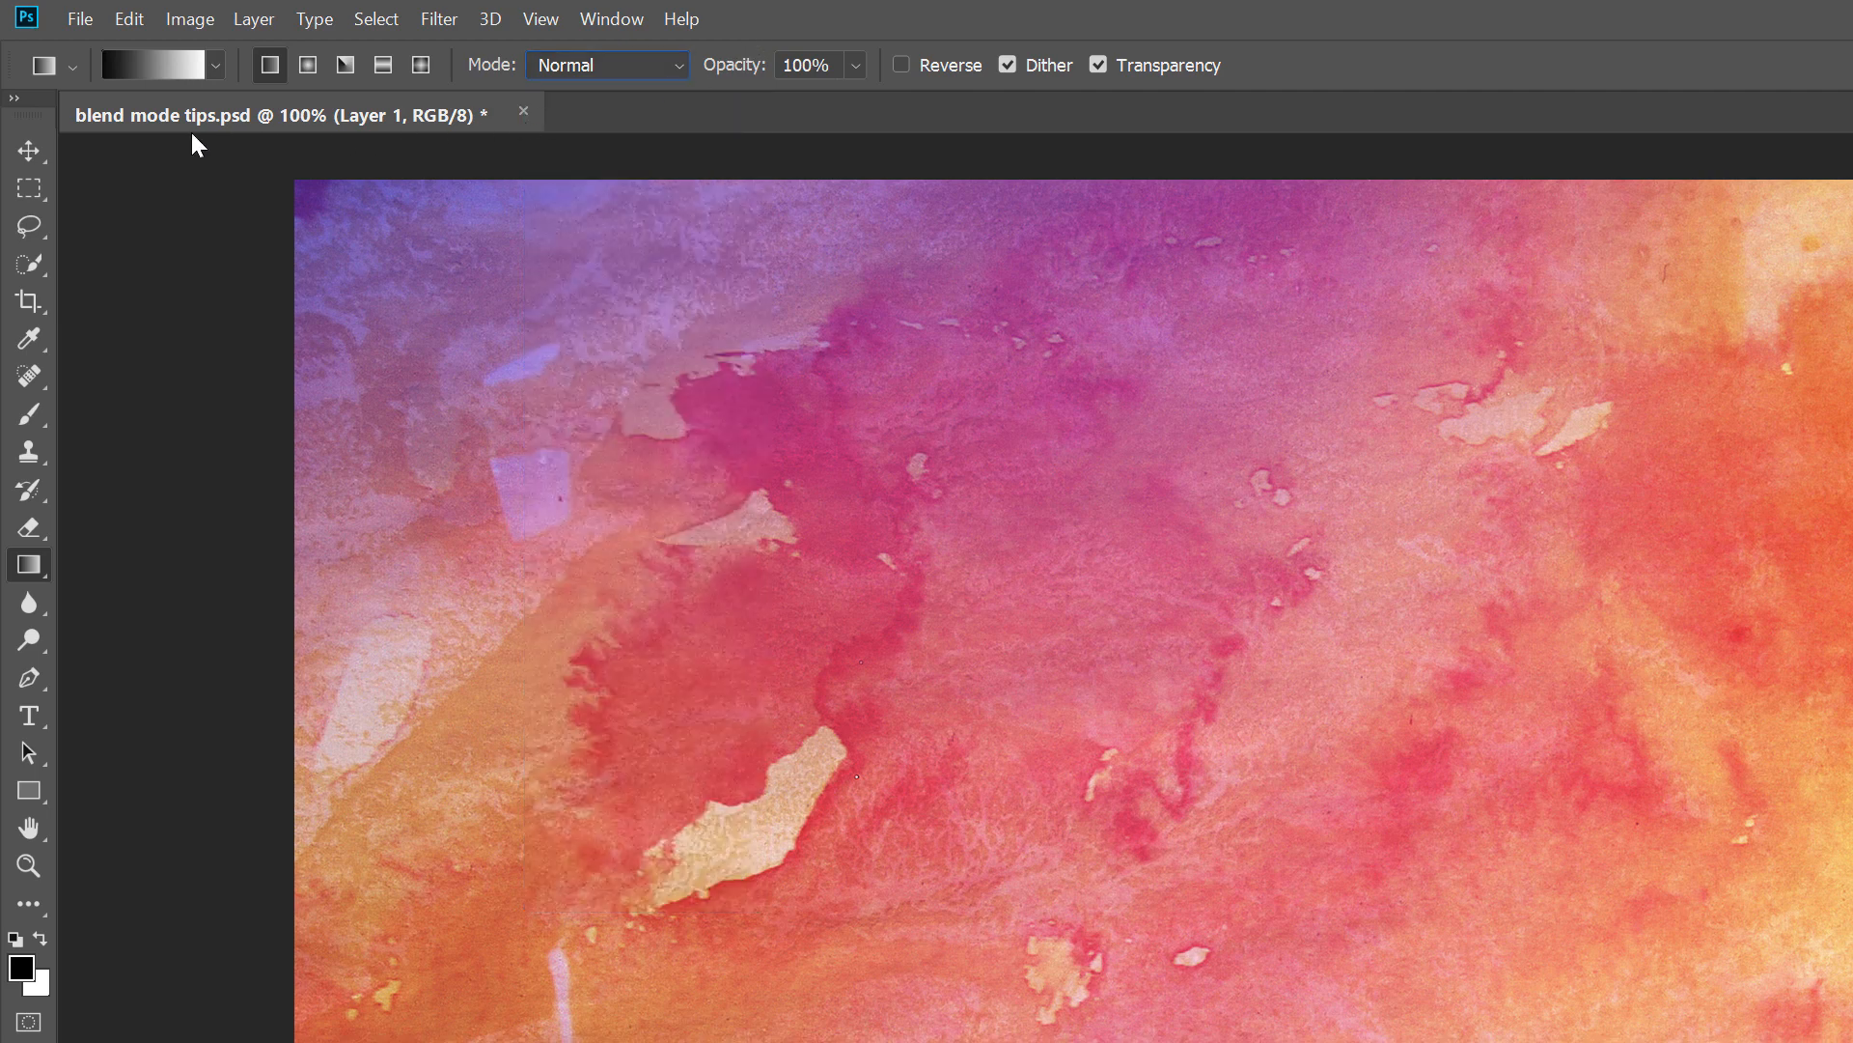
pyautogui.moveTo(29, 151)
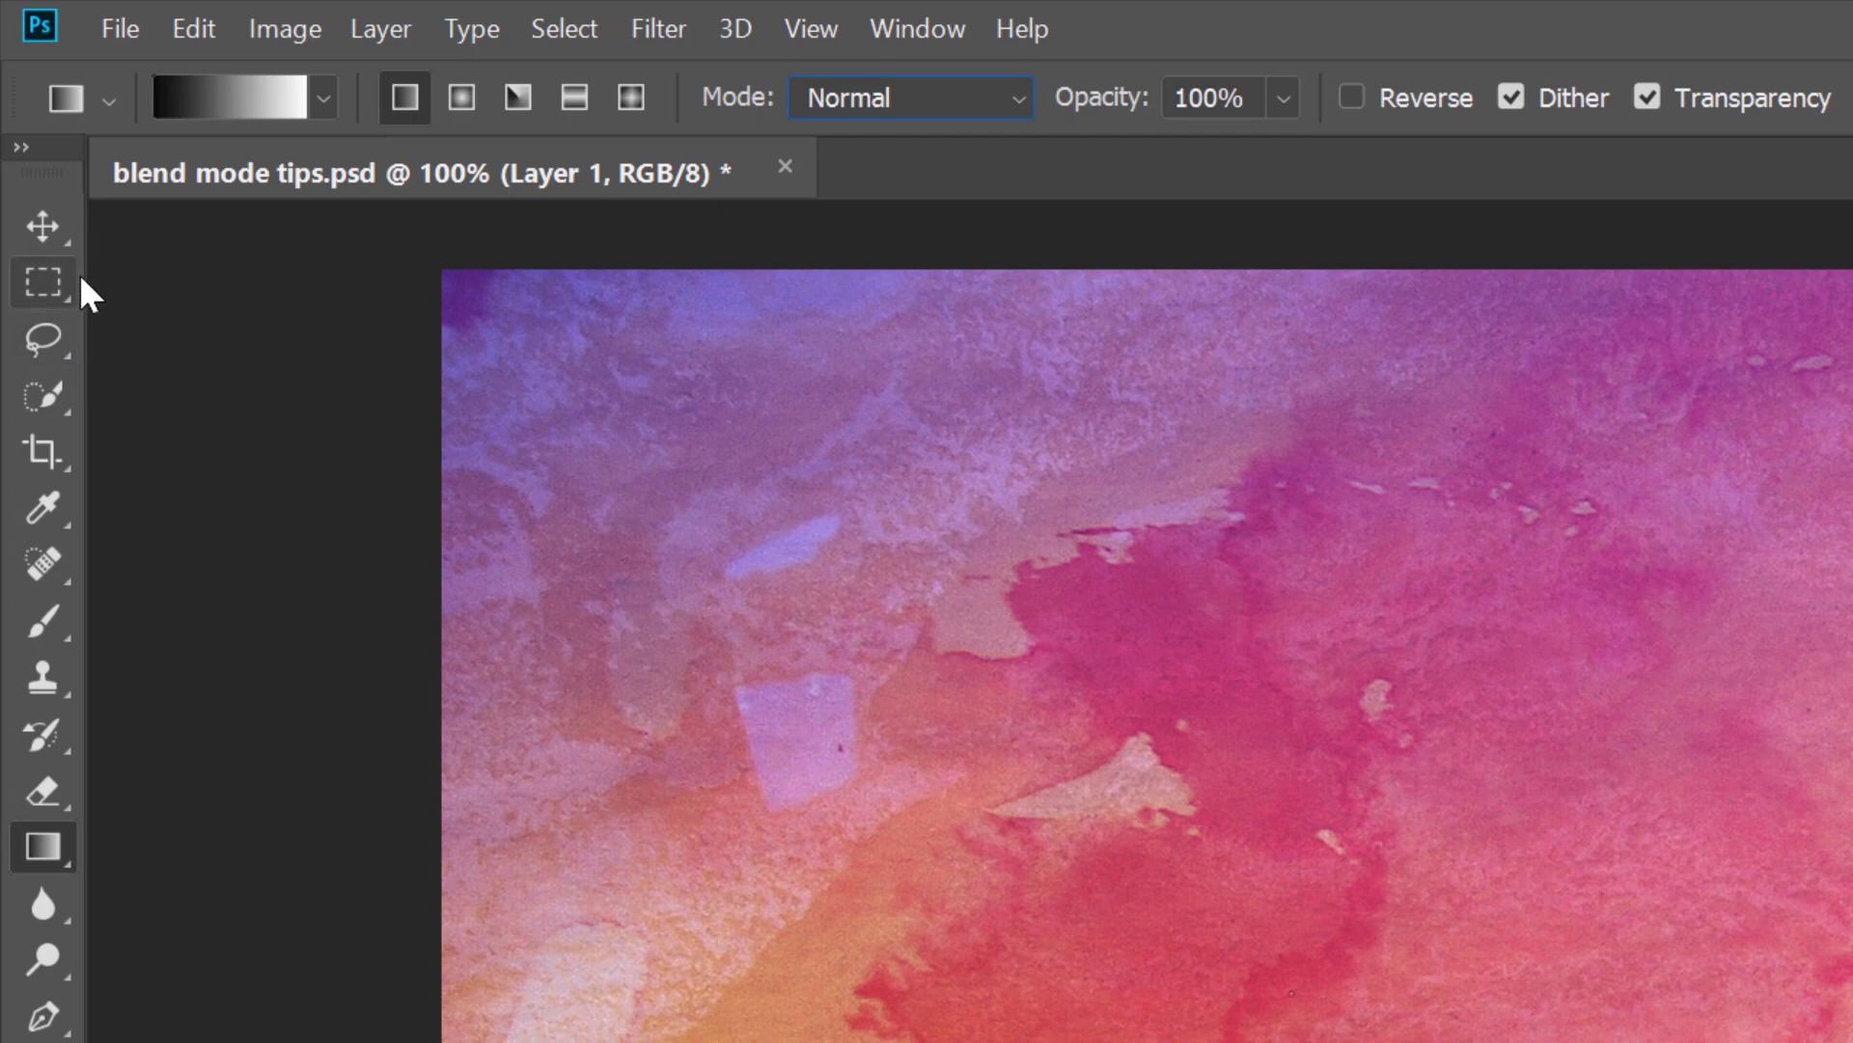
pyautogui.click(43, 226)
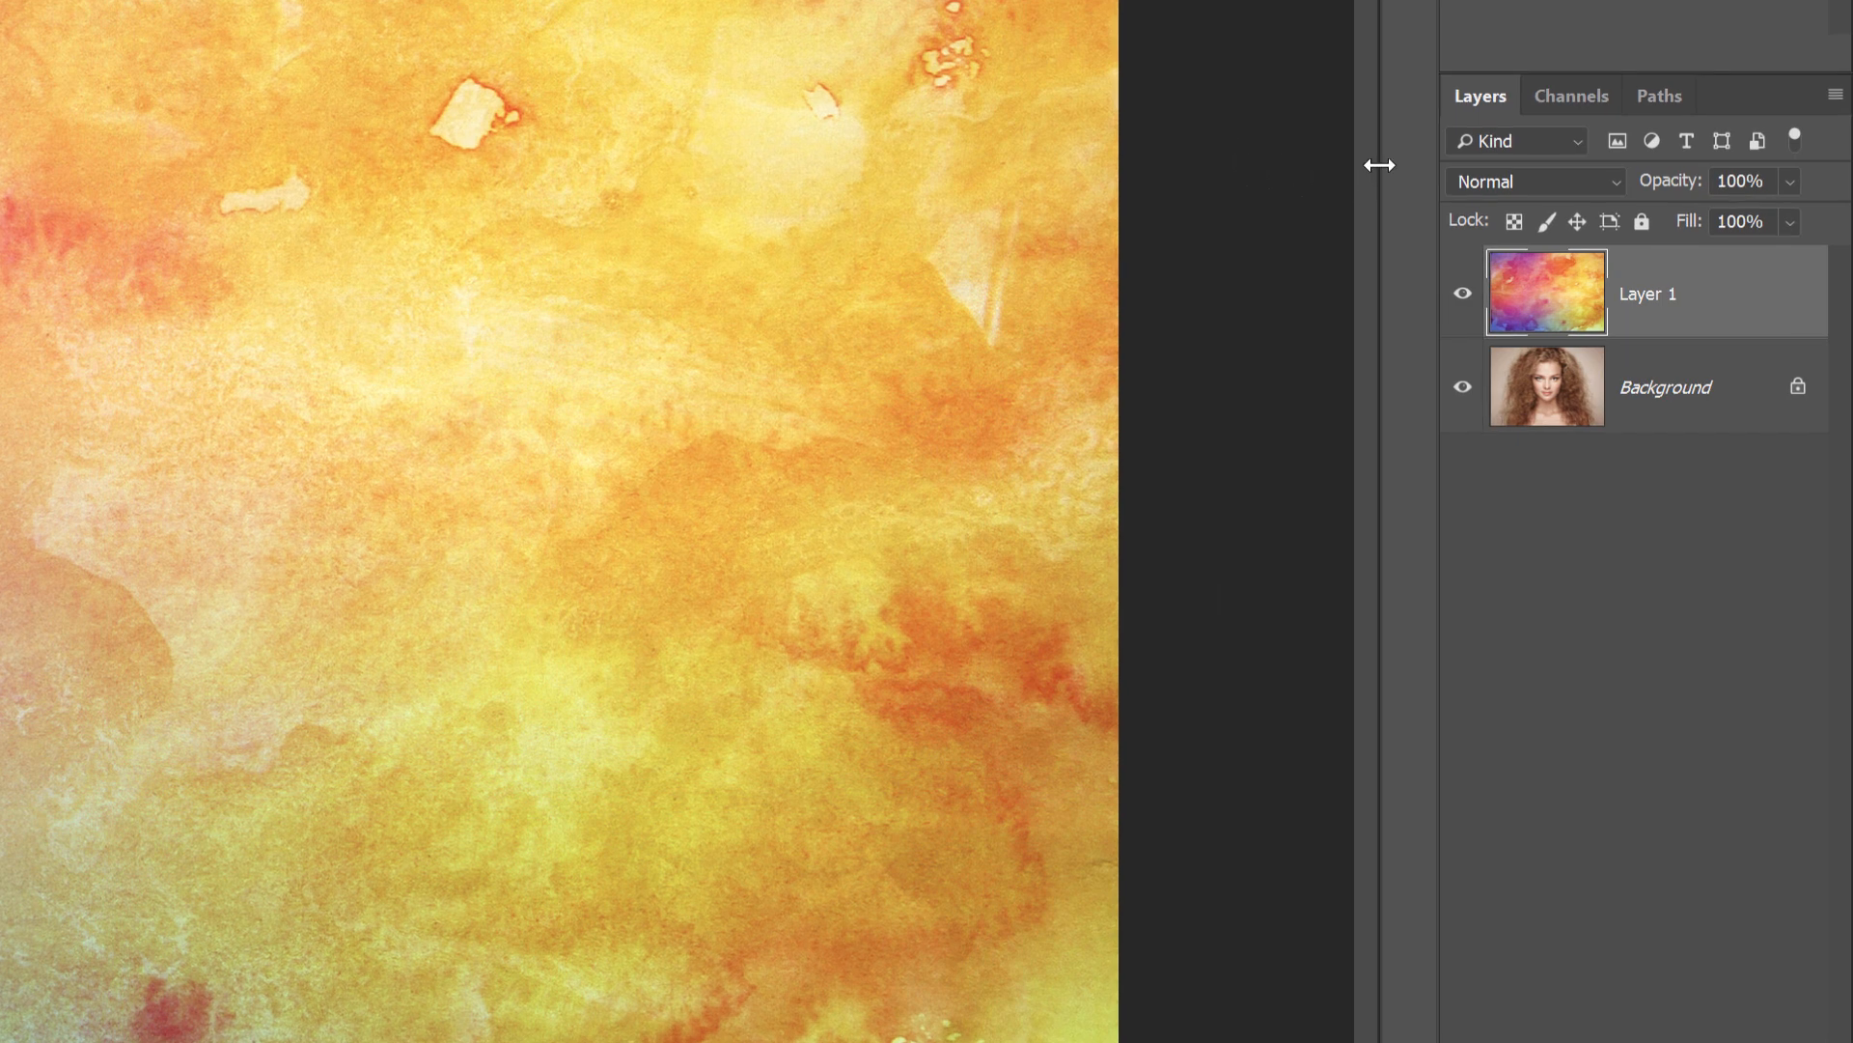
pyautogui.moveTo(1565, 189)
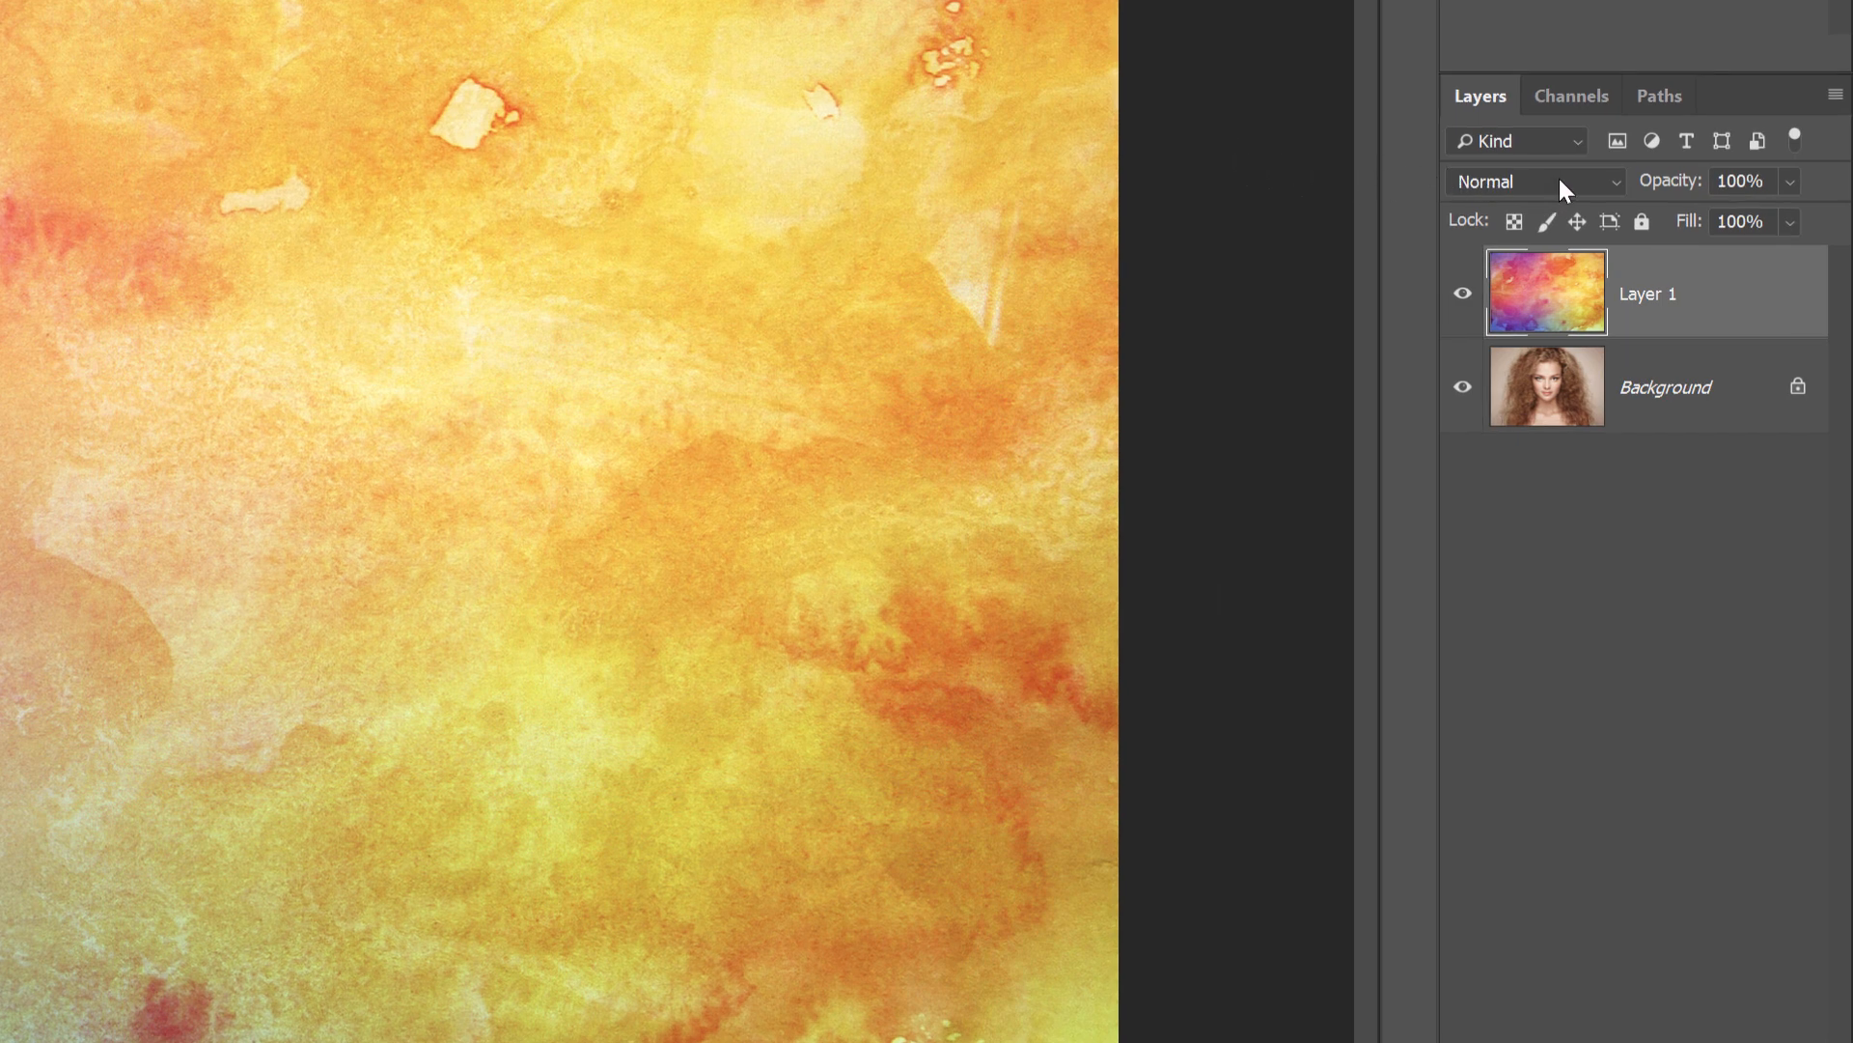
# Set Layer 1 to Multiply, then Screen, then a more saturated mode like Hard Light.
pyautogui.click(1535, 181)
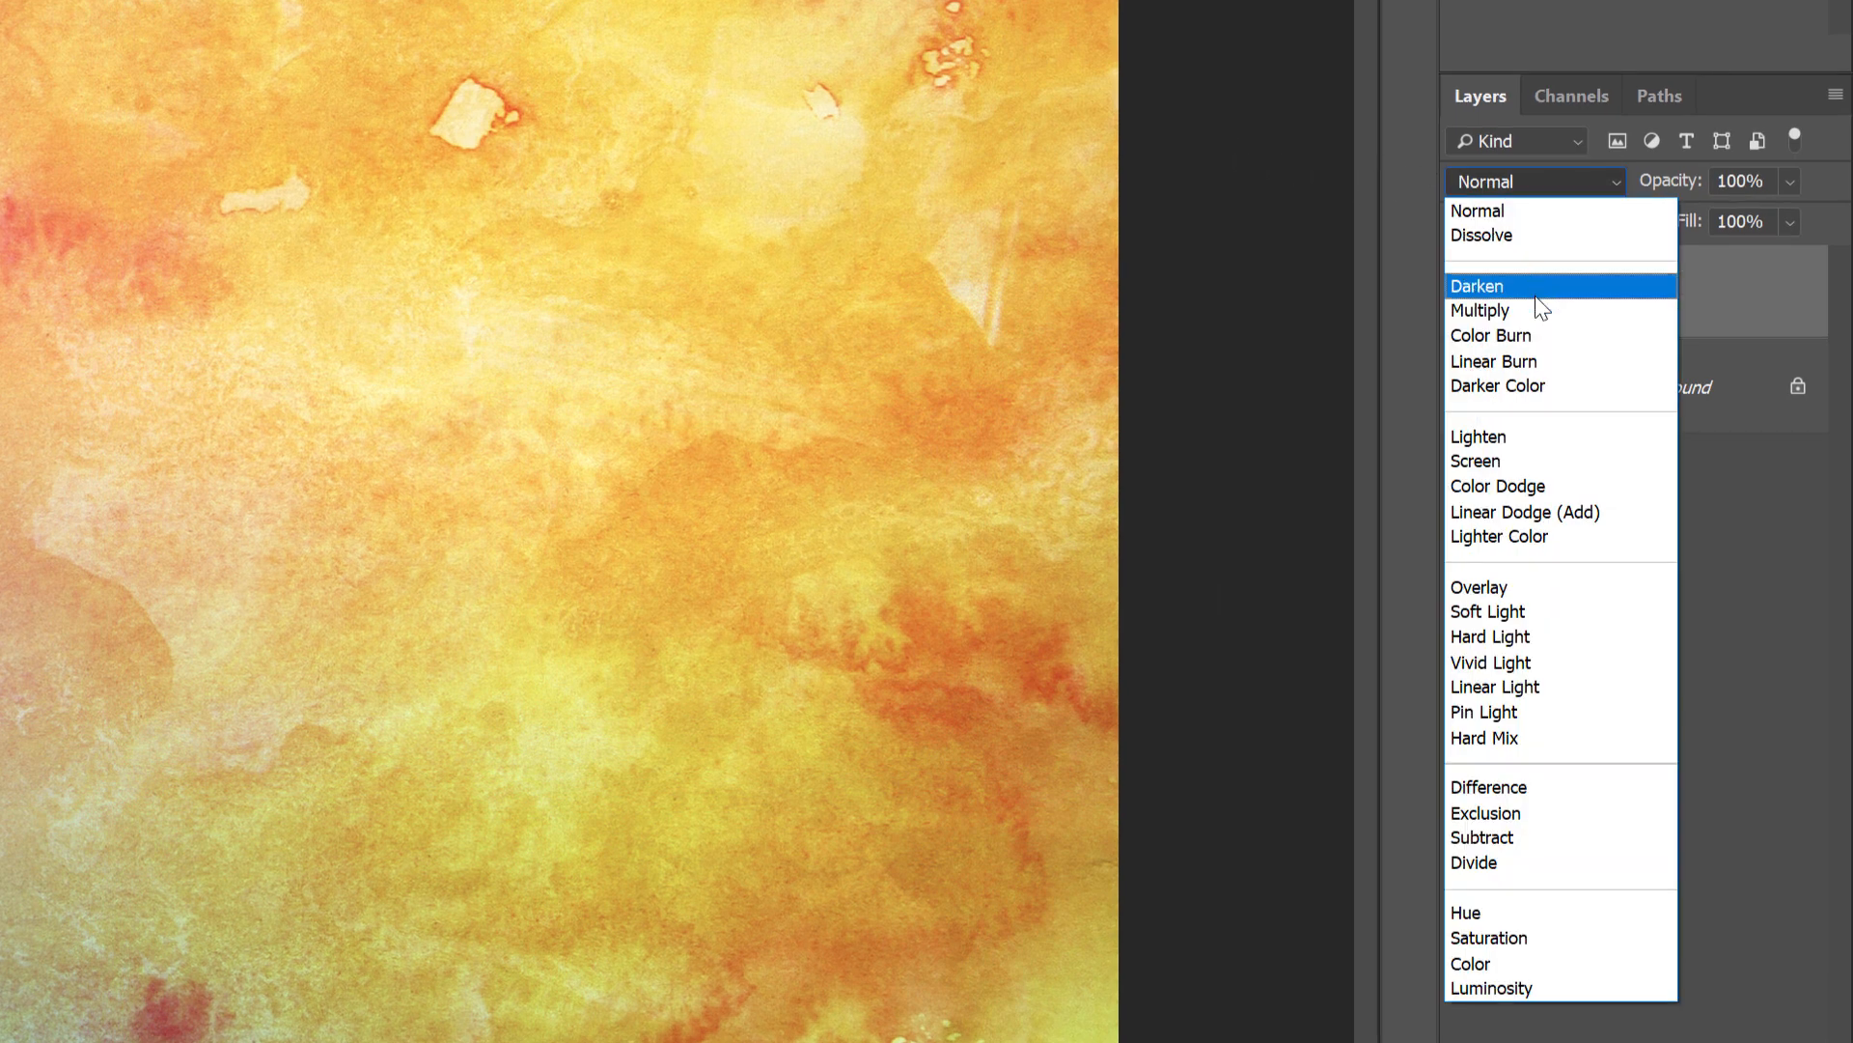
pyautogui.click(1481, 309)
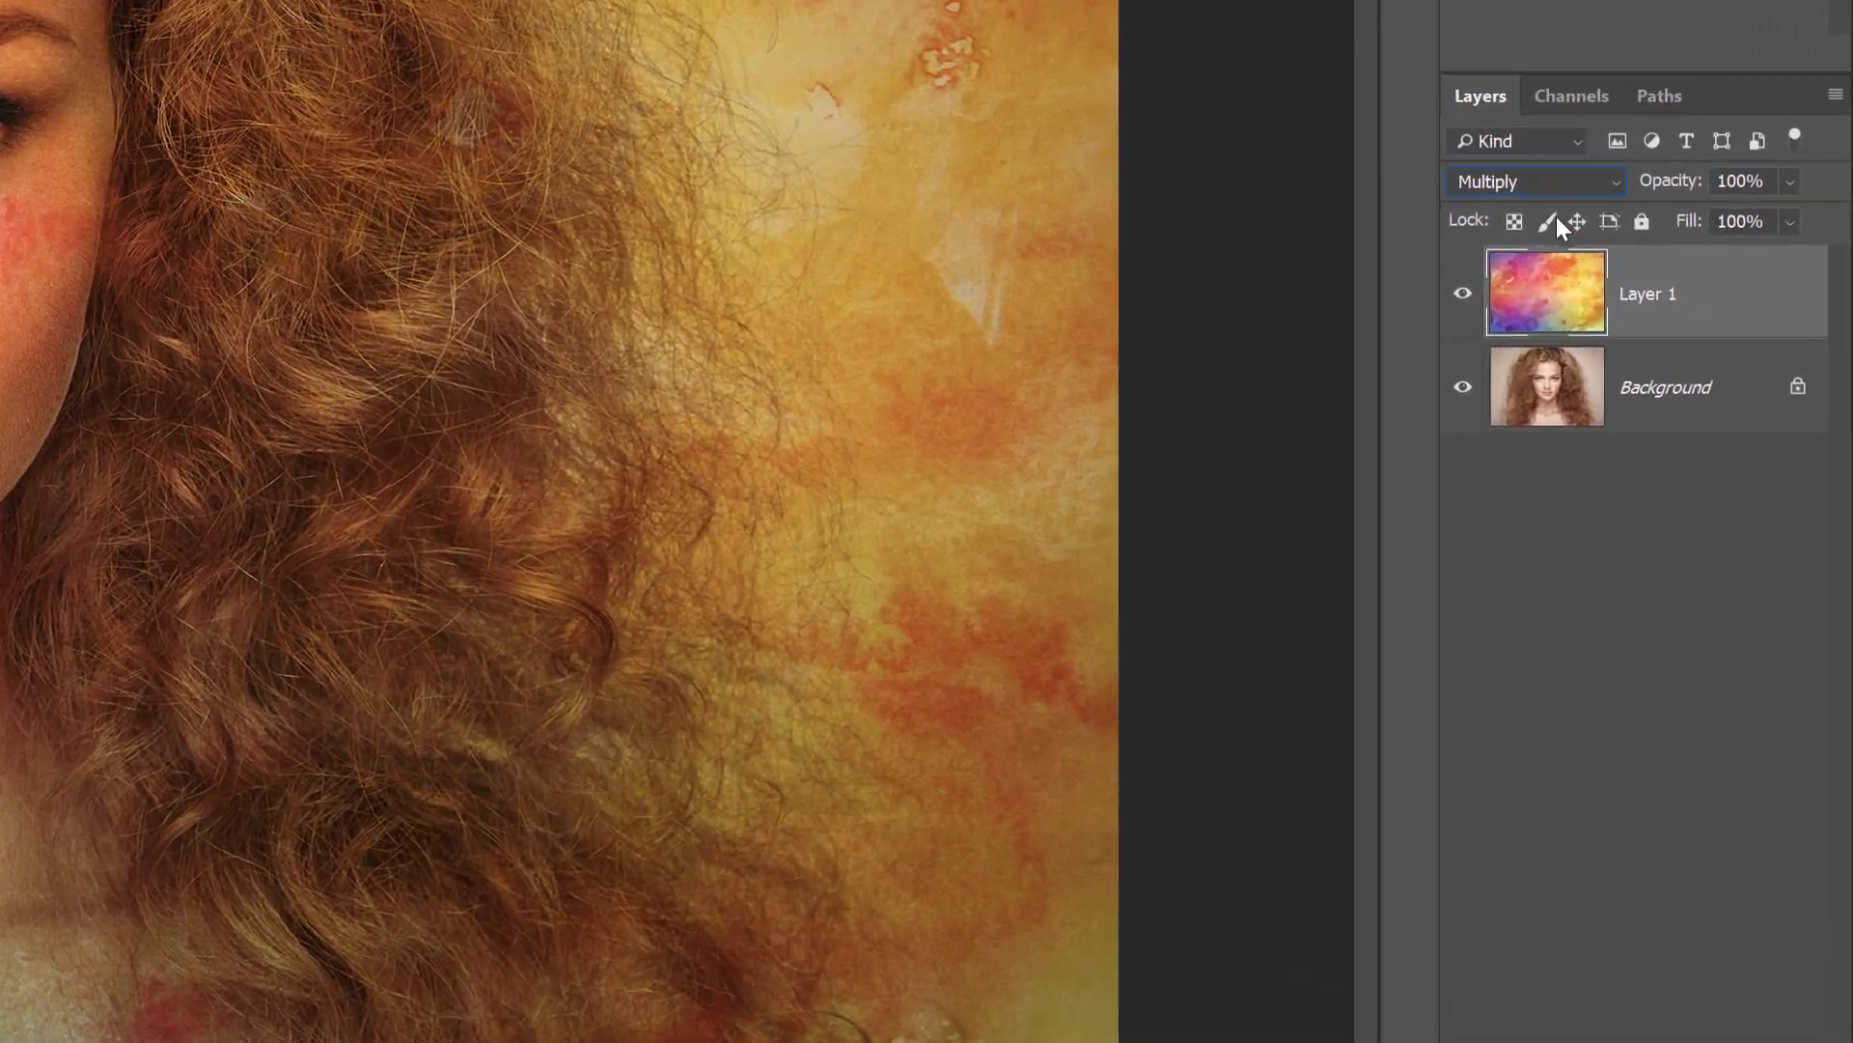
pyautogui.click(1535, 181)
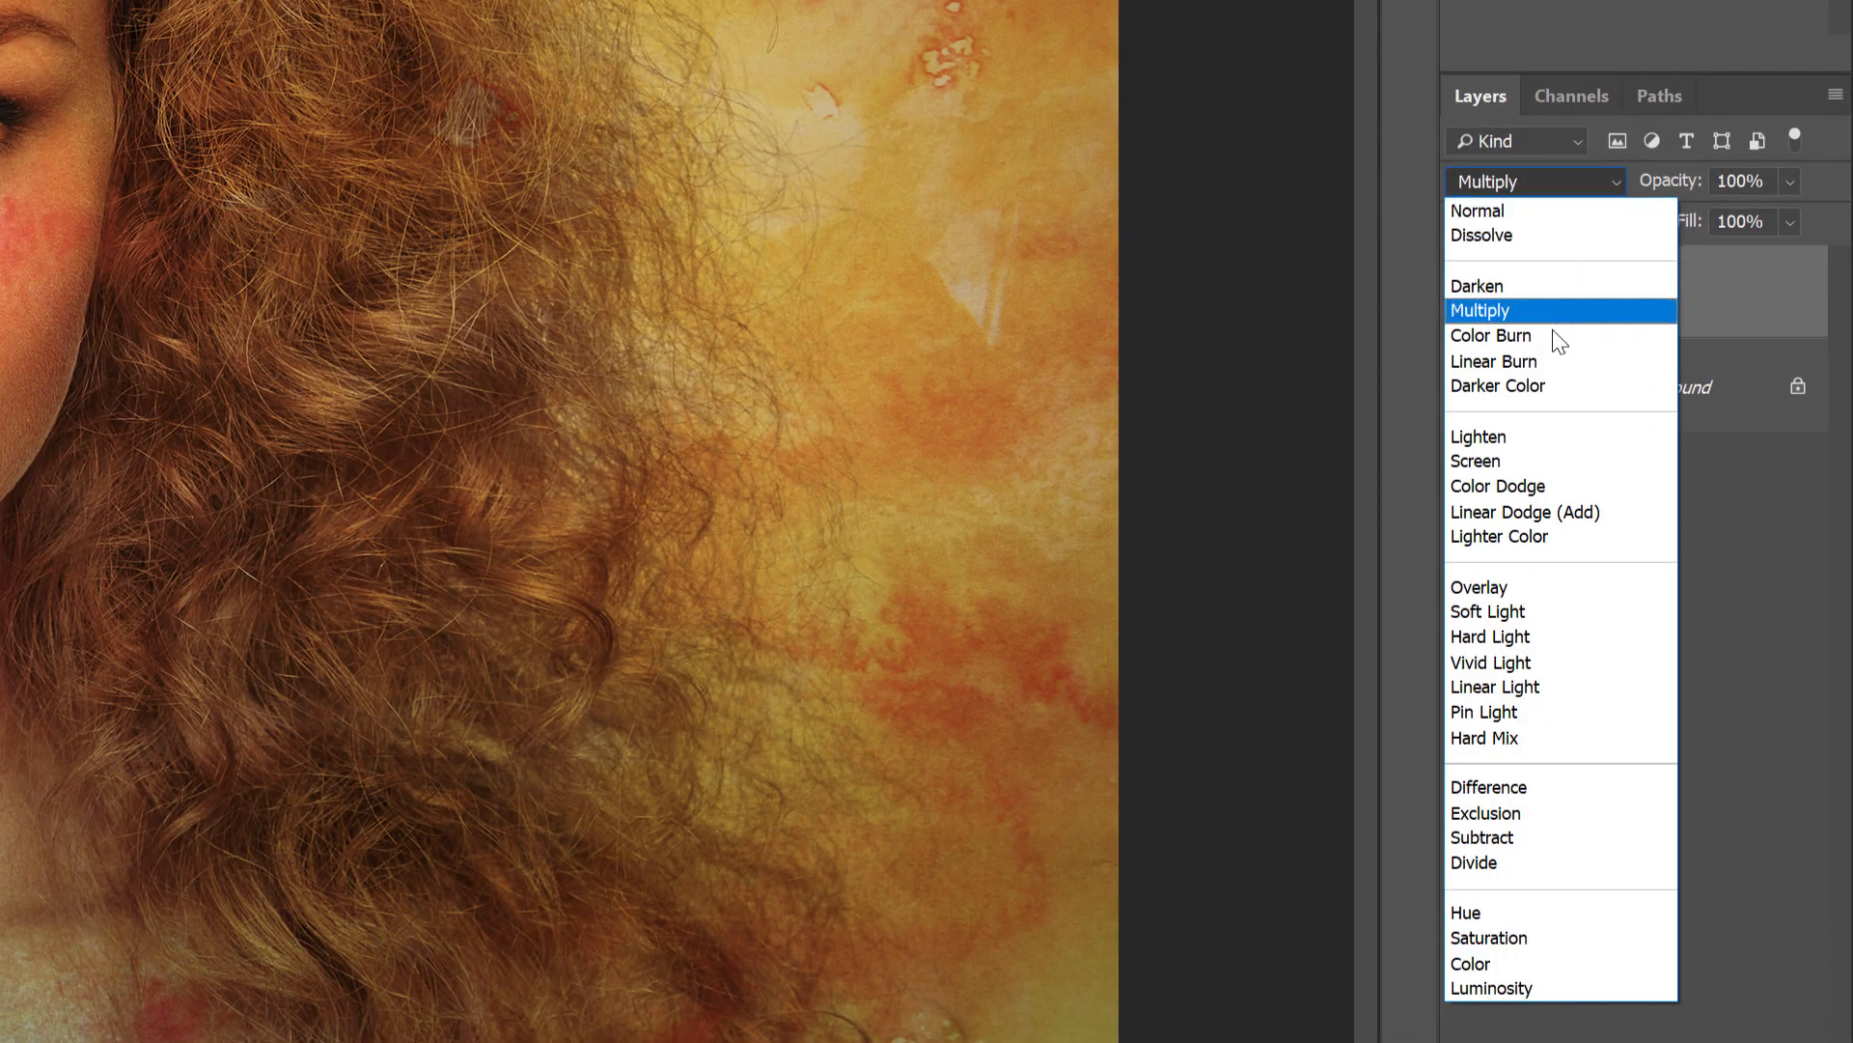
pyautogui.click(1475, 461)
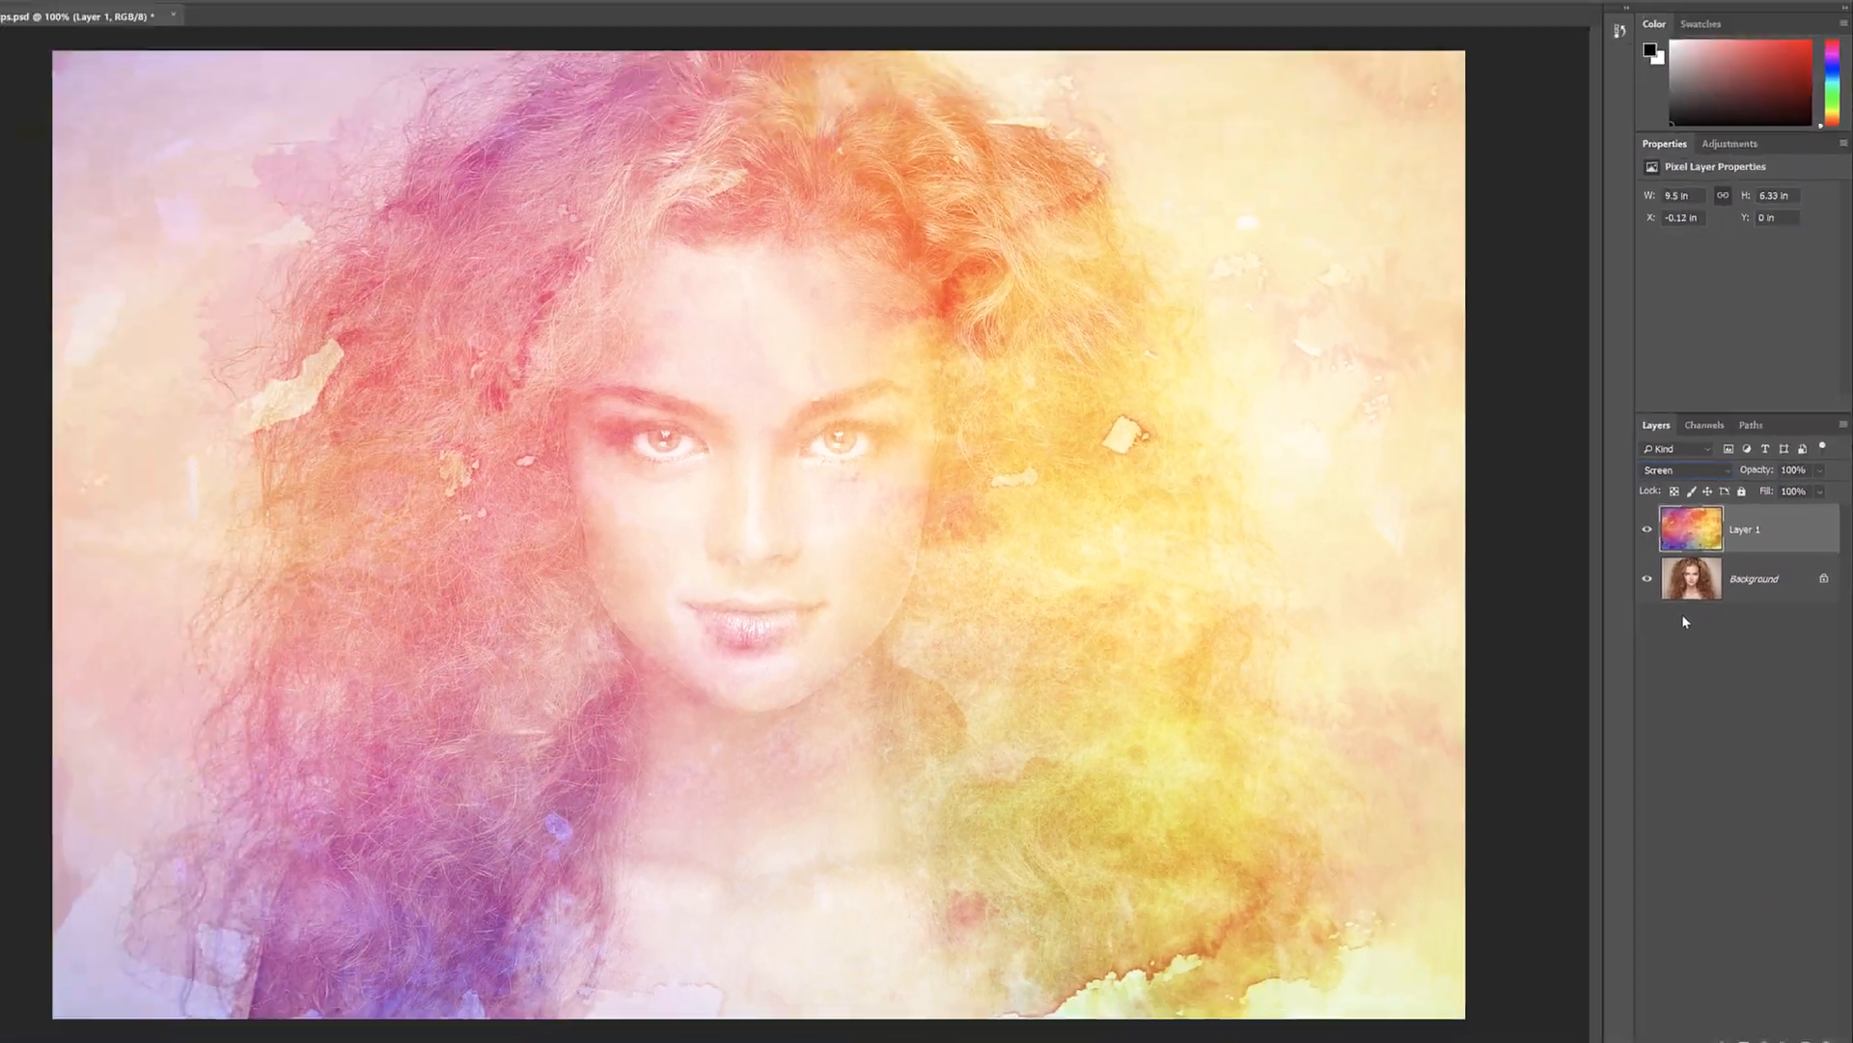
pyautogui.click(1683, 470)
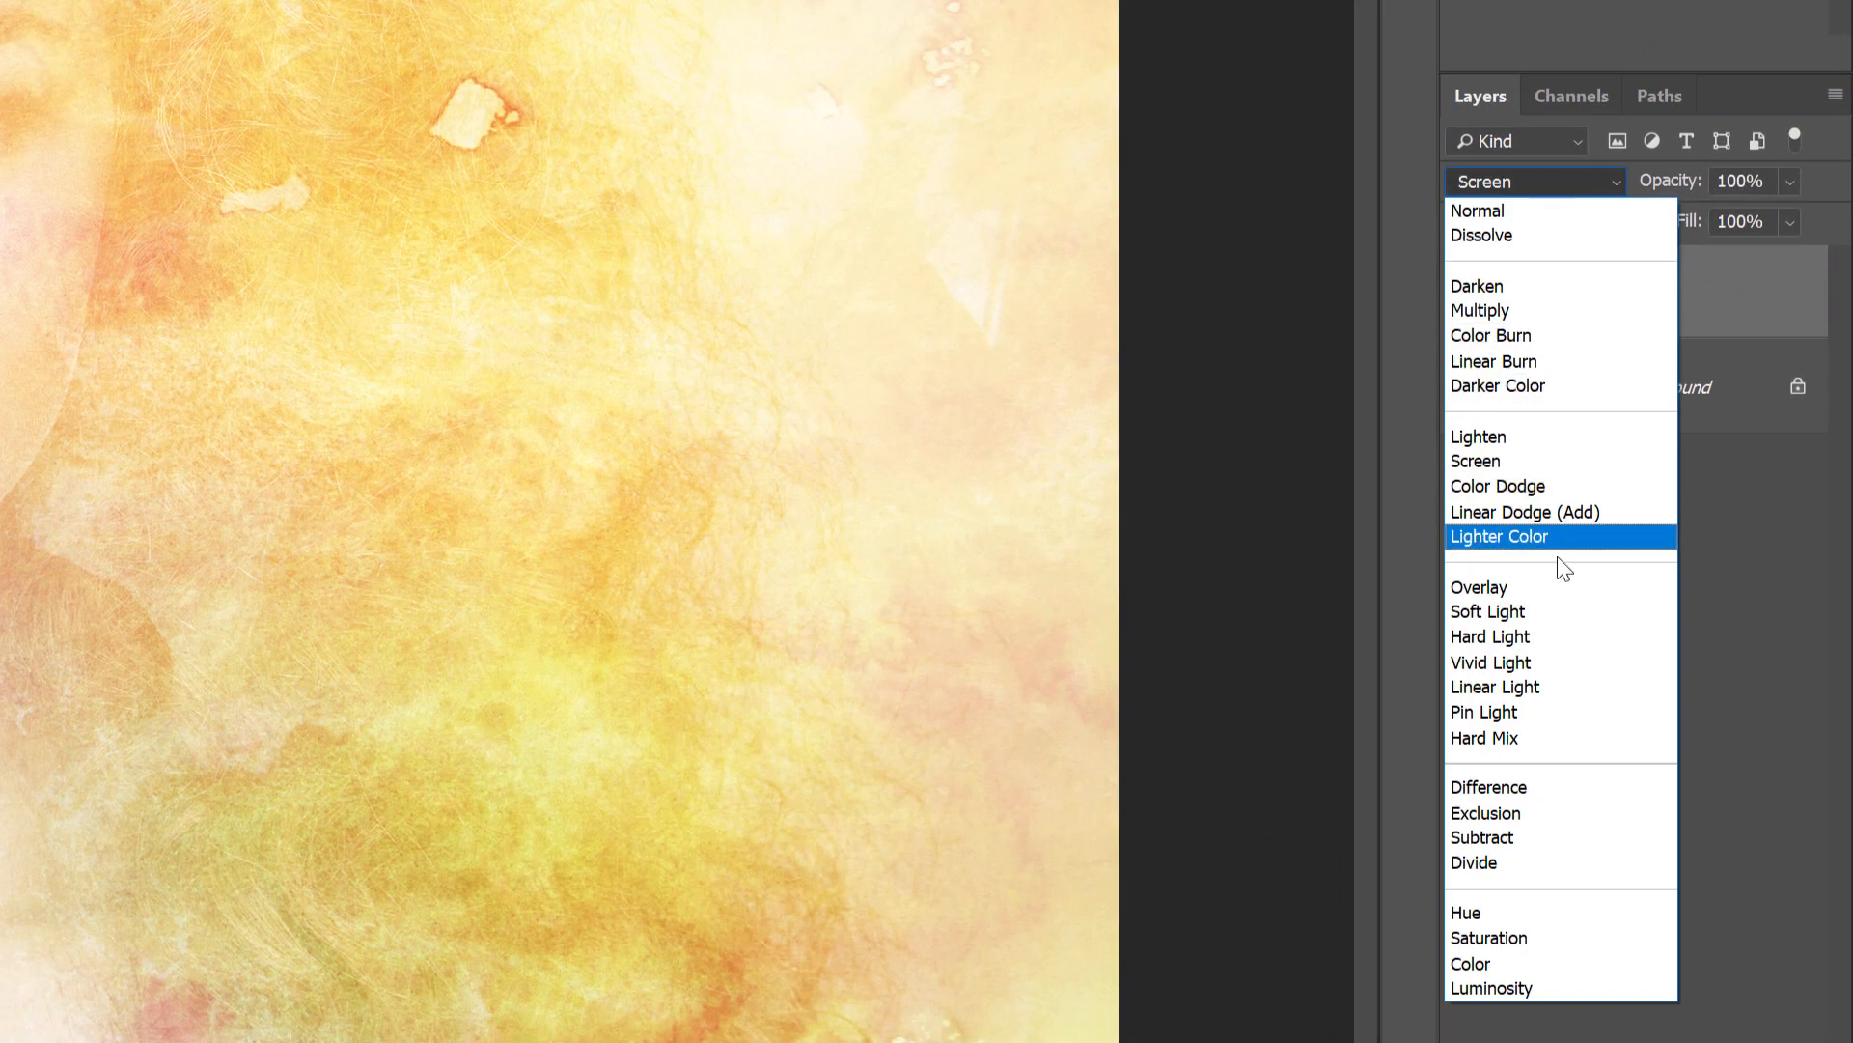
pyautogui.click(1491, 635)
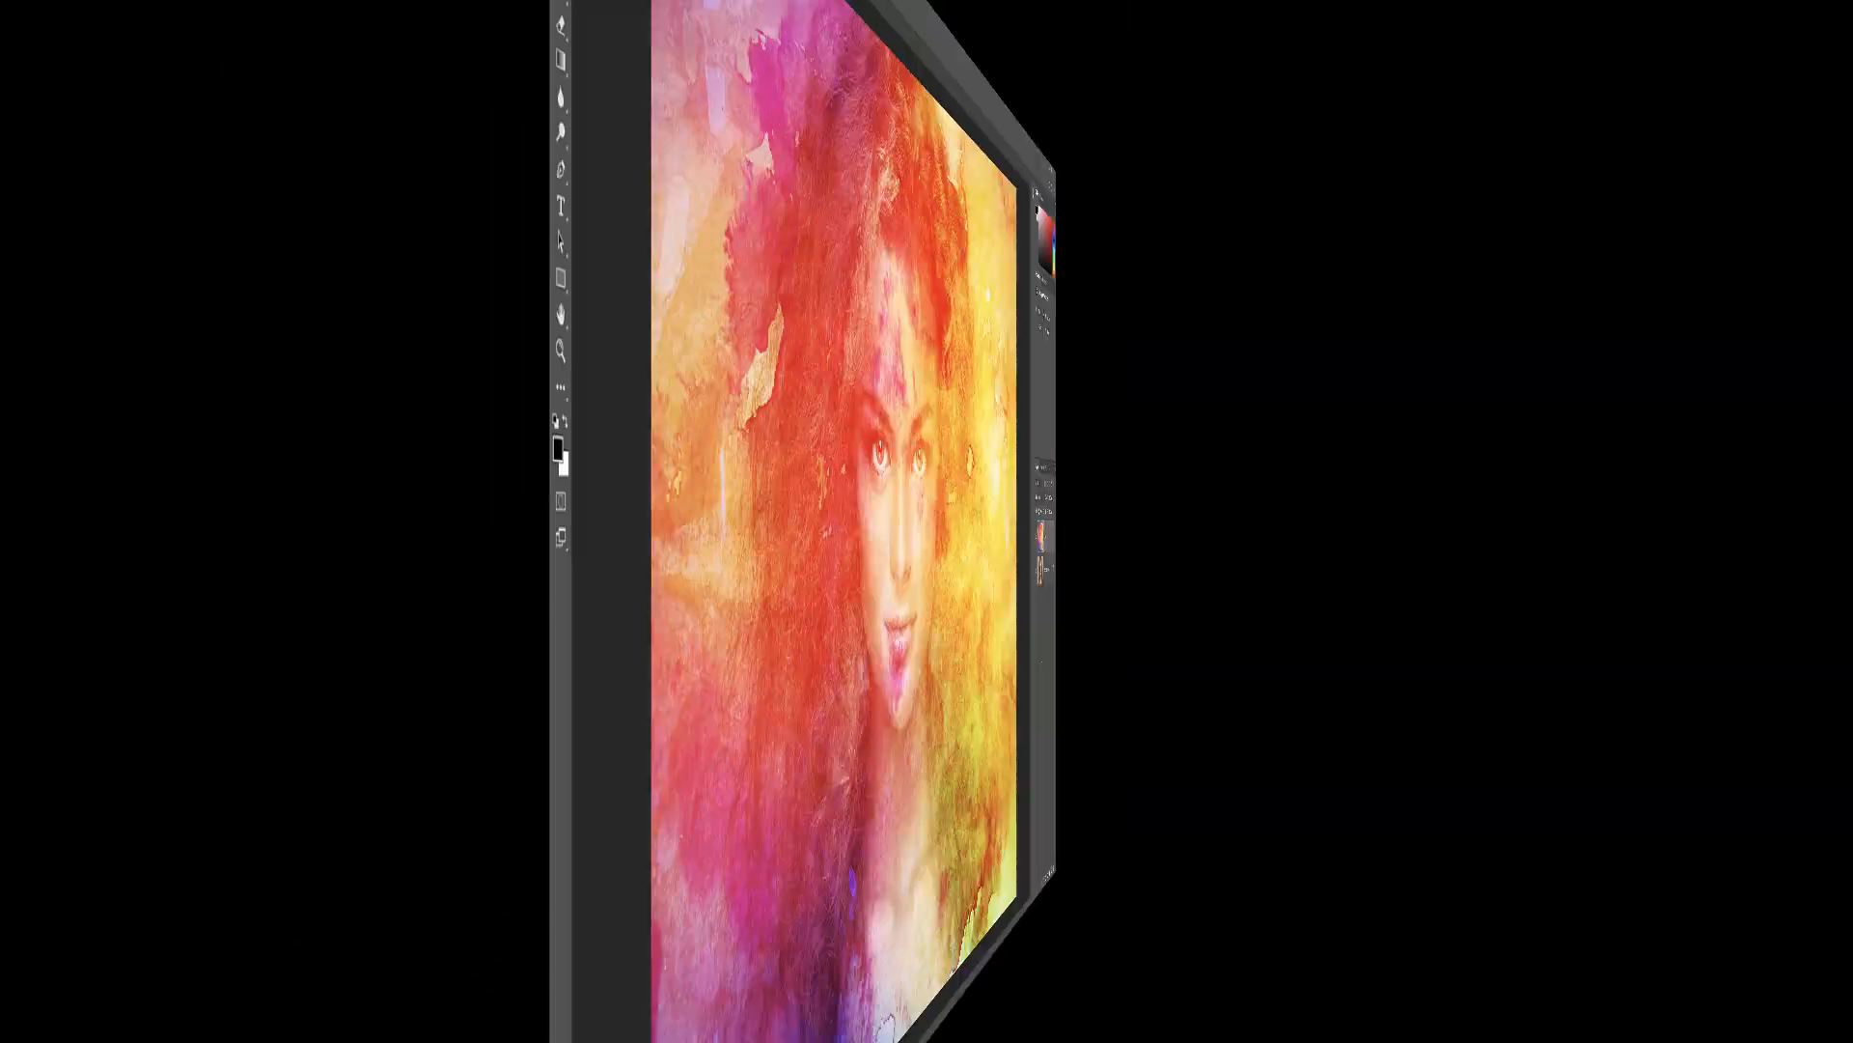
# Reset Layer 1 to Normal blending and release focus from the blend mode field.
pyautogui.click(1531, 181)
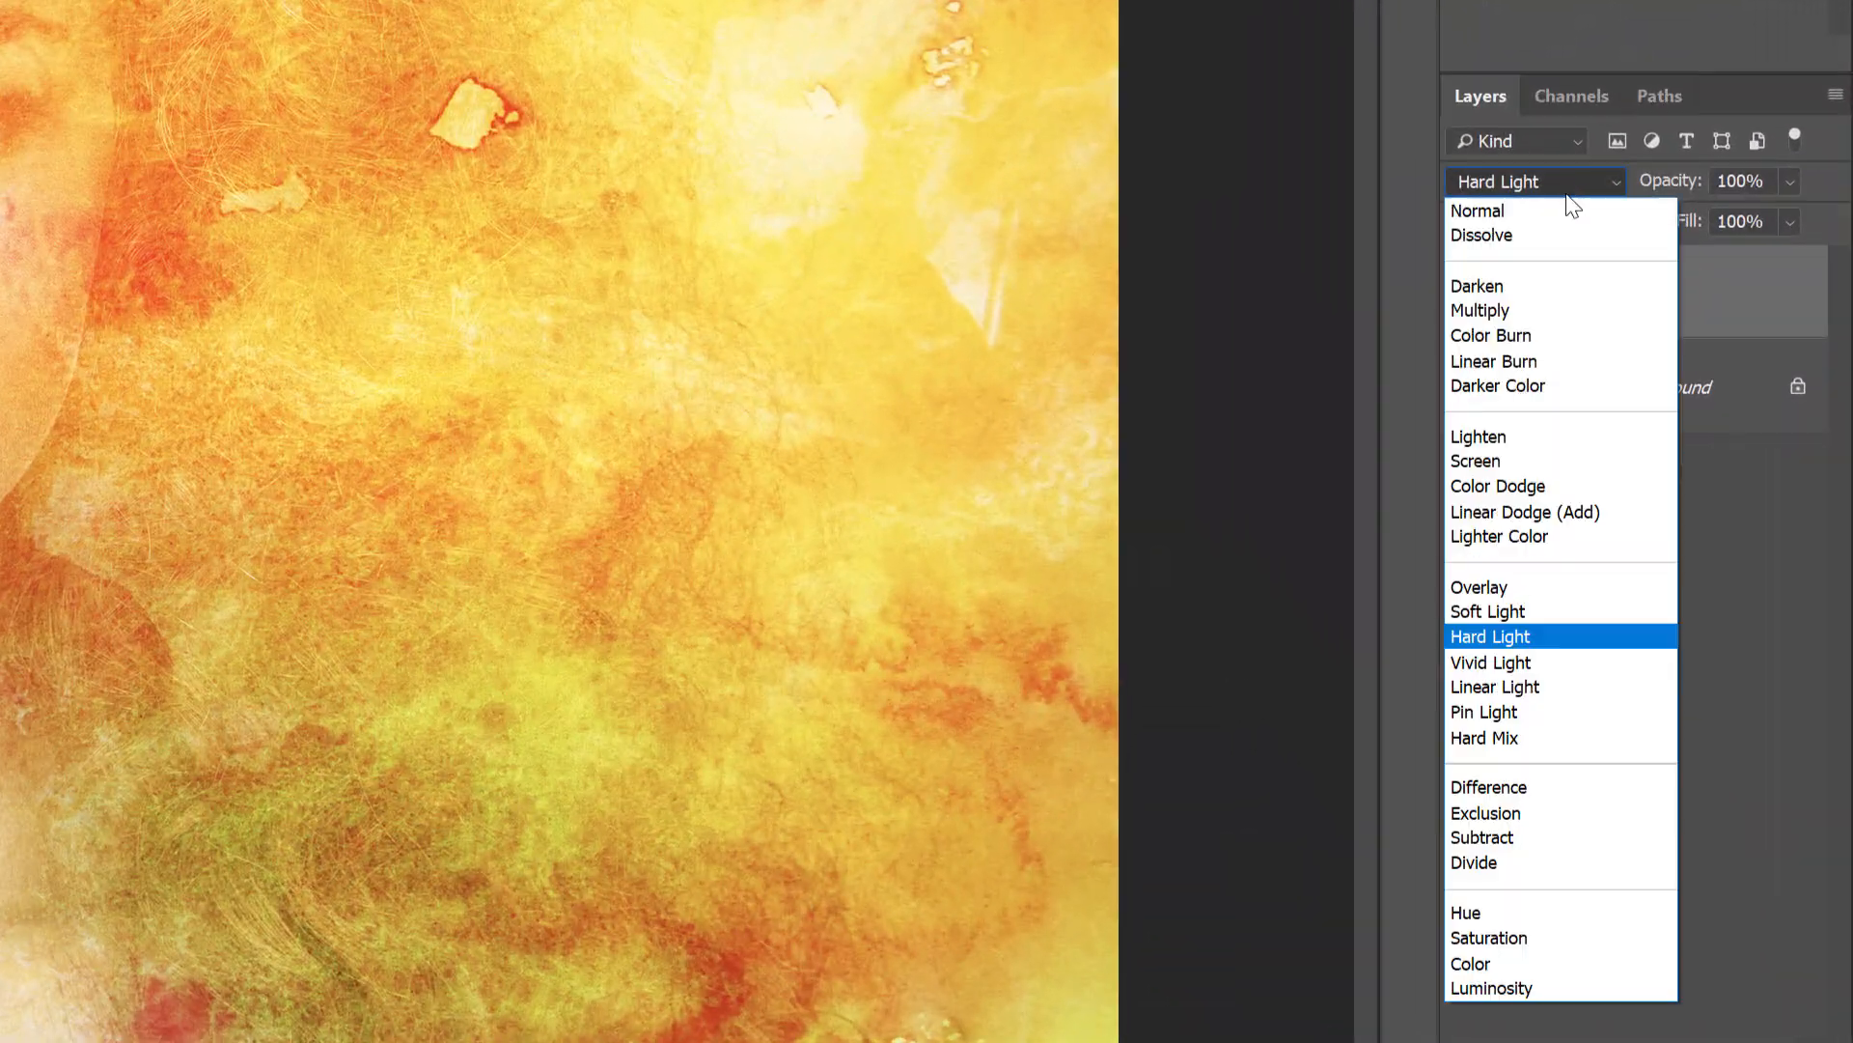
pyautogui.click(1477, 211)
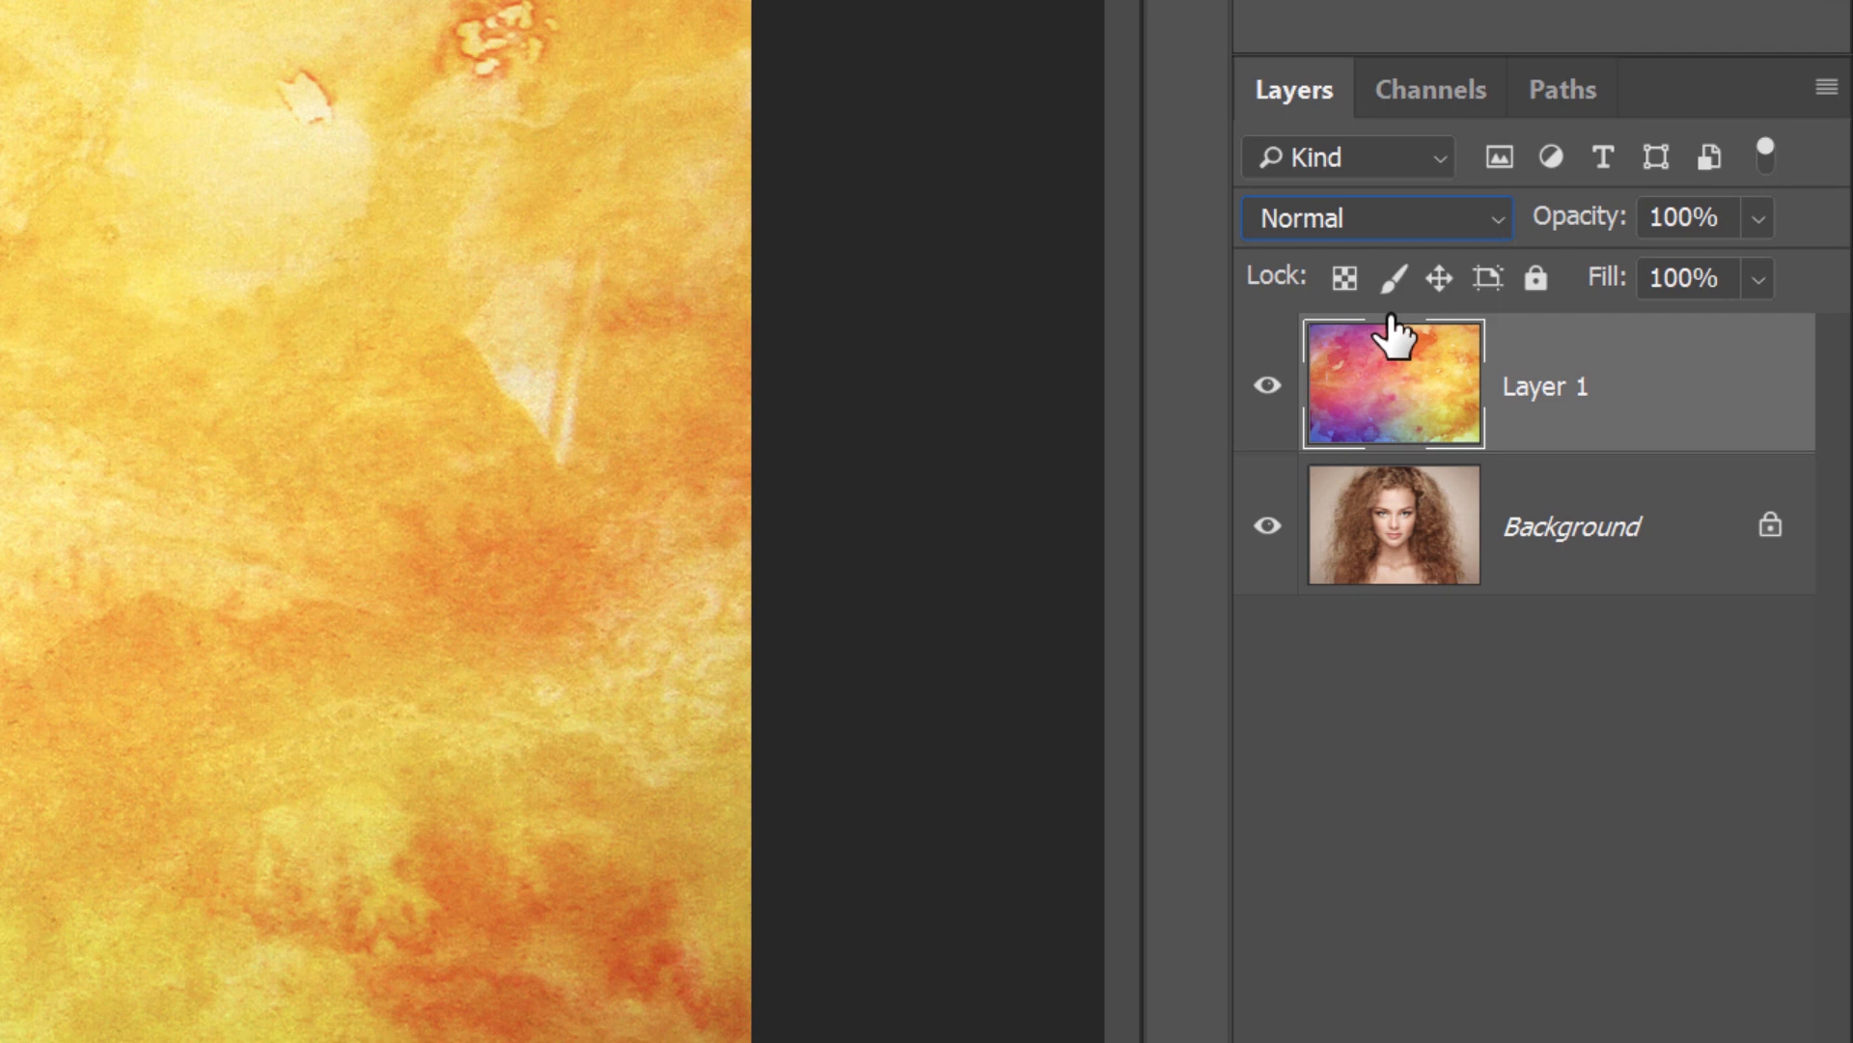
pyautogui.moveTo(1397, 267)
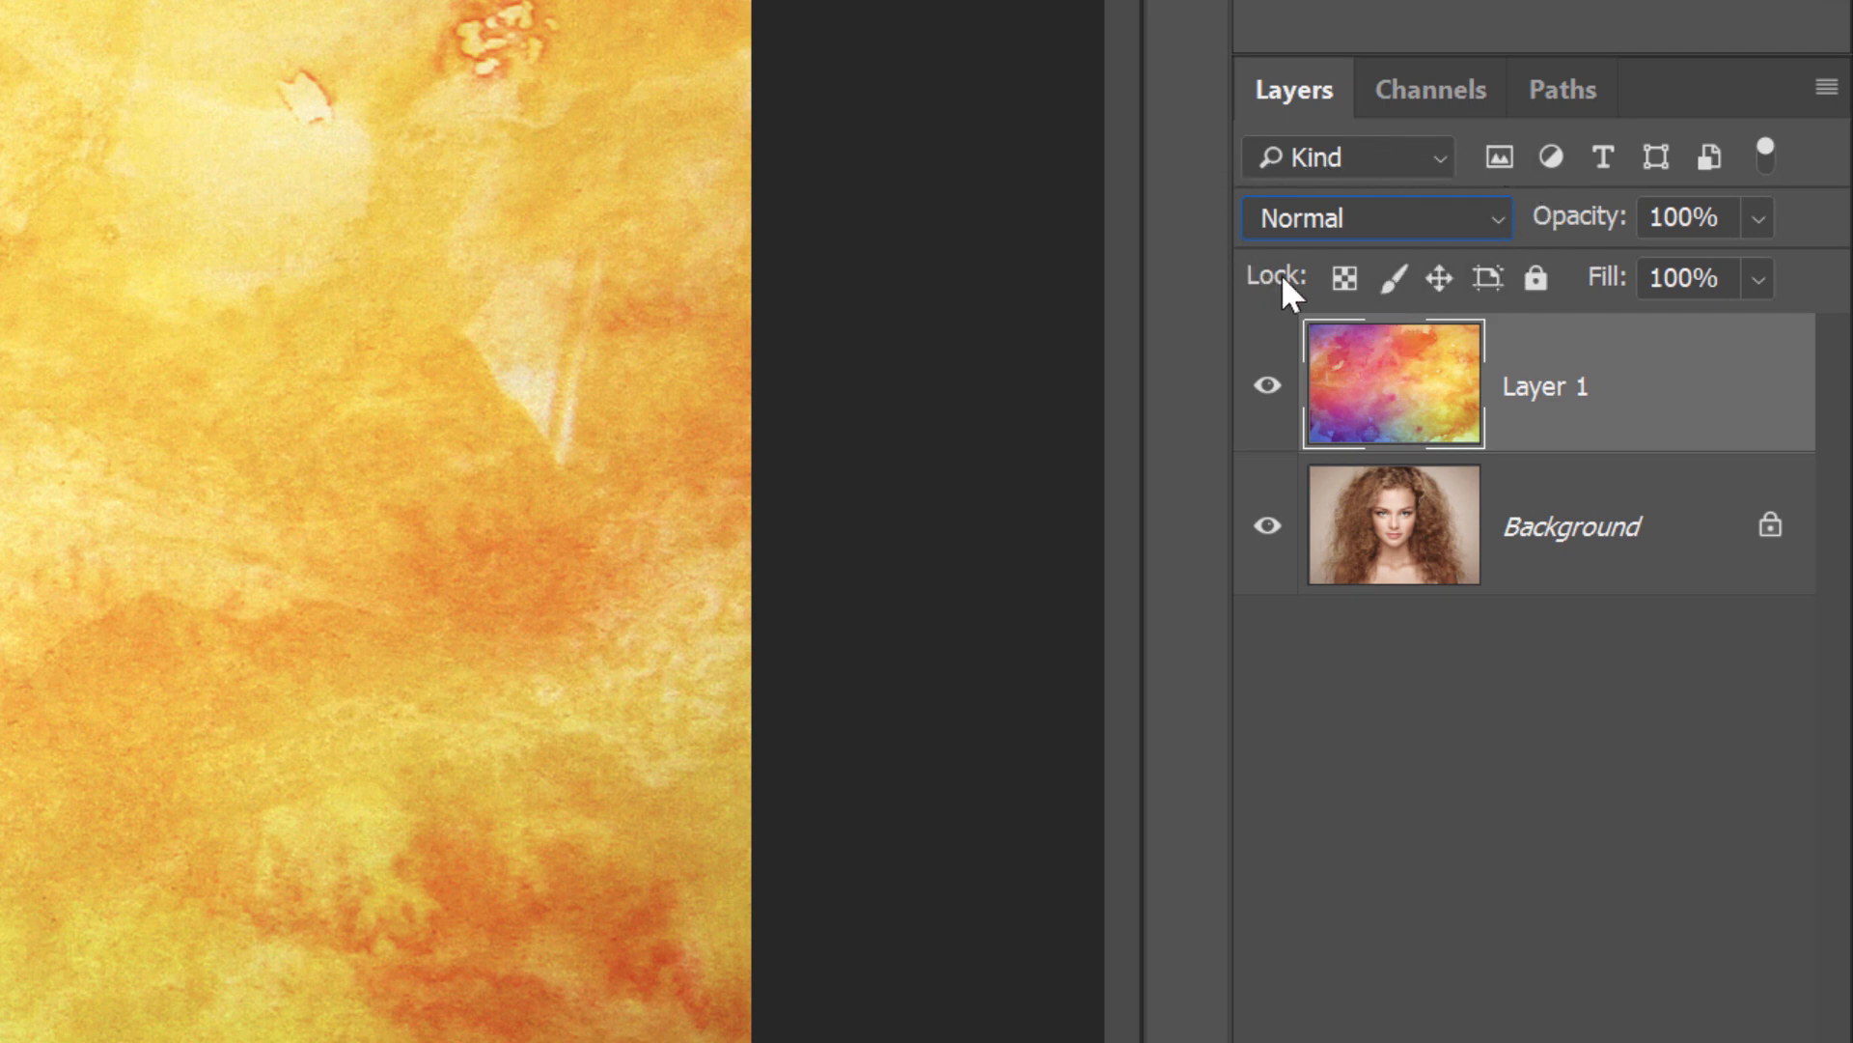
pyautogui.moveTo(1408, 276)
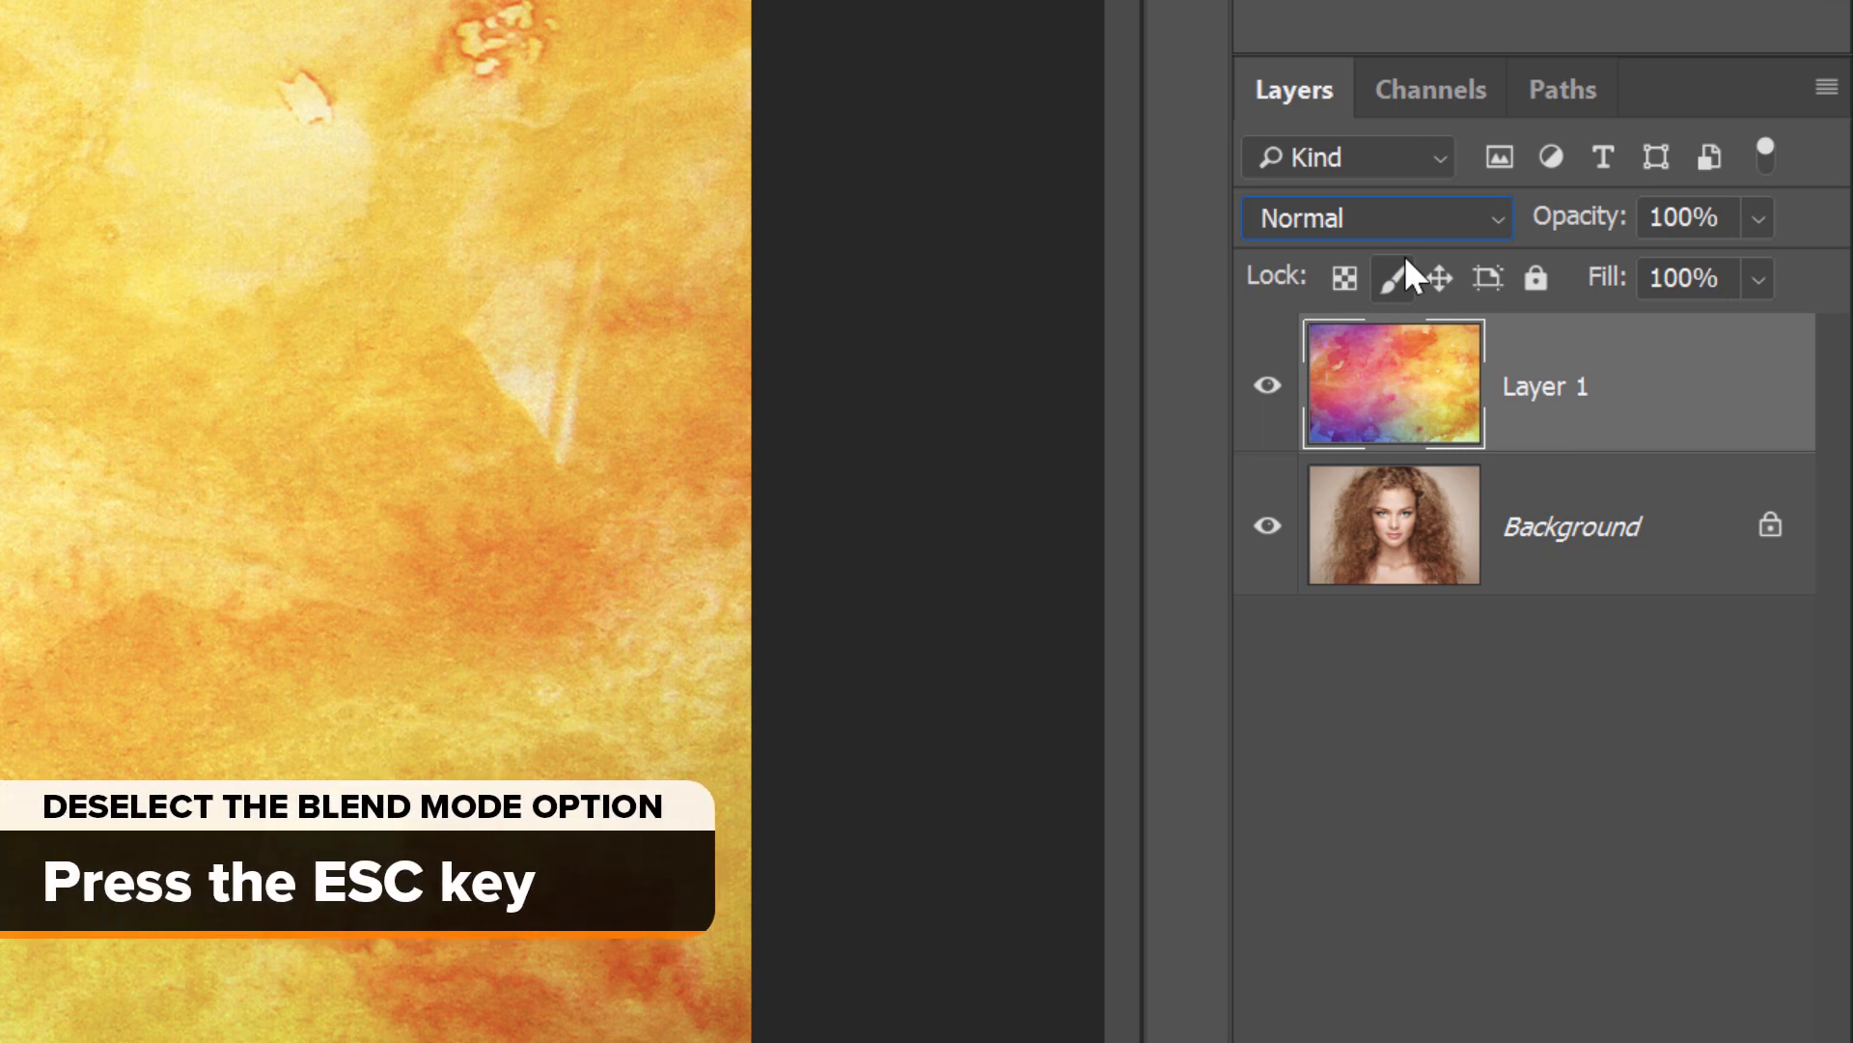
pyautogui.press('Escape')
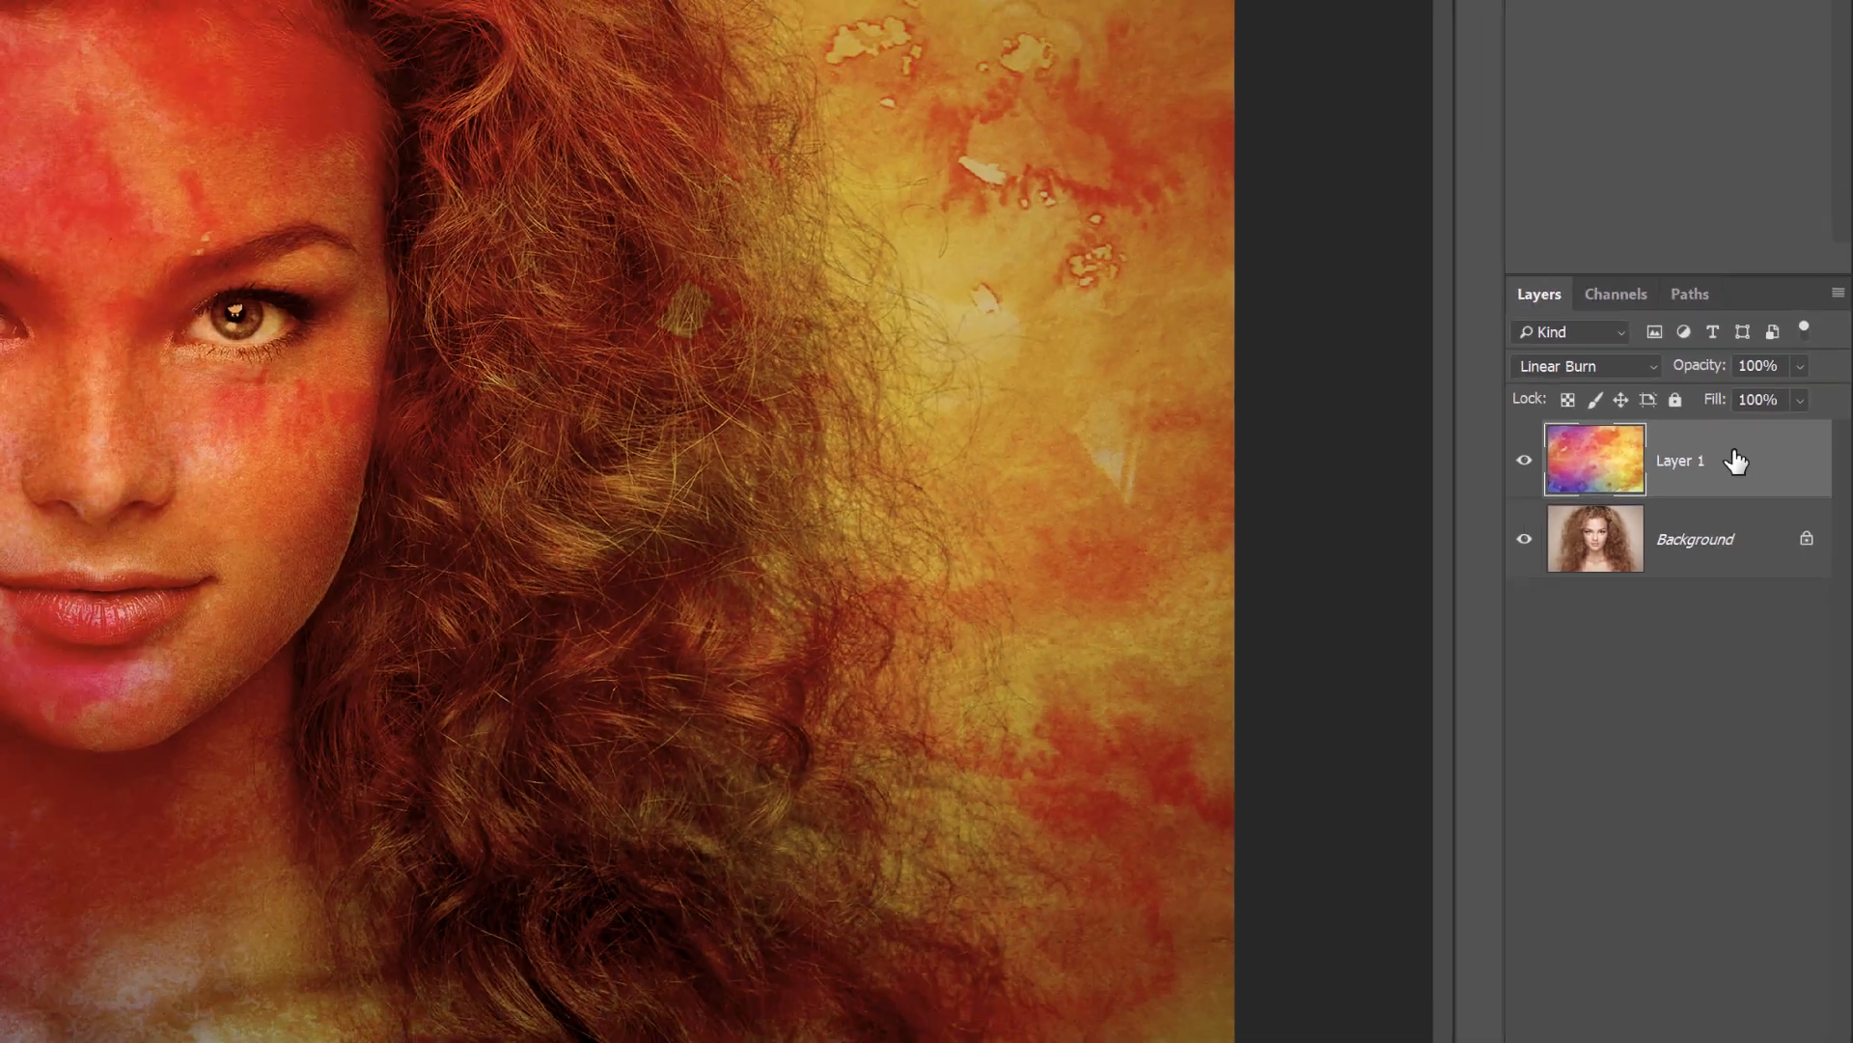
# Cycle Layer 1 through Hard Mix, Saturation and others, stepping back to end on Overlay.
pyautogui.click(1583, 364)
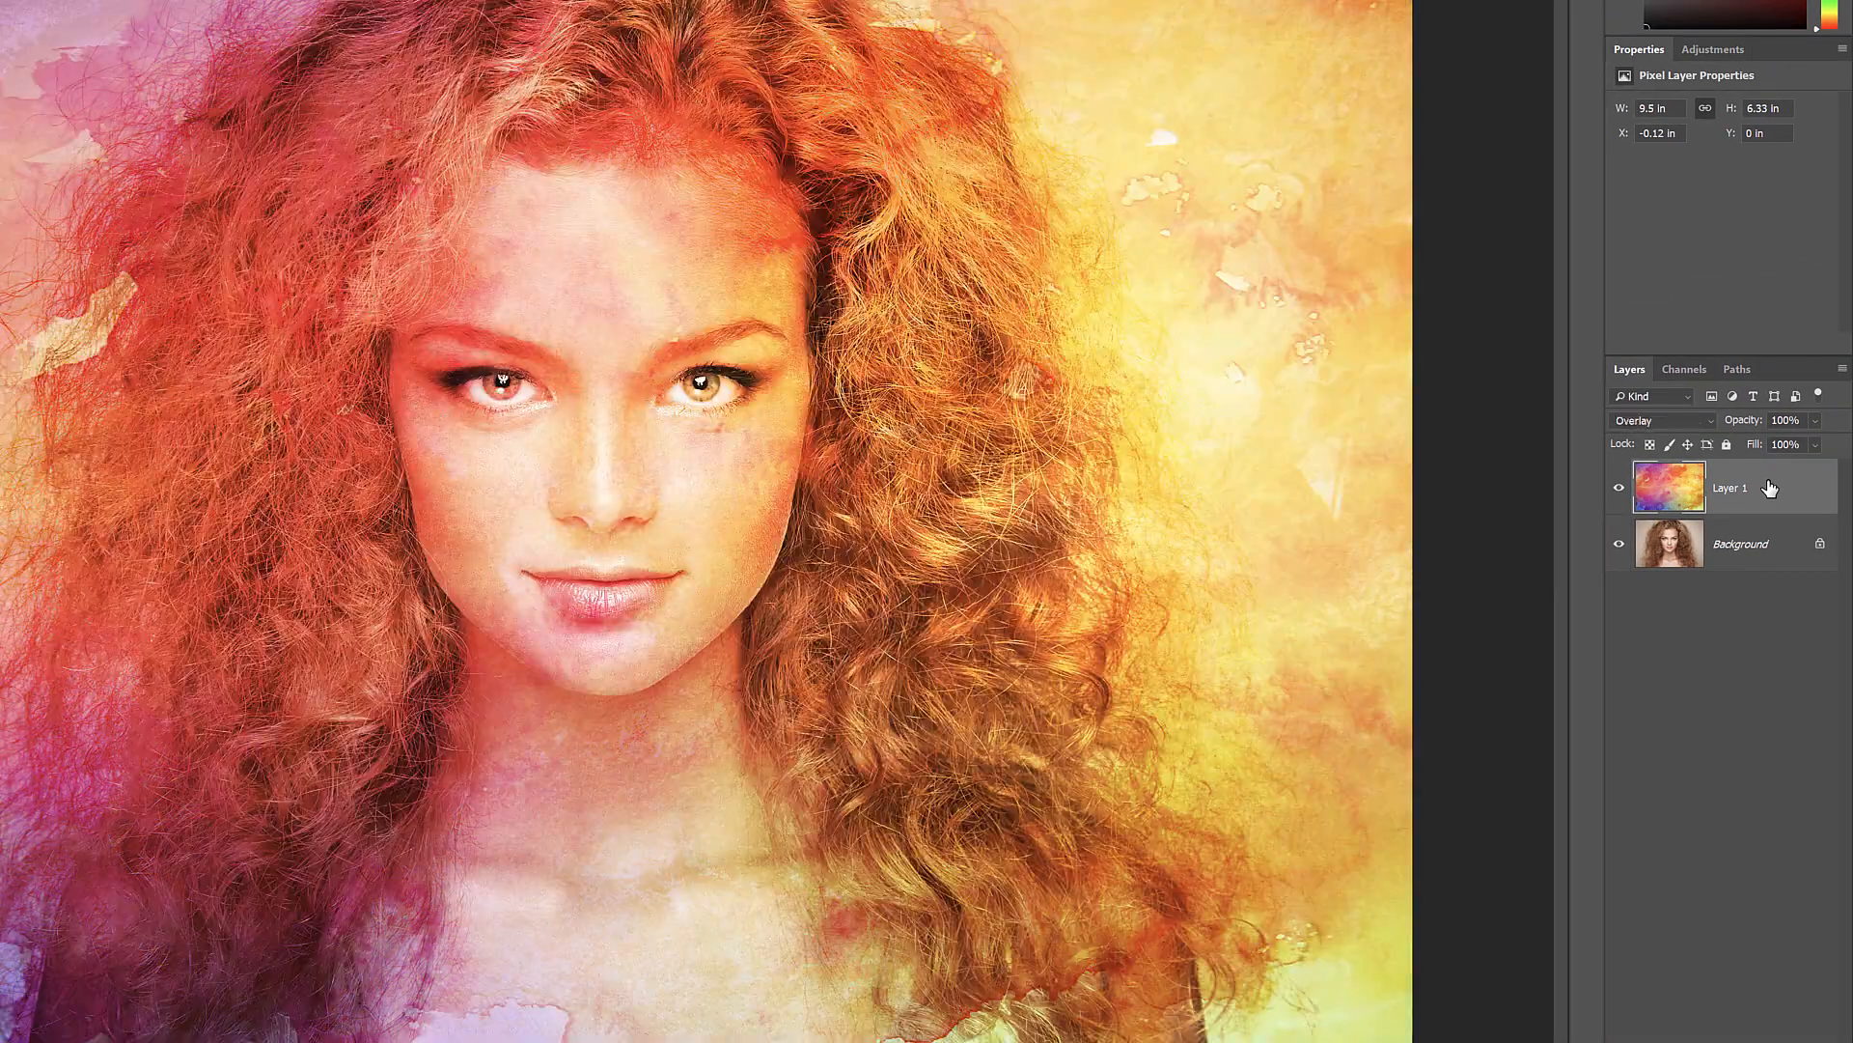
pyautogui.click(1660, 419)
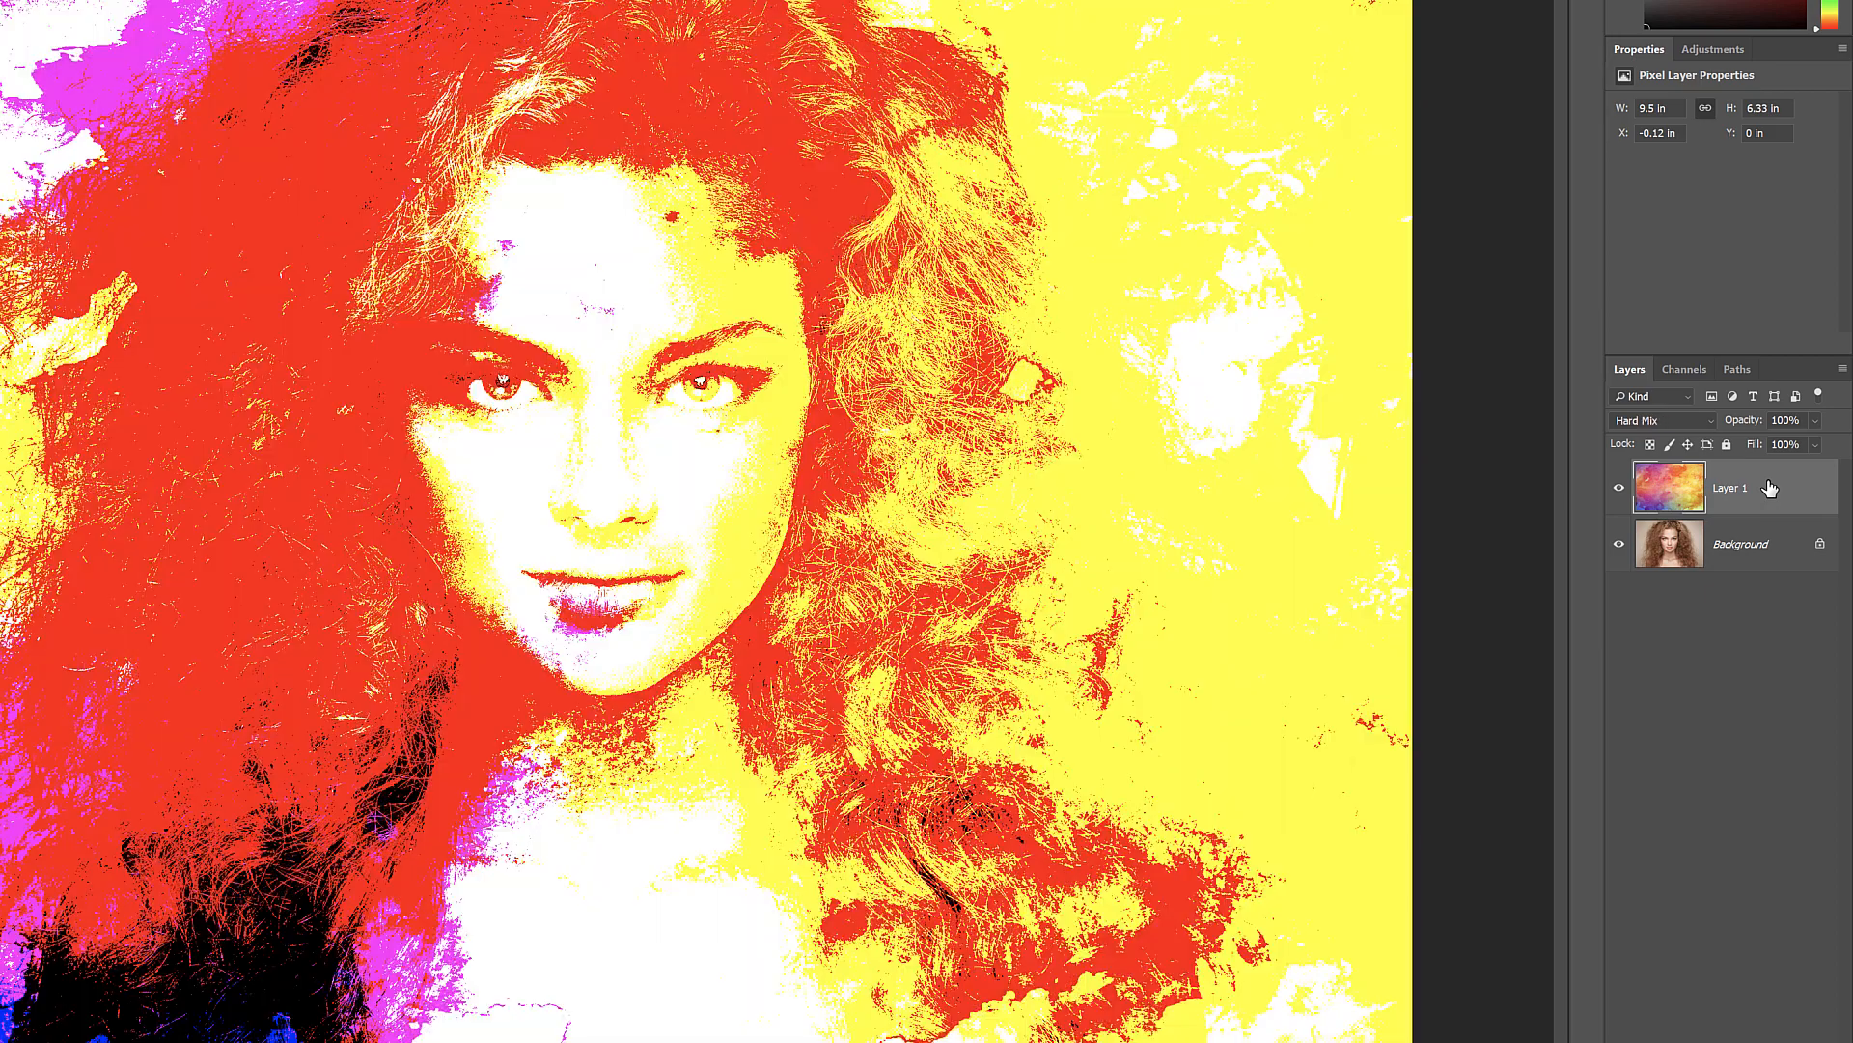
pyautogui.click(1661, 419)
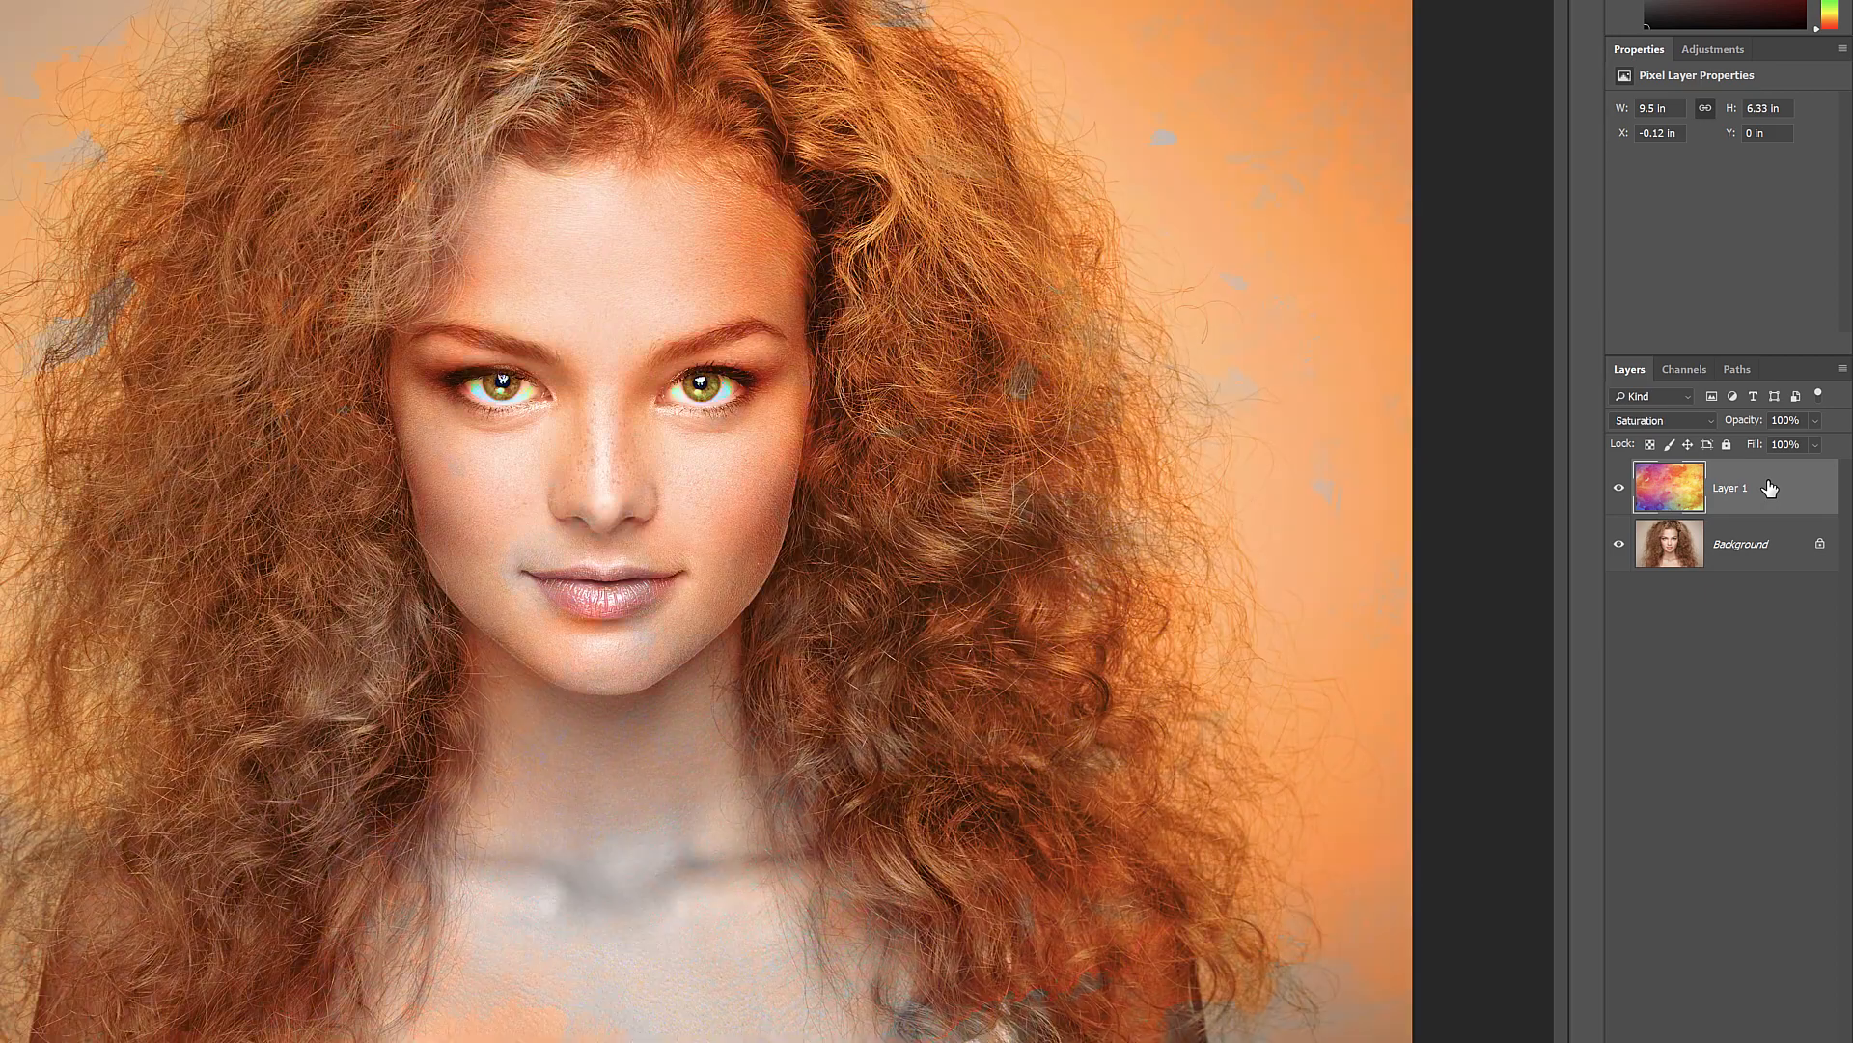
pyautogui.click(1660, 419)
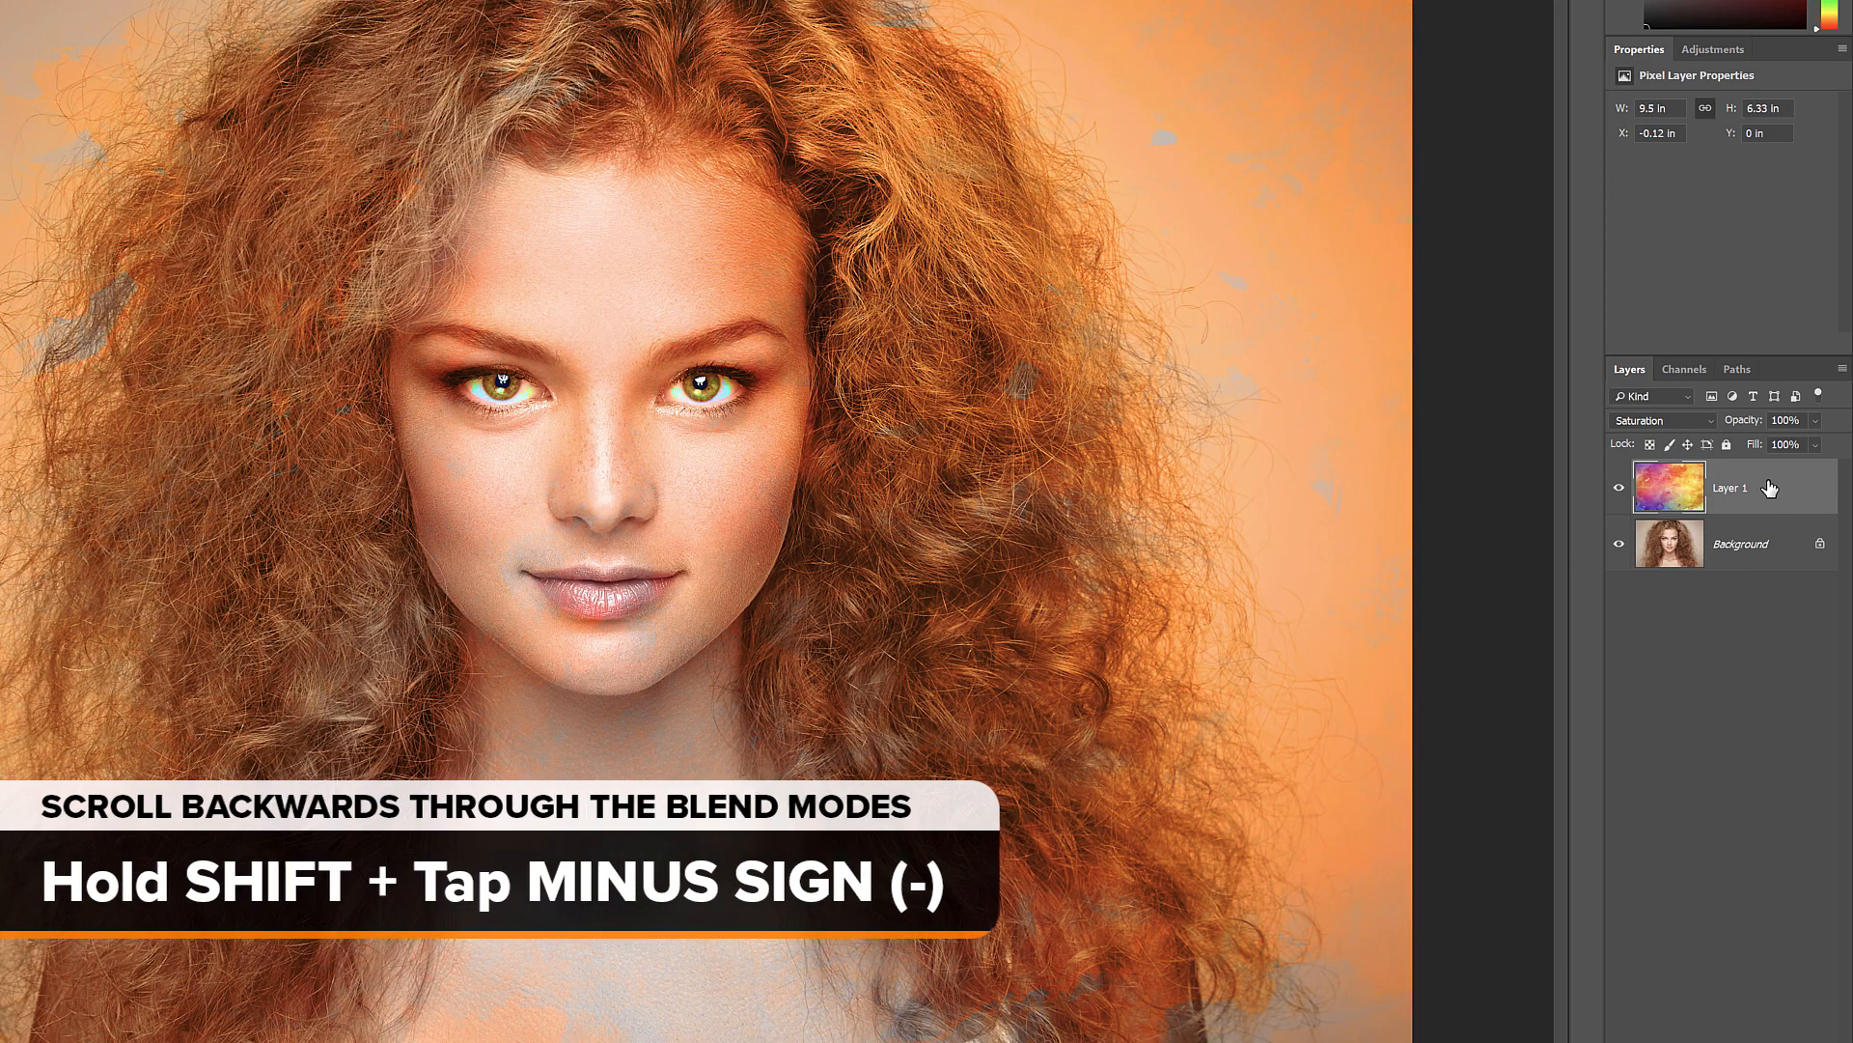
pyautogui.press('shift+minus')
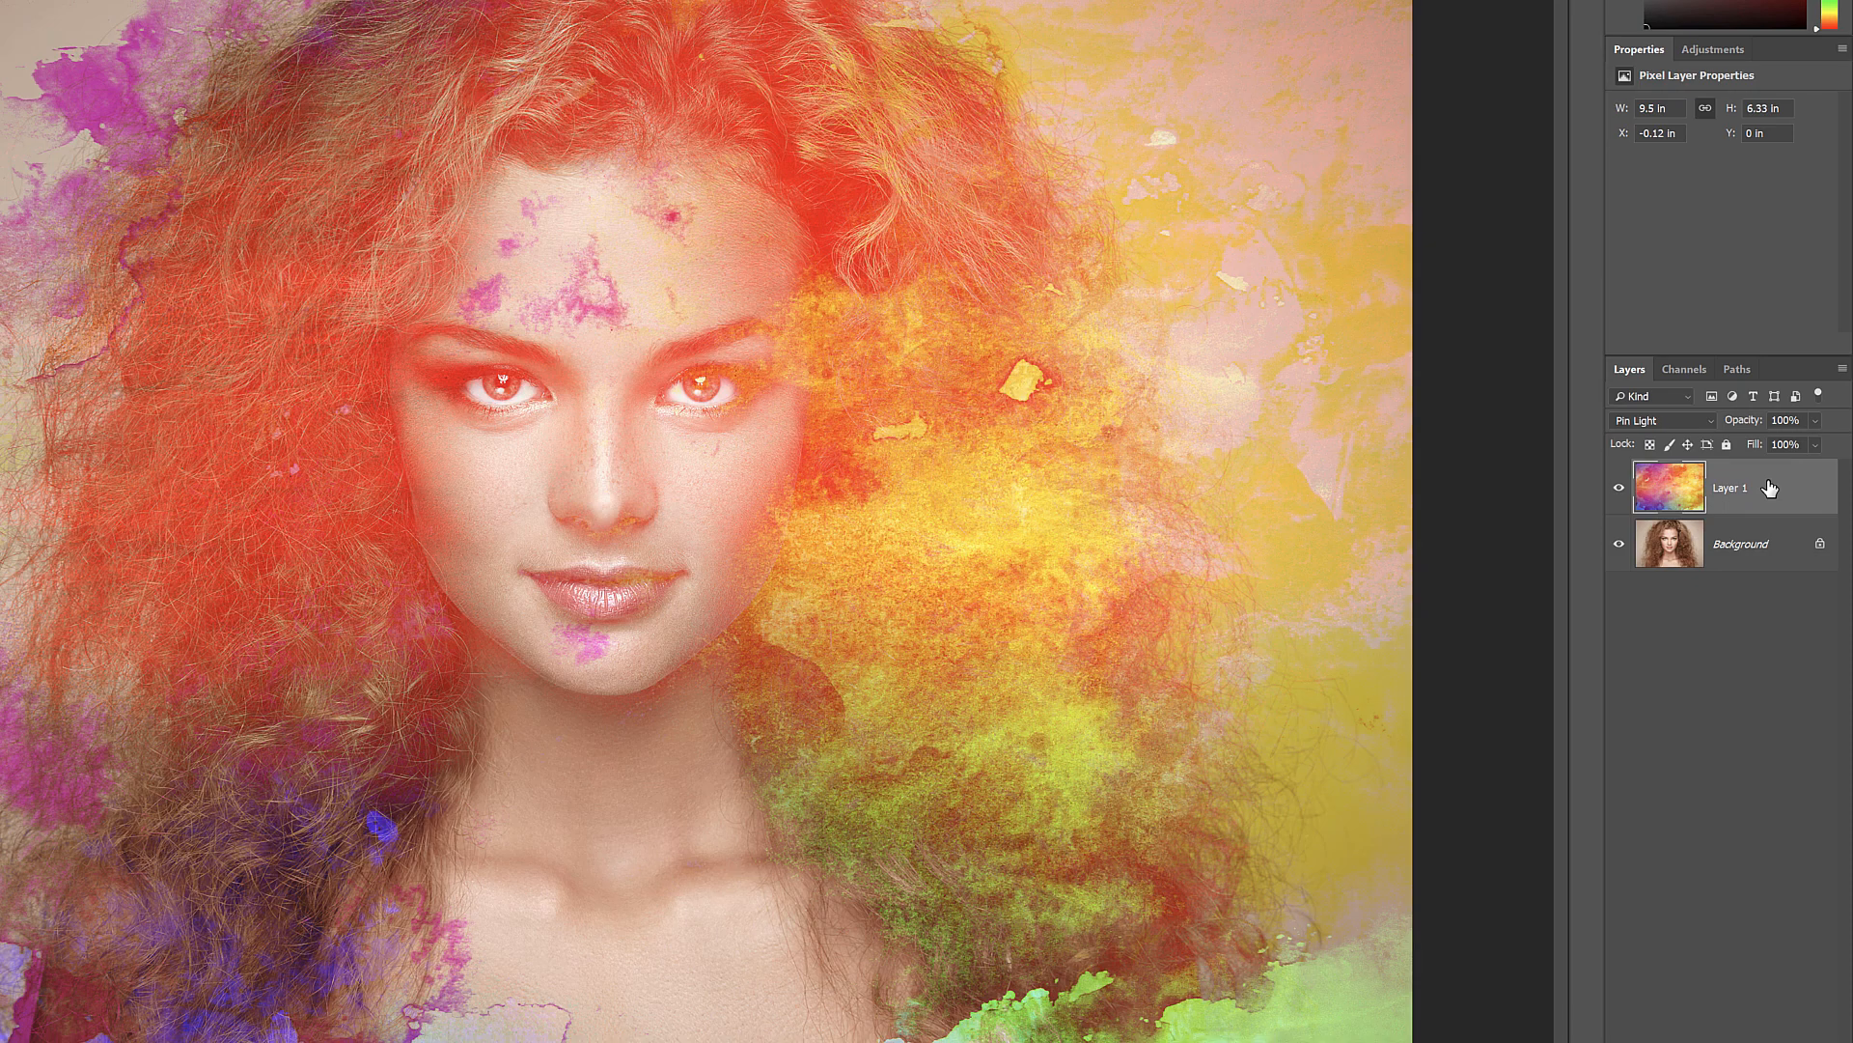
pyautogui.click(1660, 419)
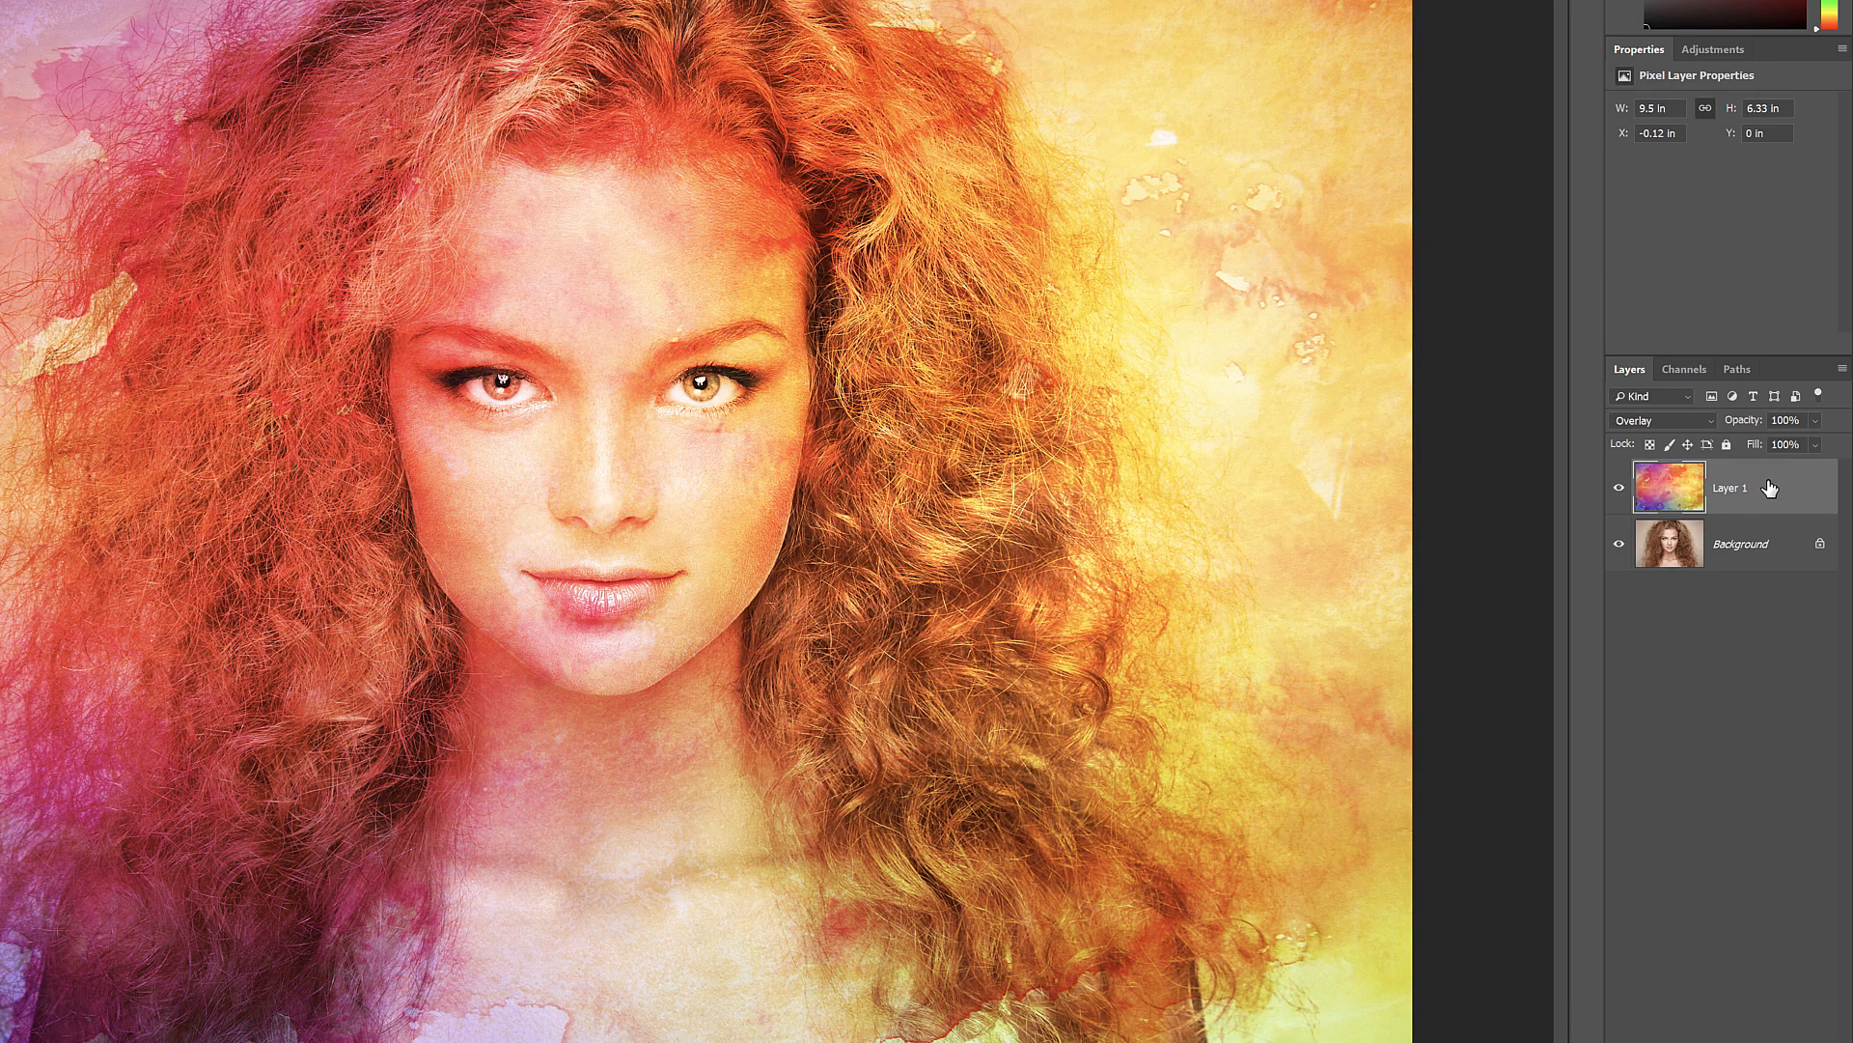
pyautogui.scroll(-3)
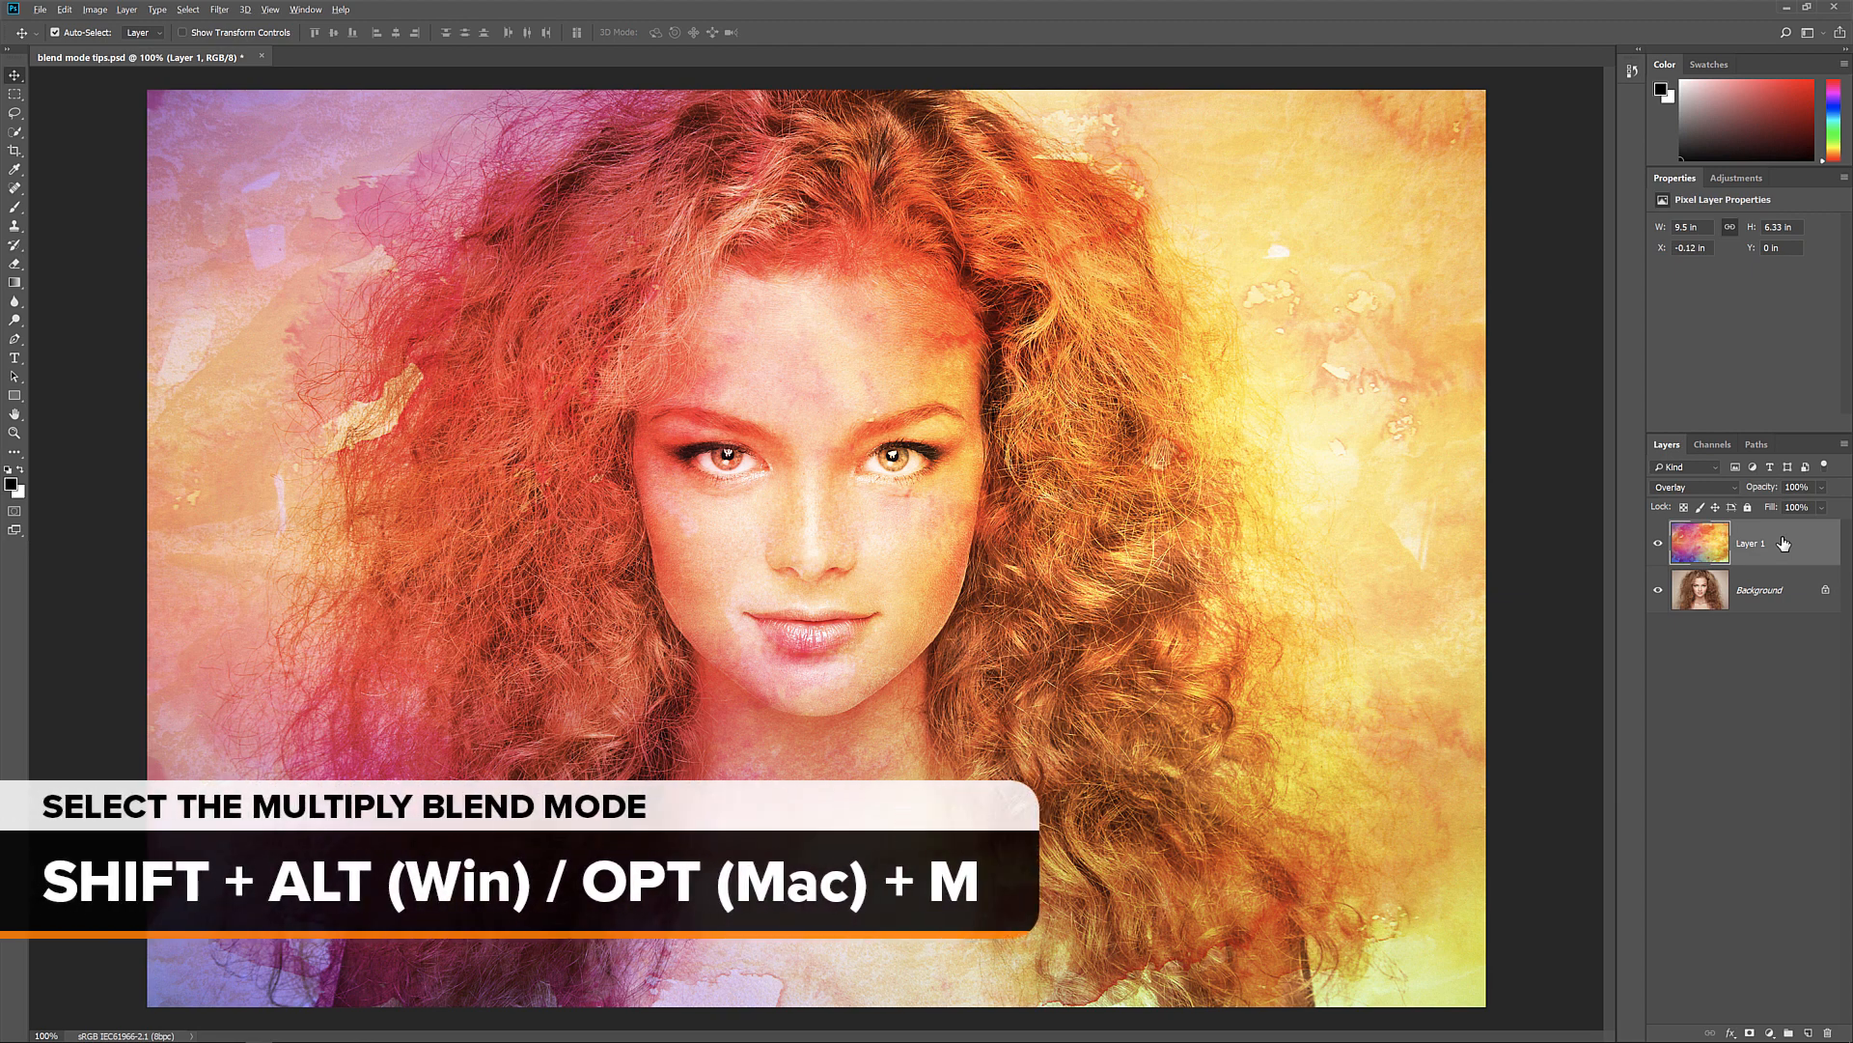
# Jump Layer 1 to Multiply with Shift+Alt+M, then to Screen with Shift+Alt+S.
pyautogui.press('shift+alt+m')
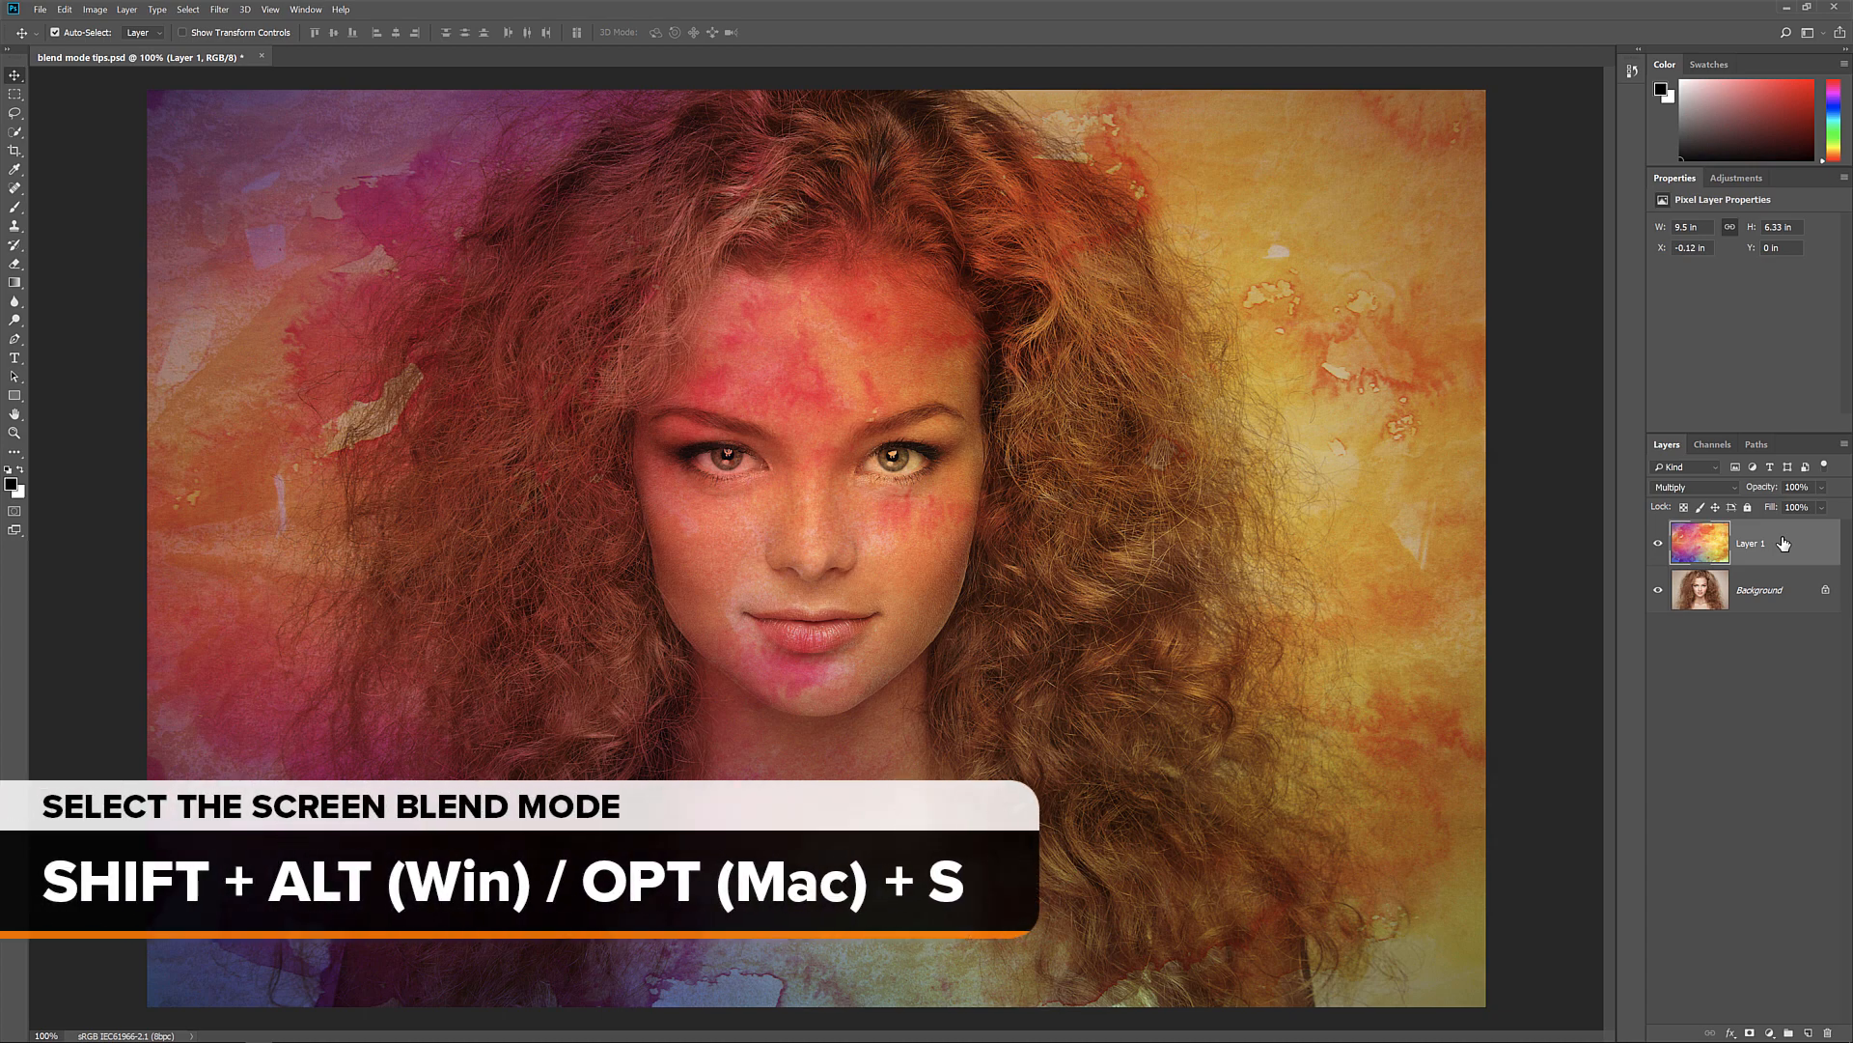
pyautogui.press('shift+alt+s')
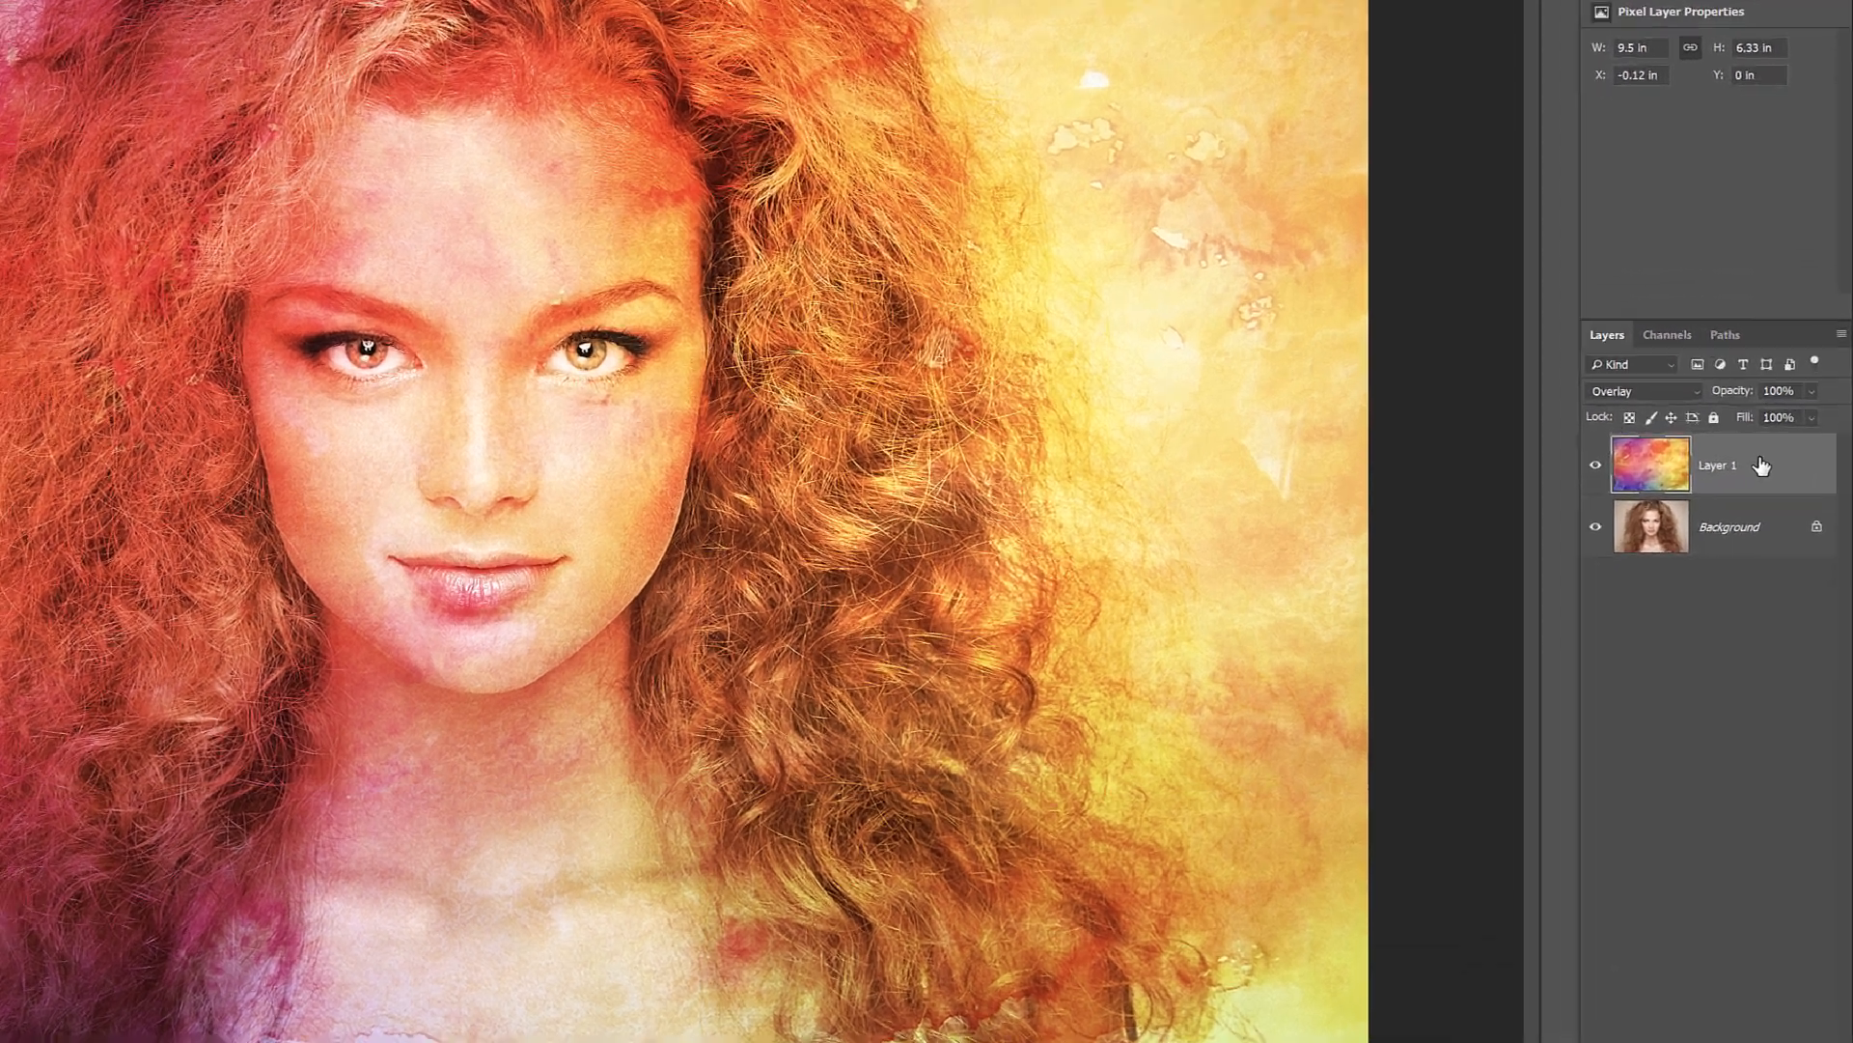
pyautogui.click(1641, 390)
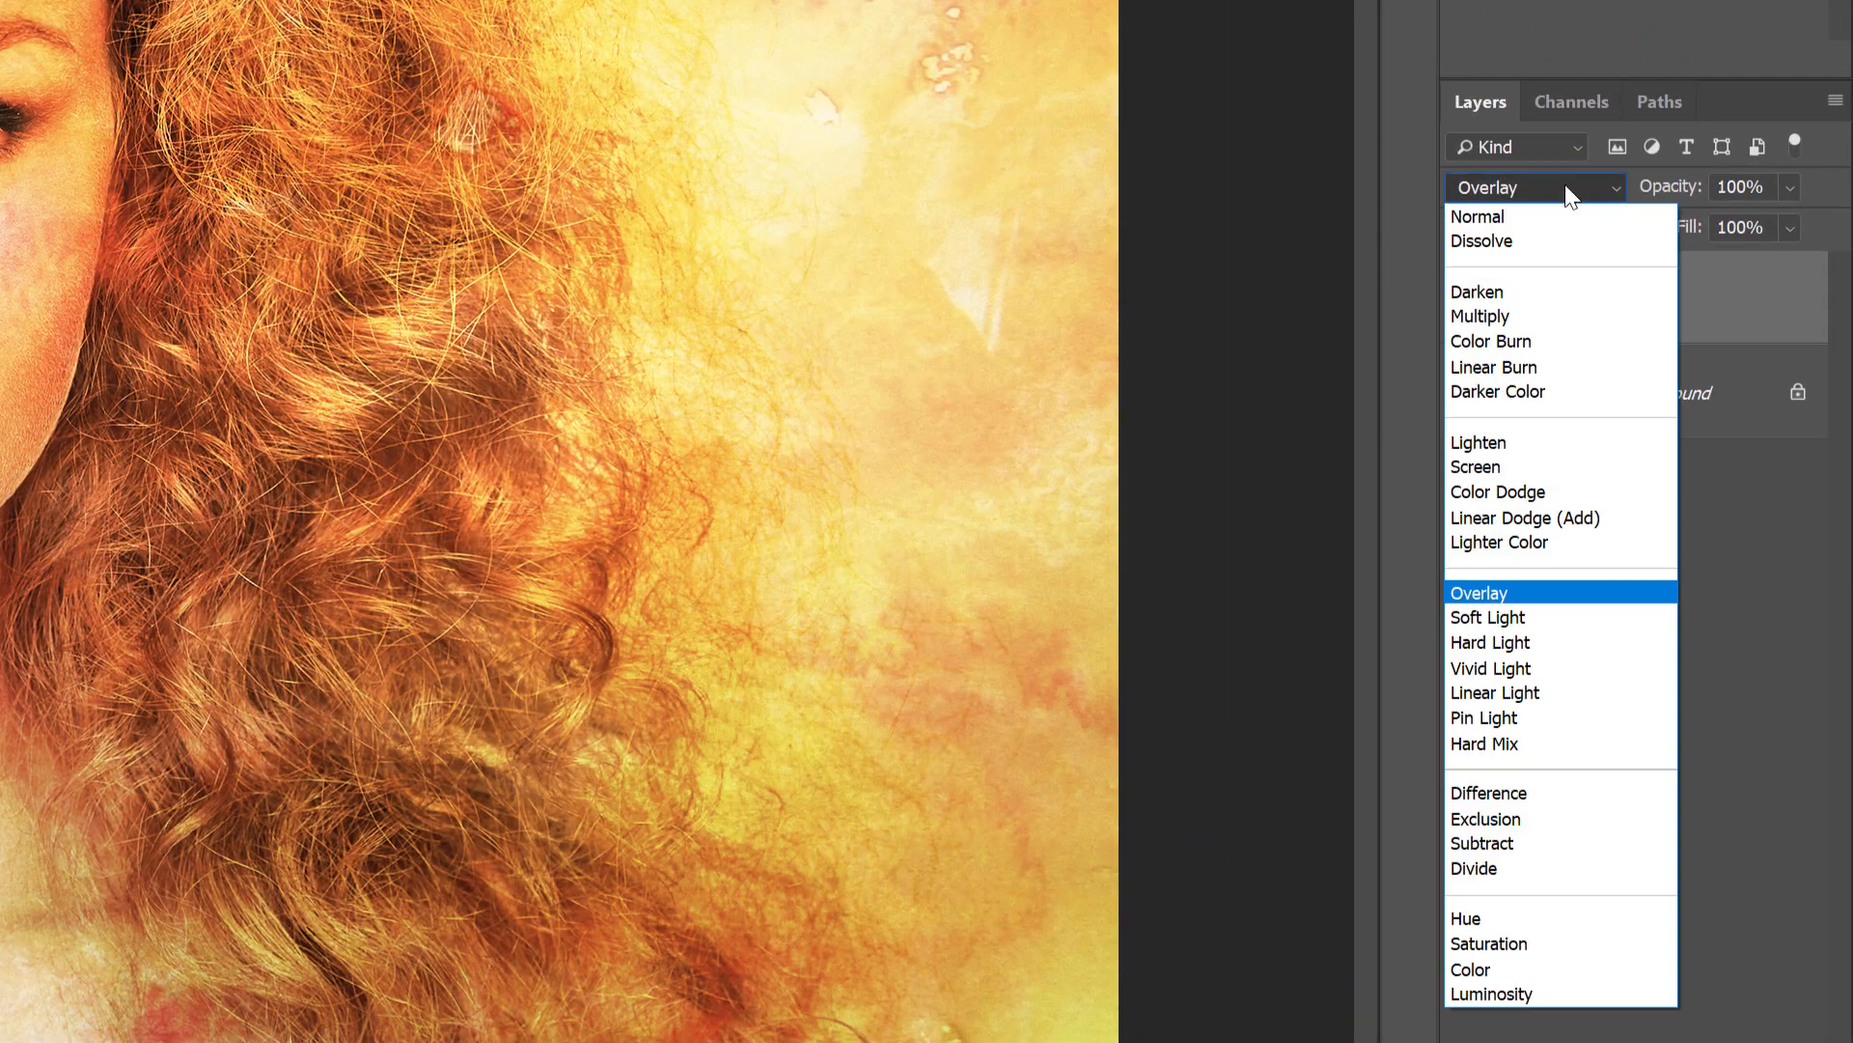
pyautogui.moveTo(1566, 392)
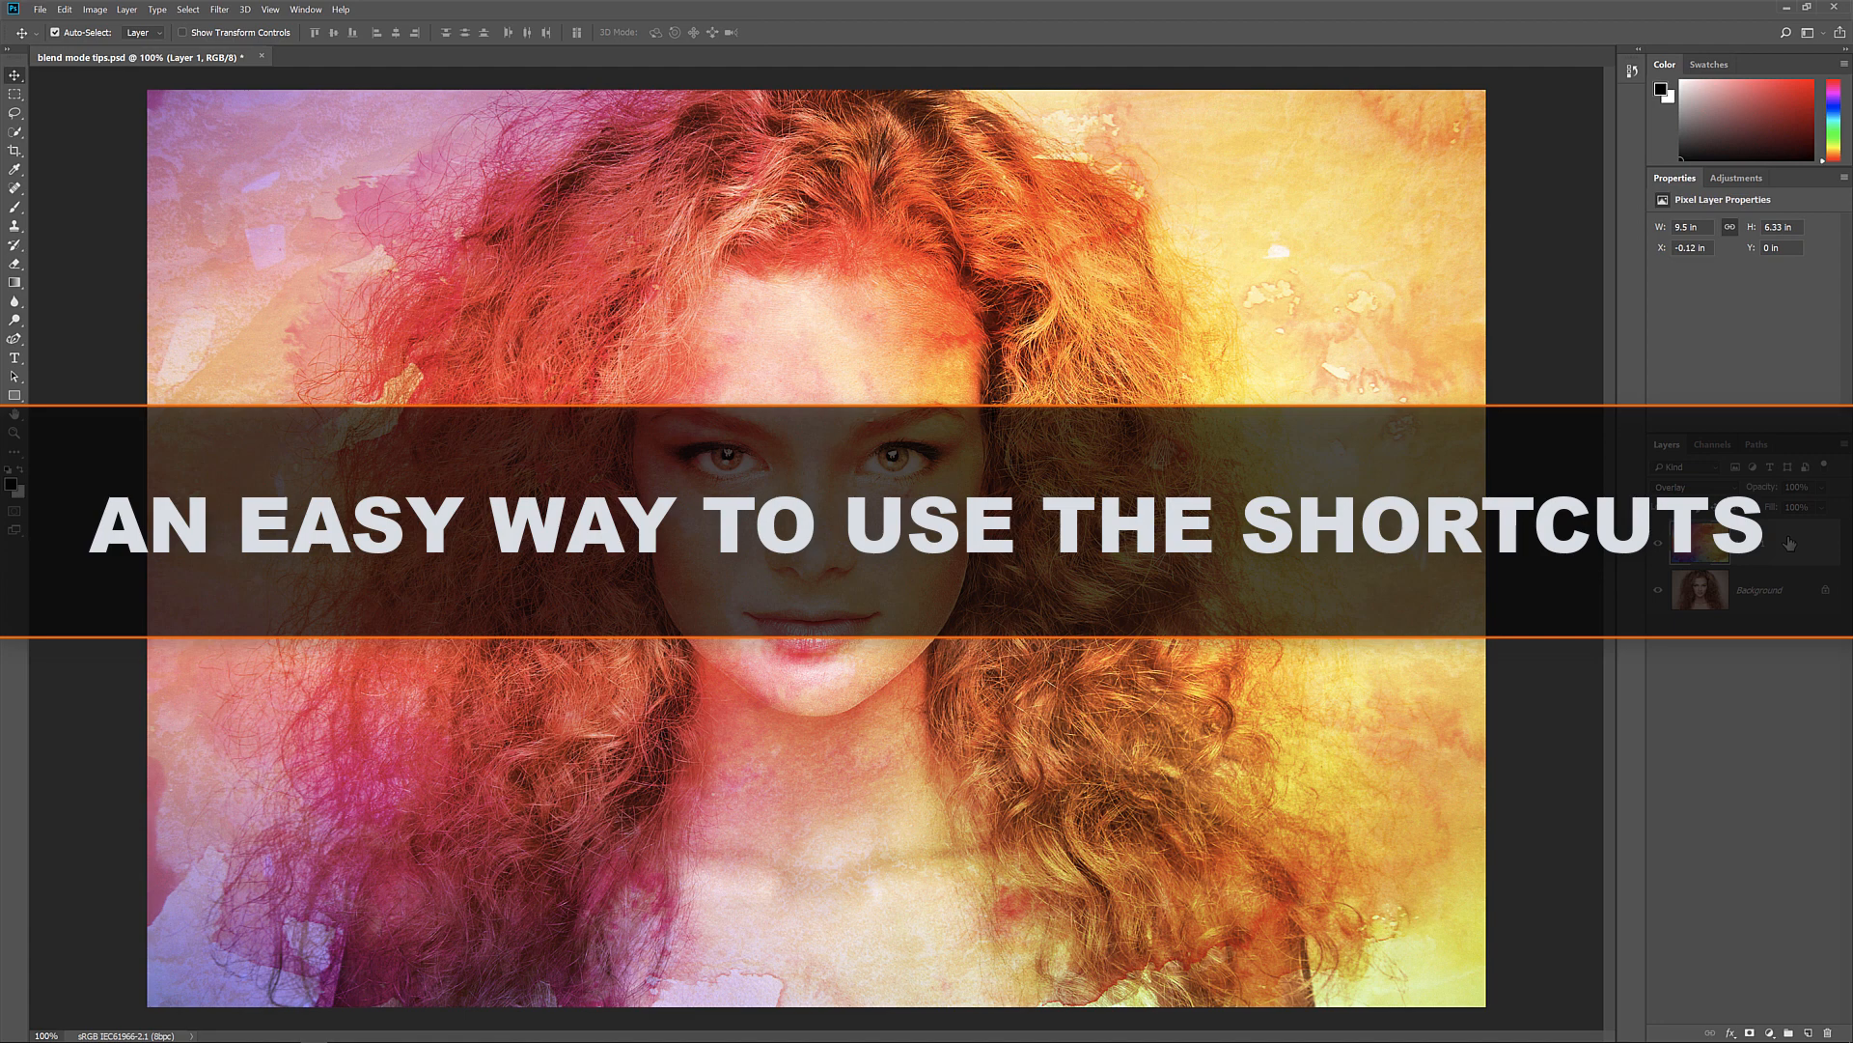
# View the Darken group and step Layer 1 from Color Burn to Darker Color.
pyautogui.click(1749, 543)
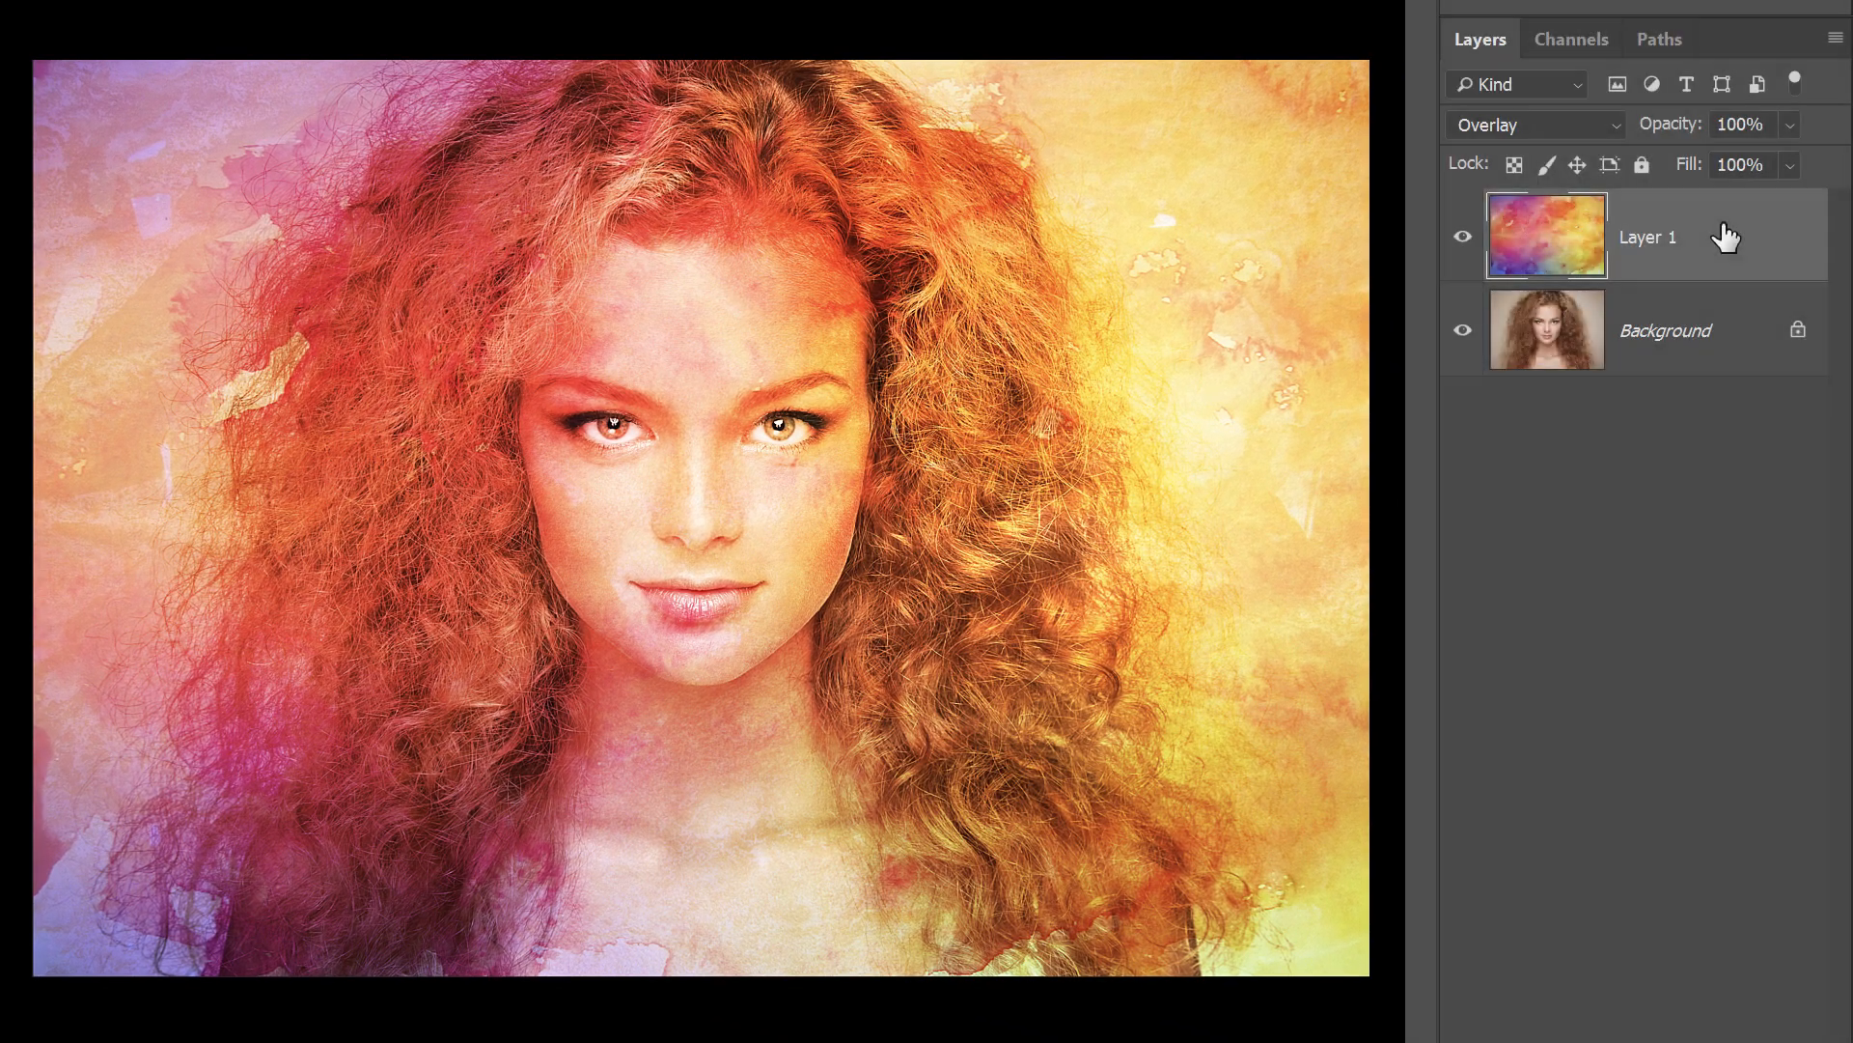
pyautogui.click(1533, 124)
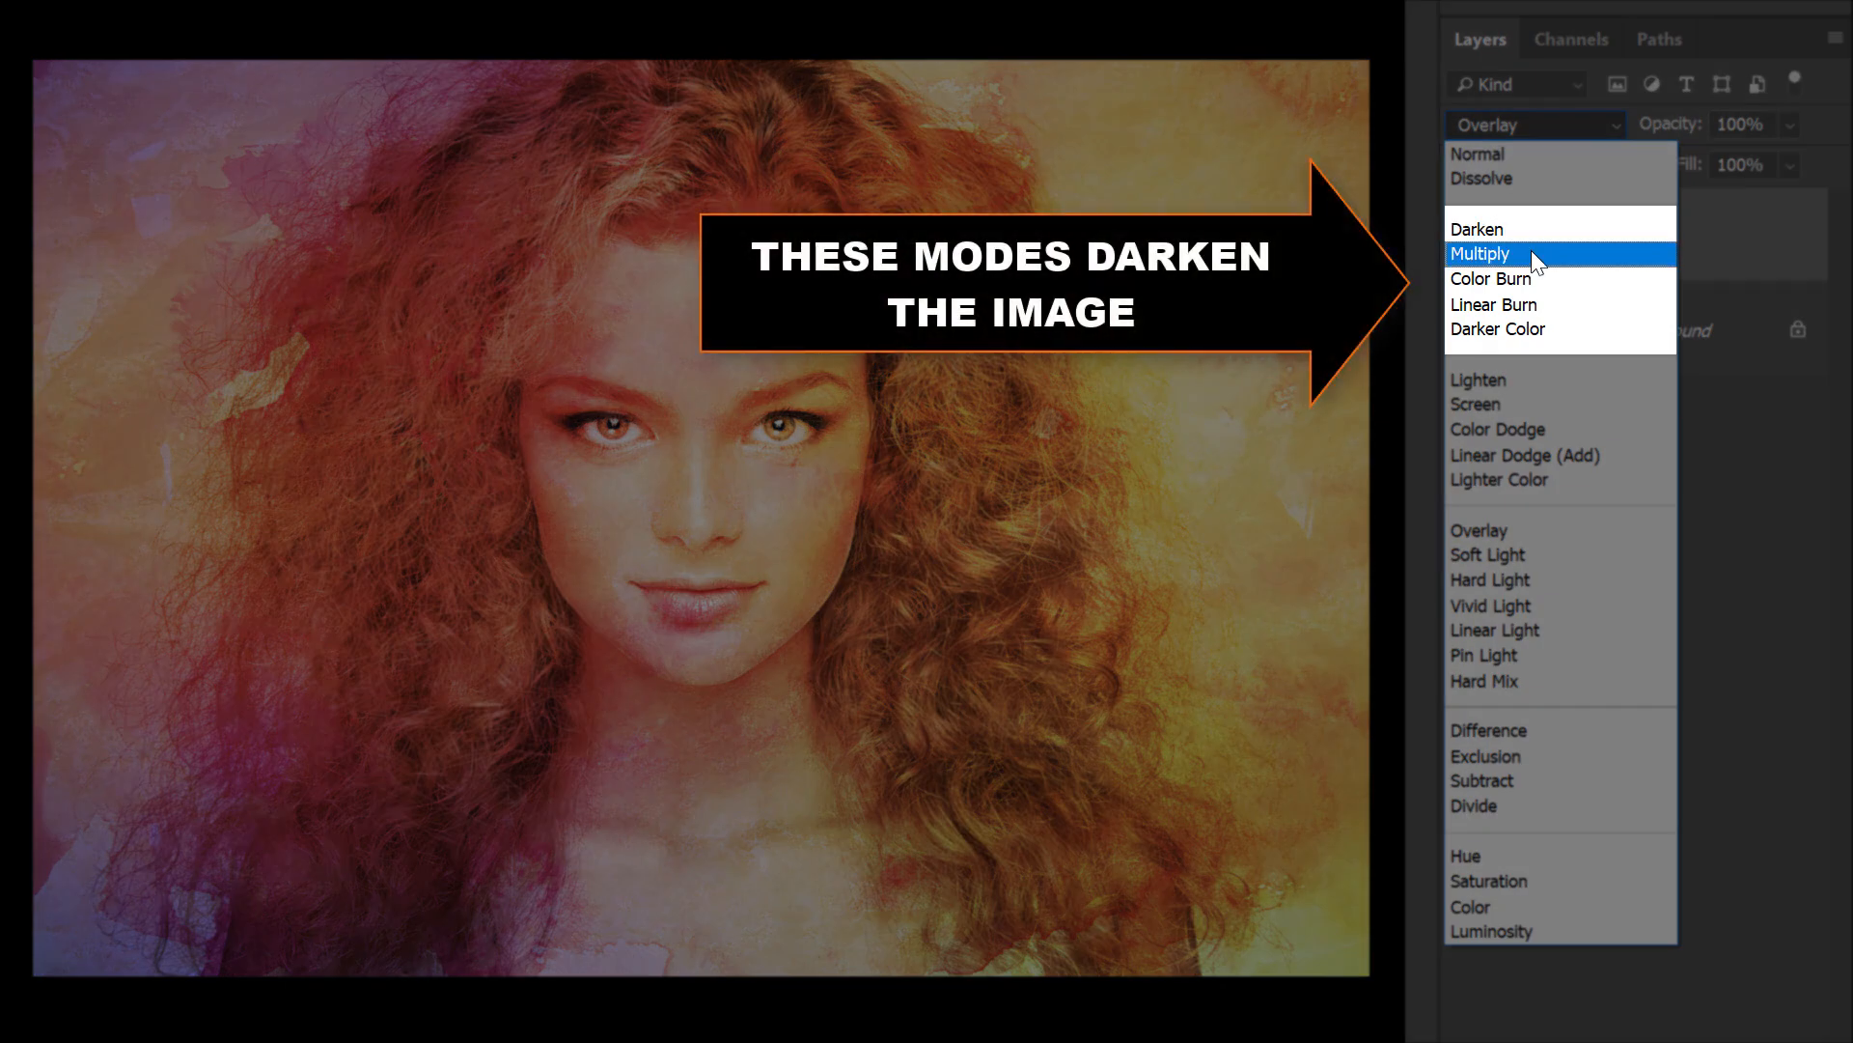
pyautogui.moveTo(1513, 303)
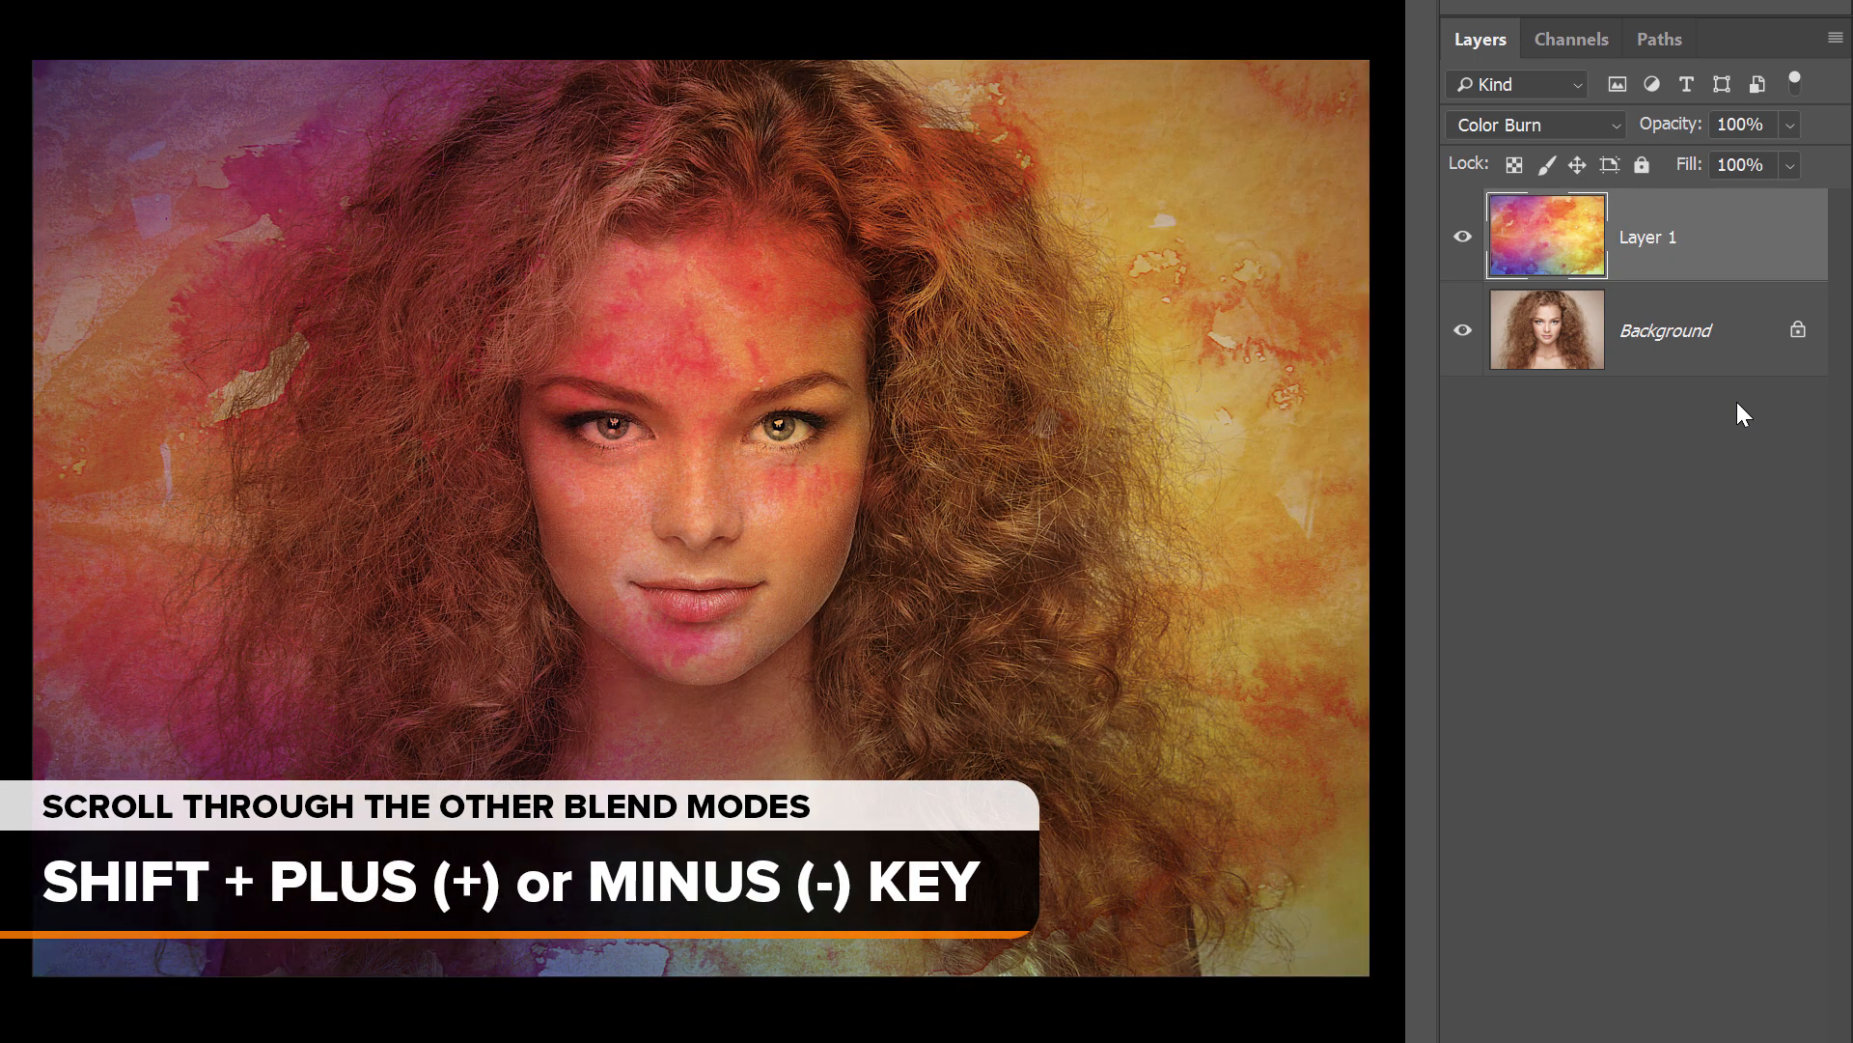
pyautogui.press('shift+plus')
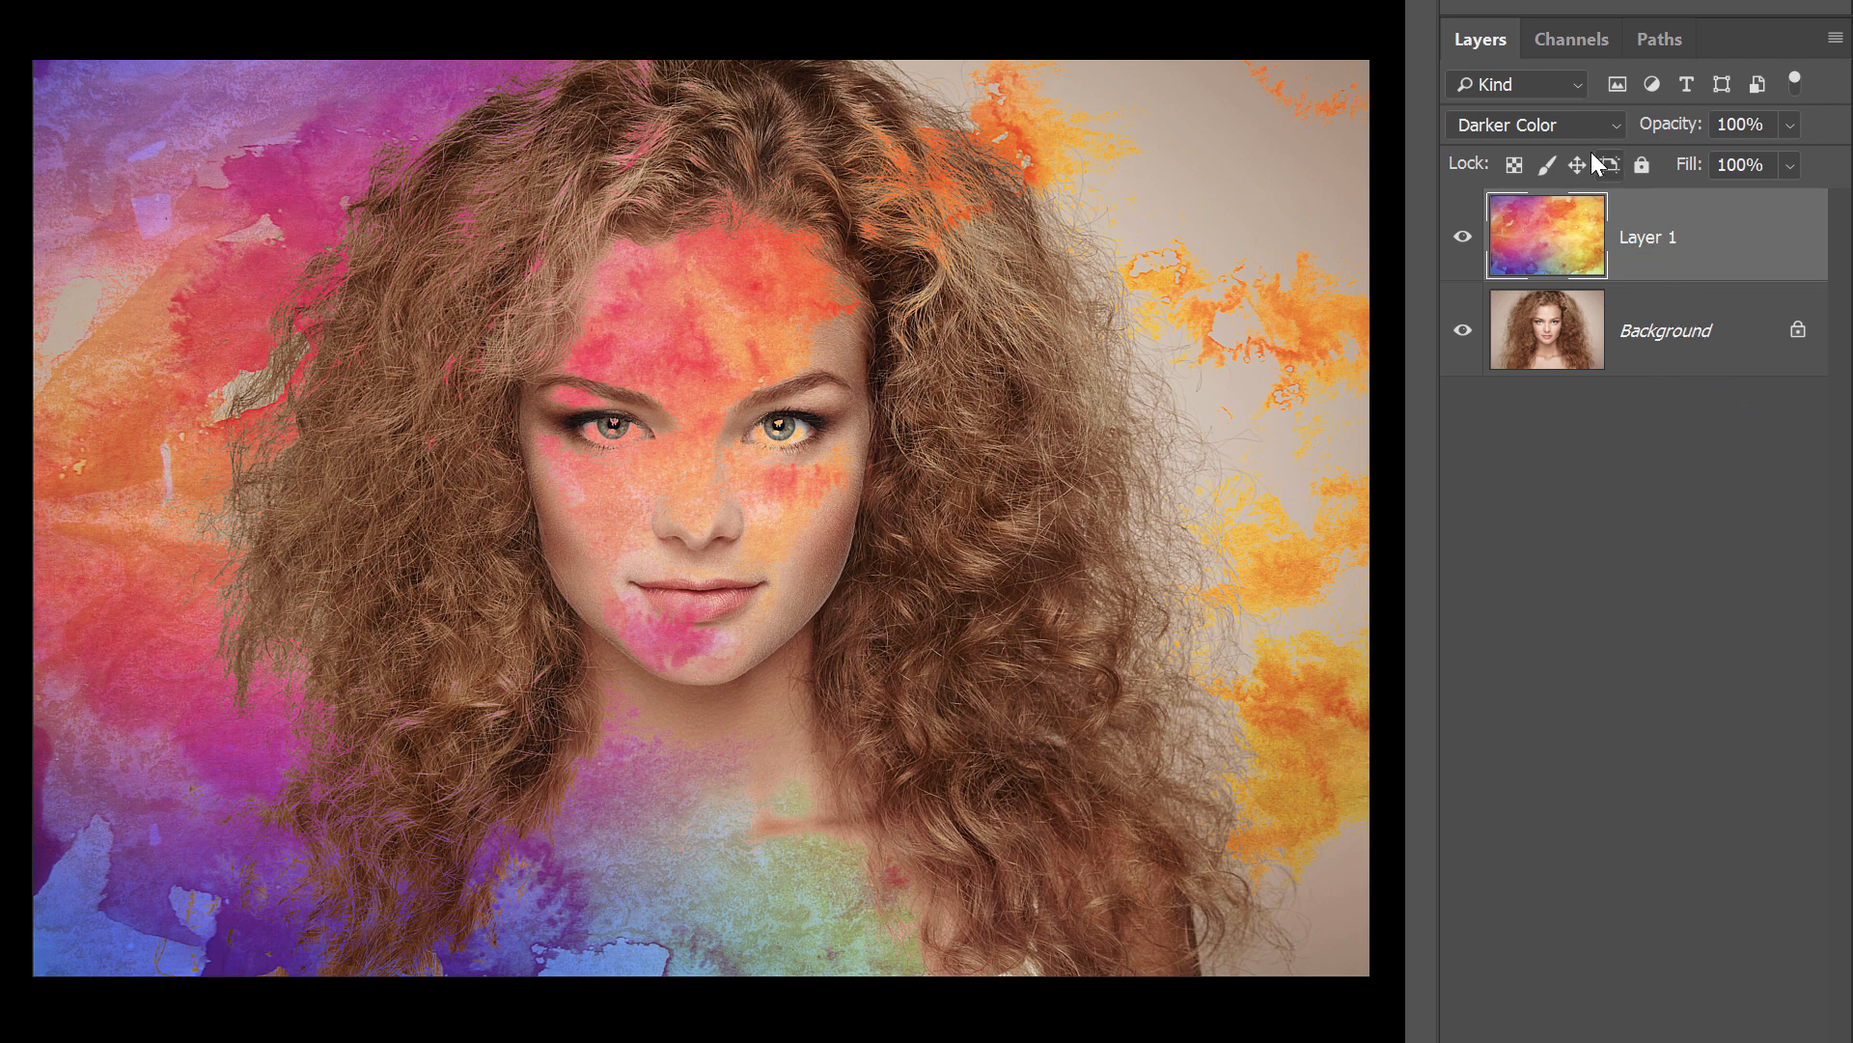
# View the Lighten group and cycle Layer 1 through Lighten, Screen and Lighter Color.
pyautogui.click(1535, 124)
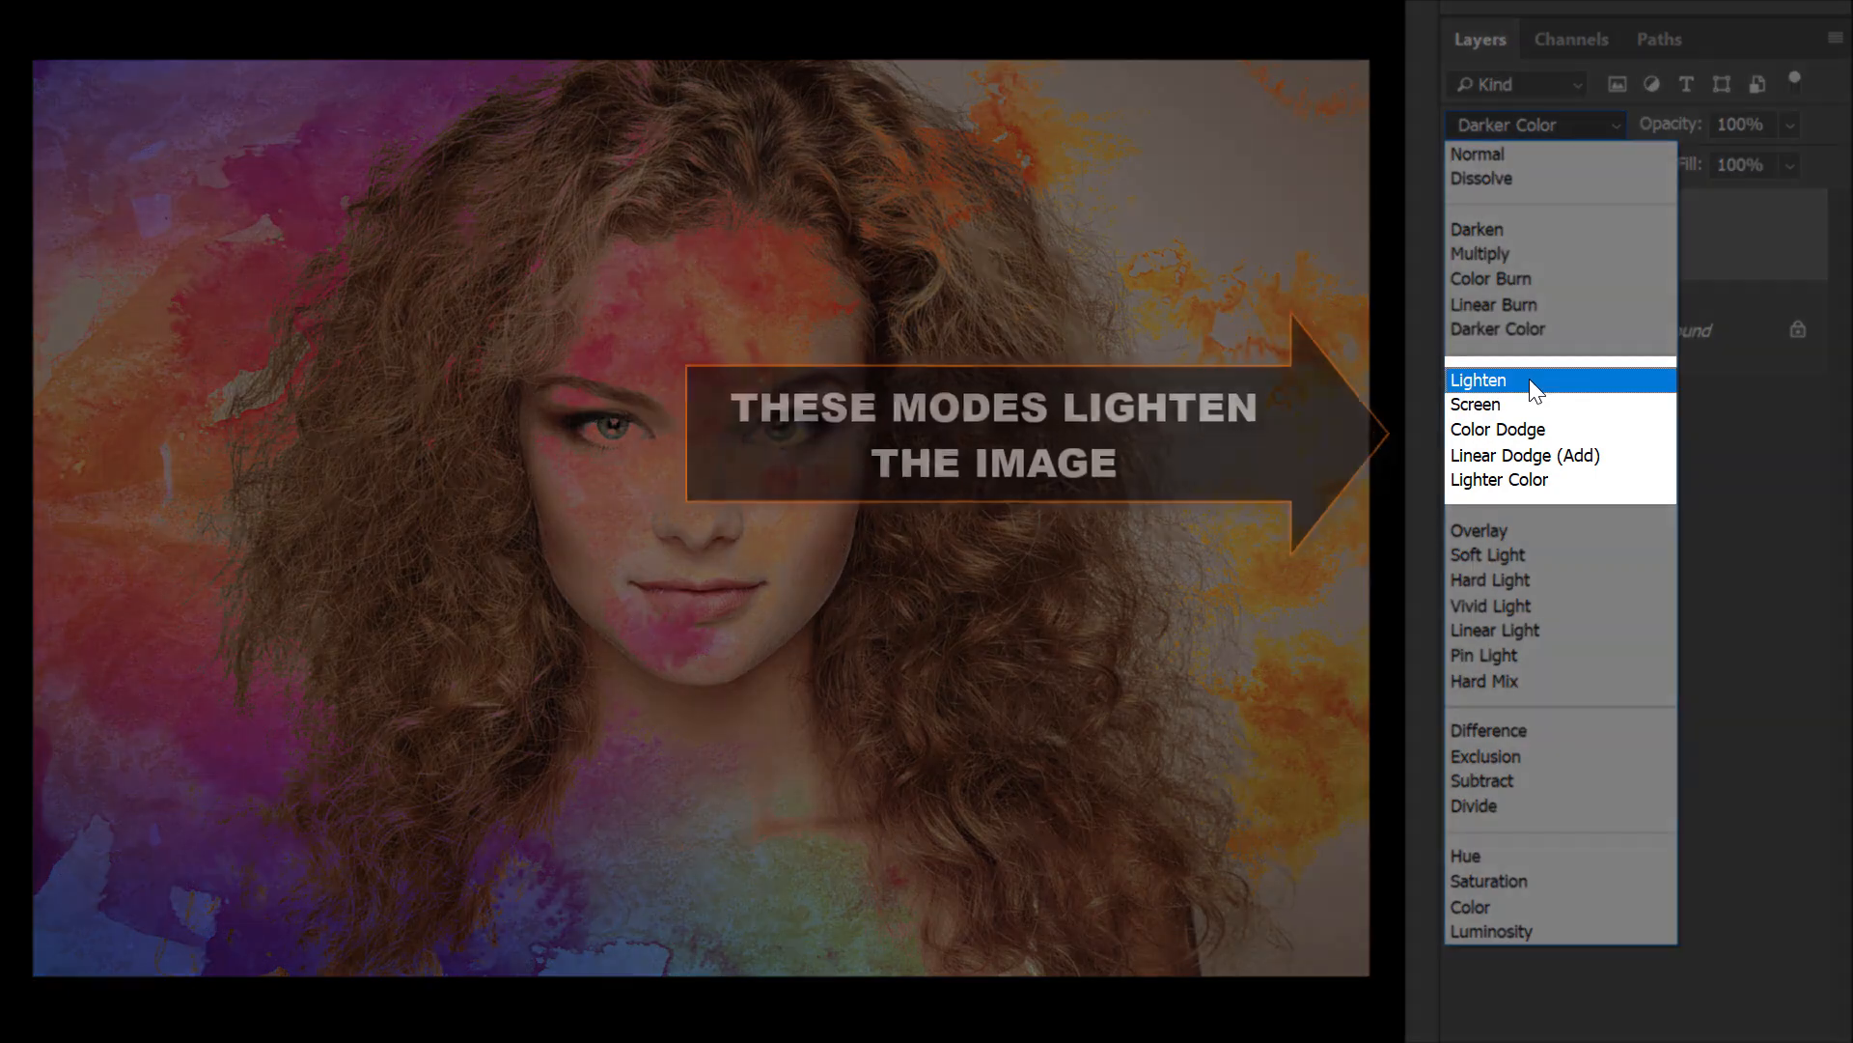
pyautogui.moveTo(1583, 485)
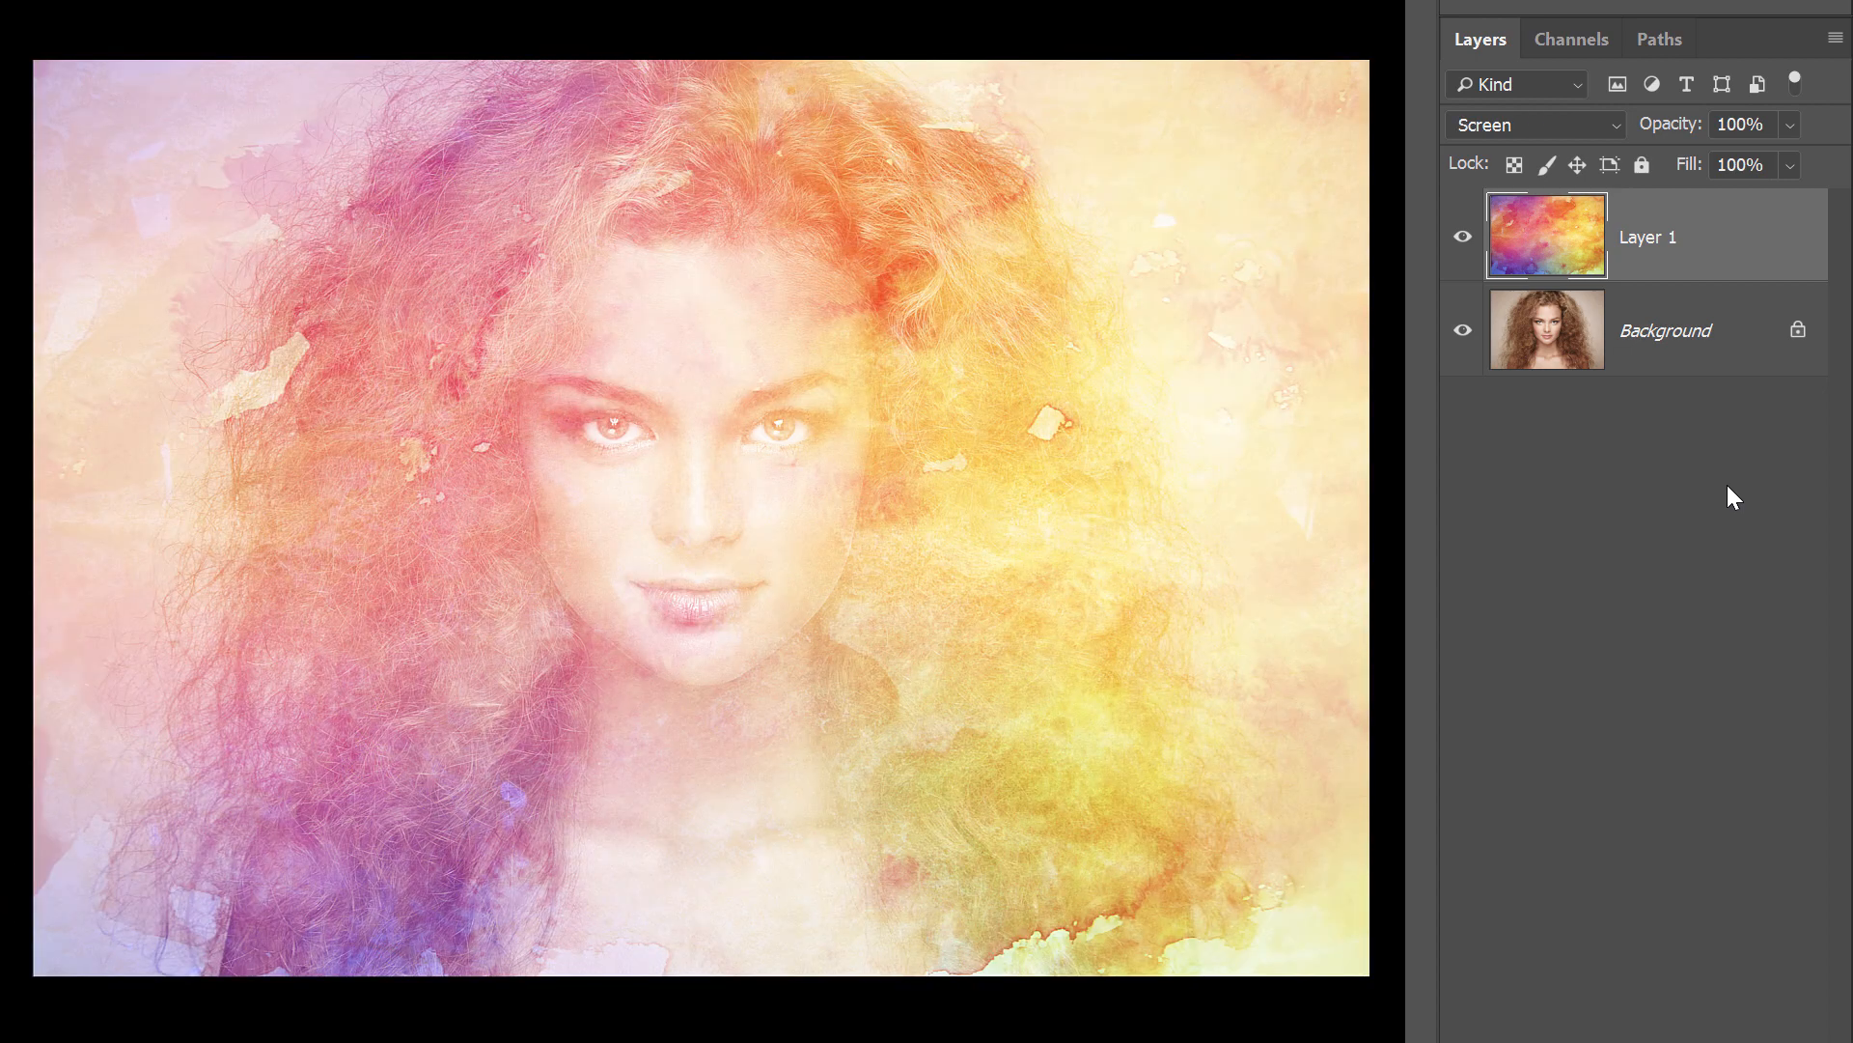
pyautogui.press('shift+plus')
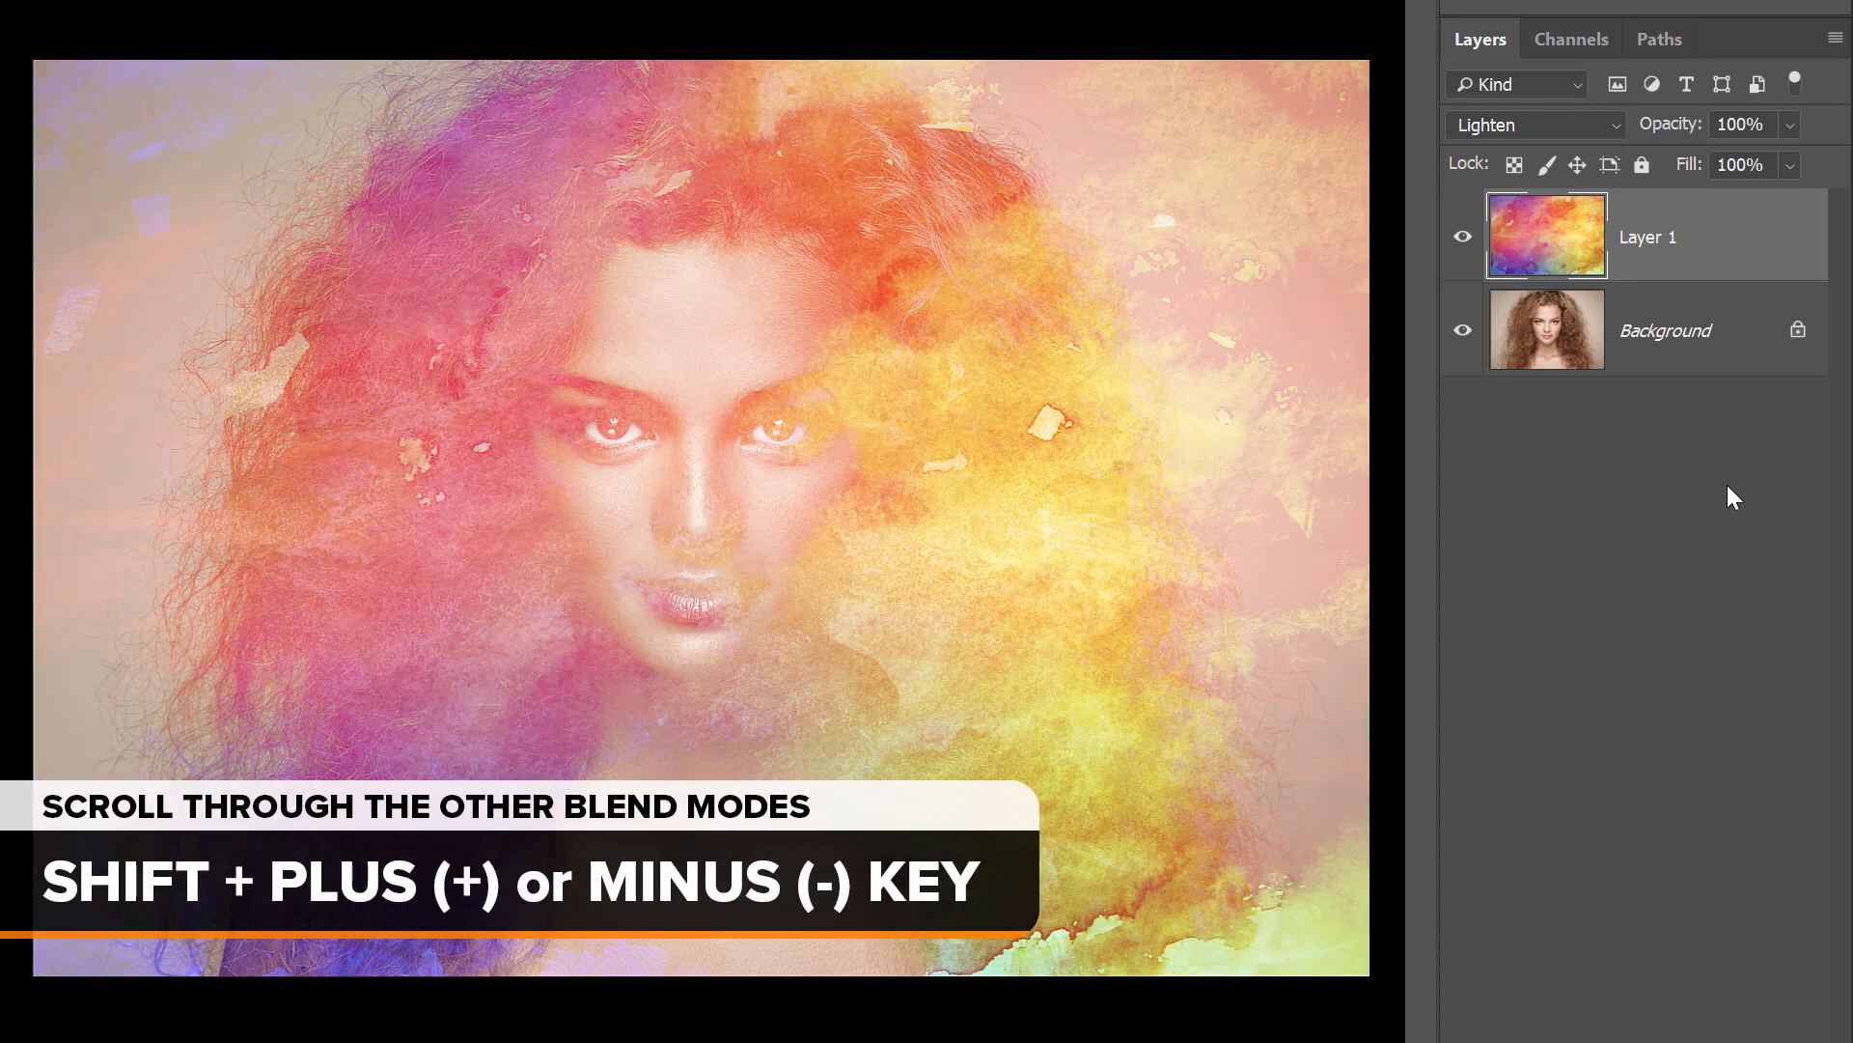
pyautogui.press('shift+plus')
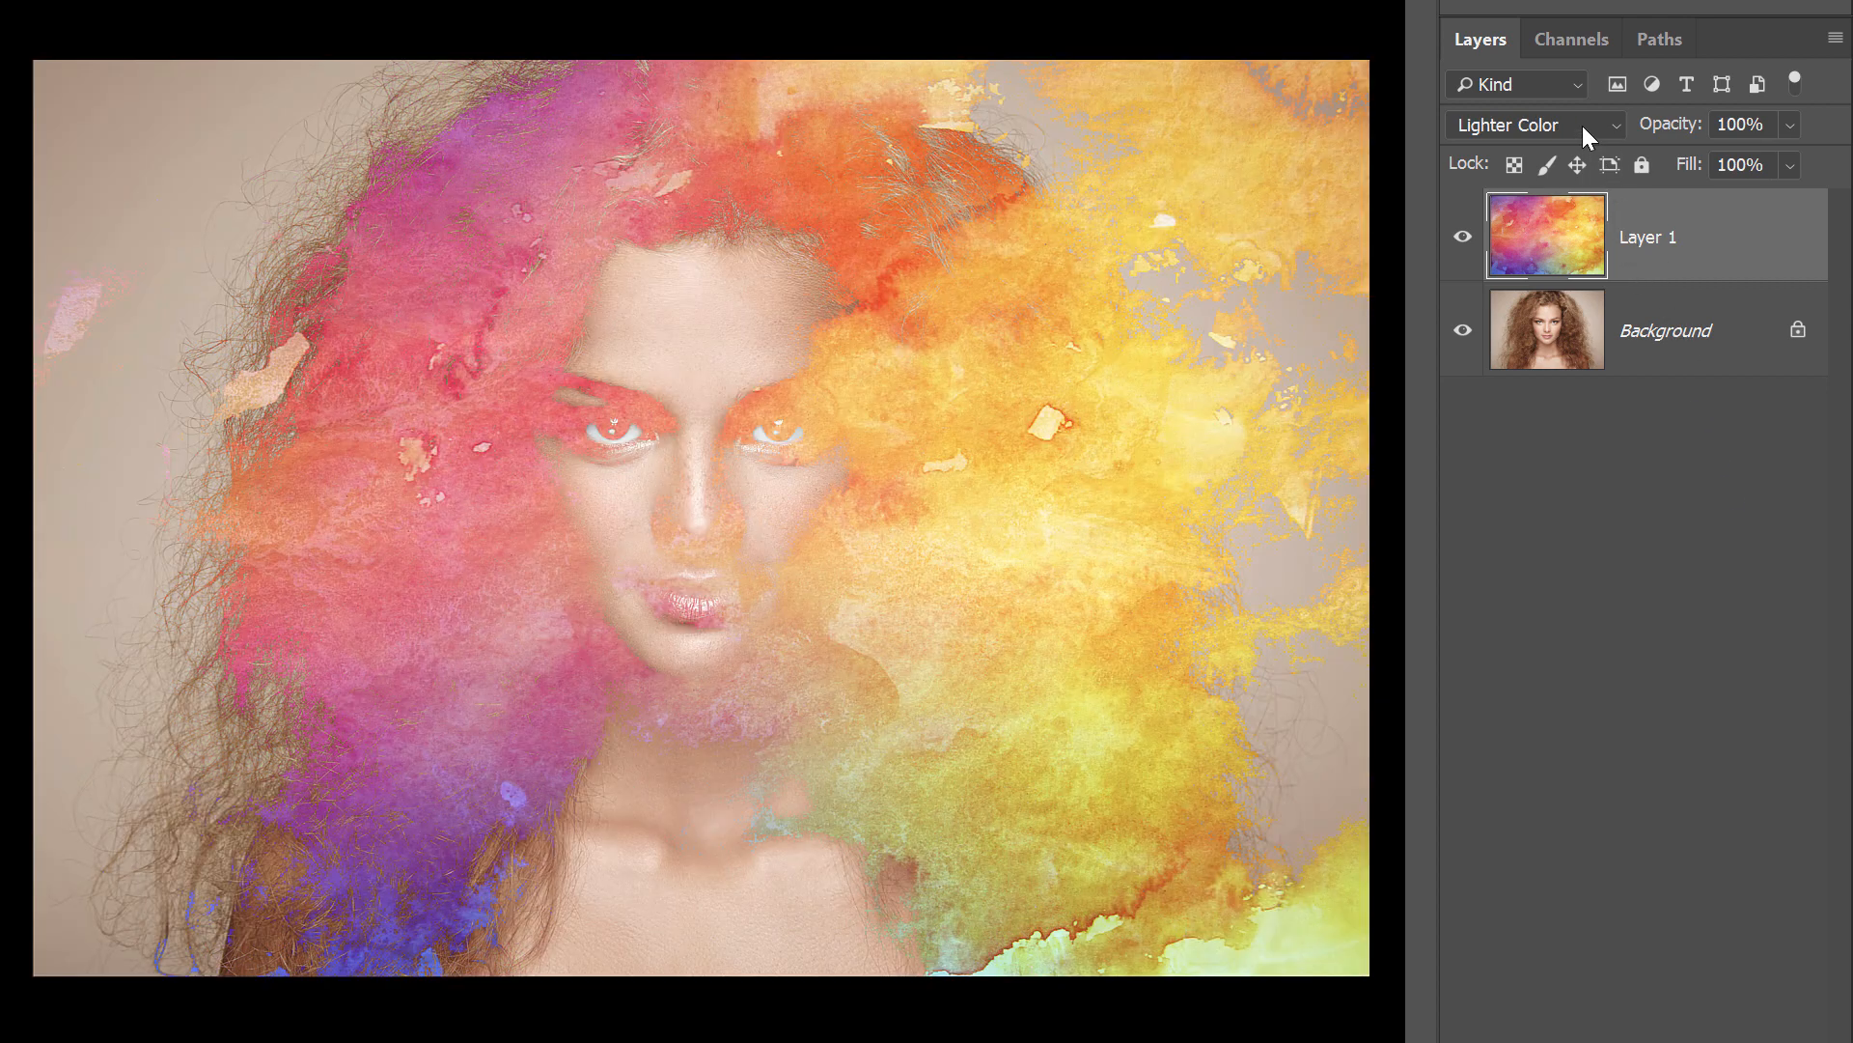
# View the Overlay contrast group in Layer 1's blend mode list.
pyautogui.click(1533, 123)
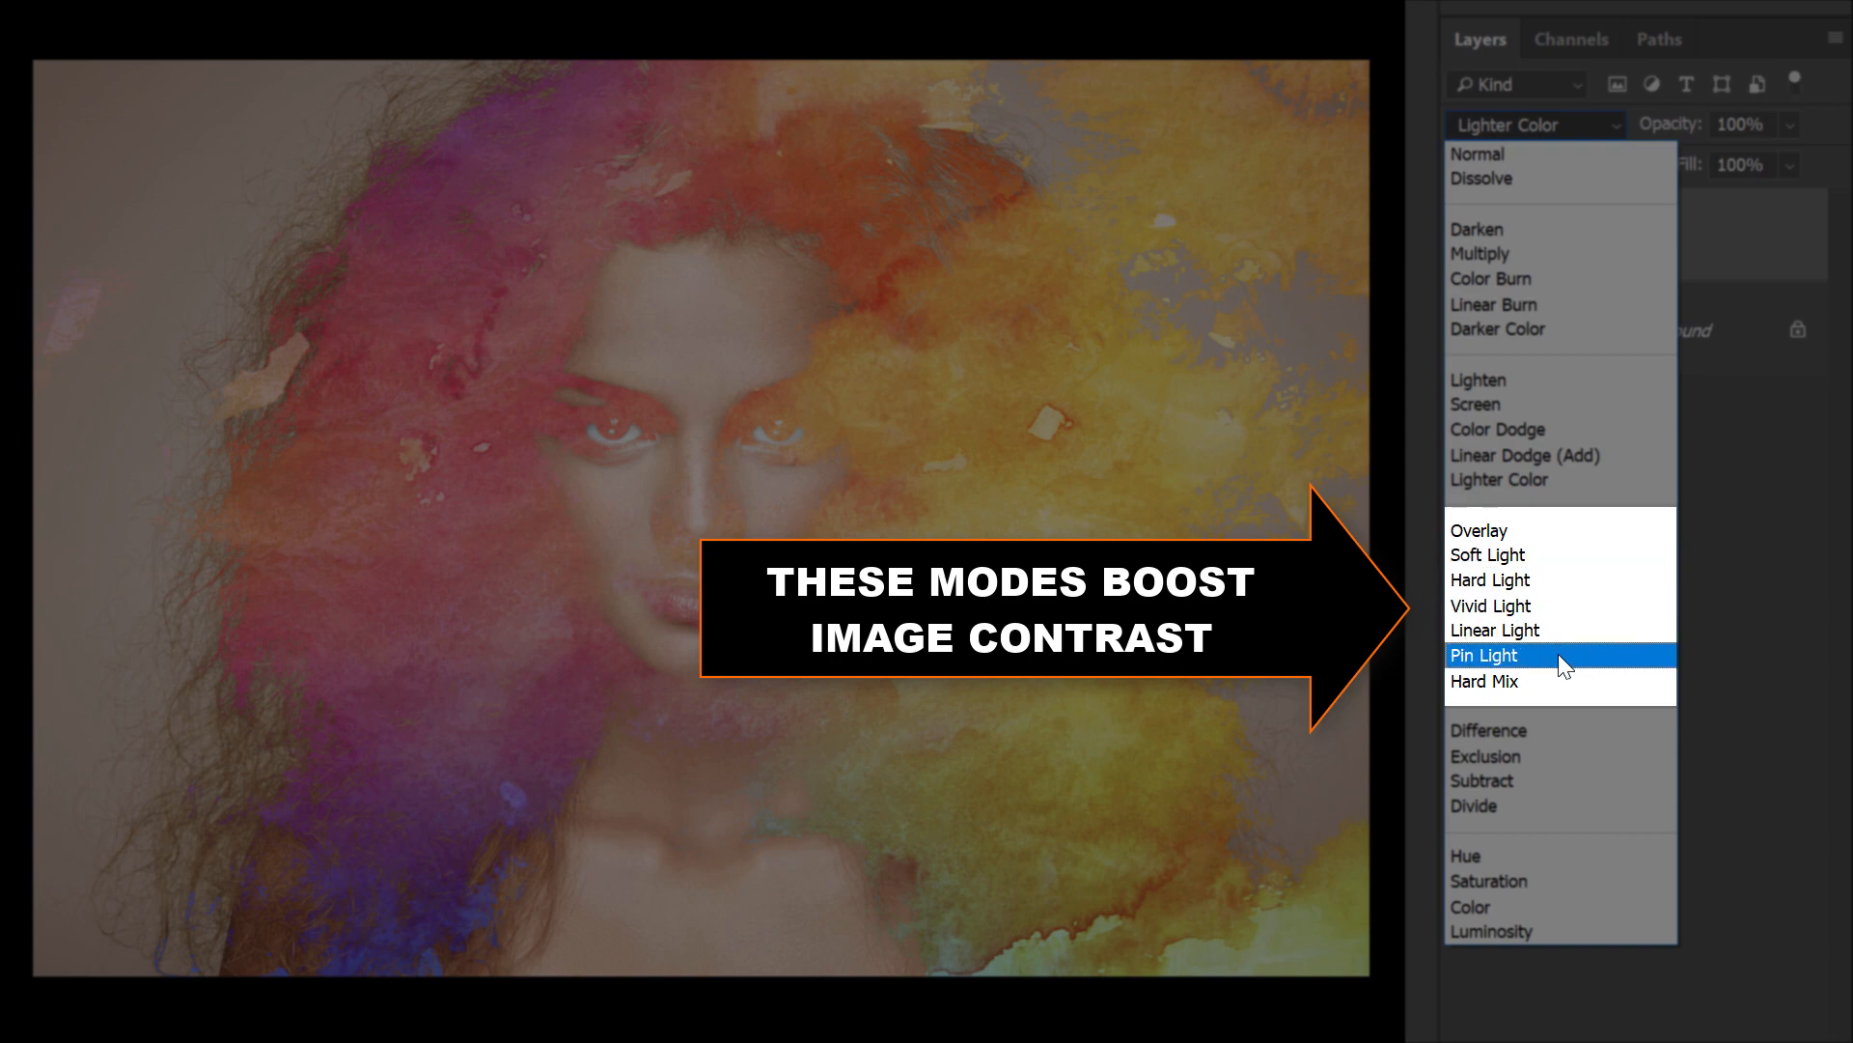
pyautogui.moveTo(1562, 681)
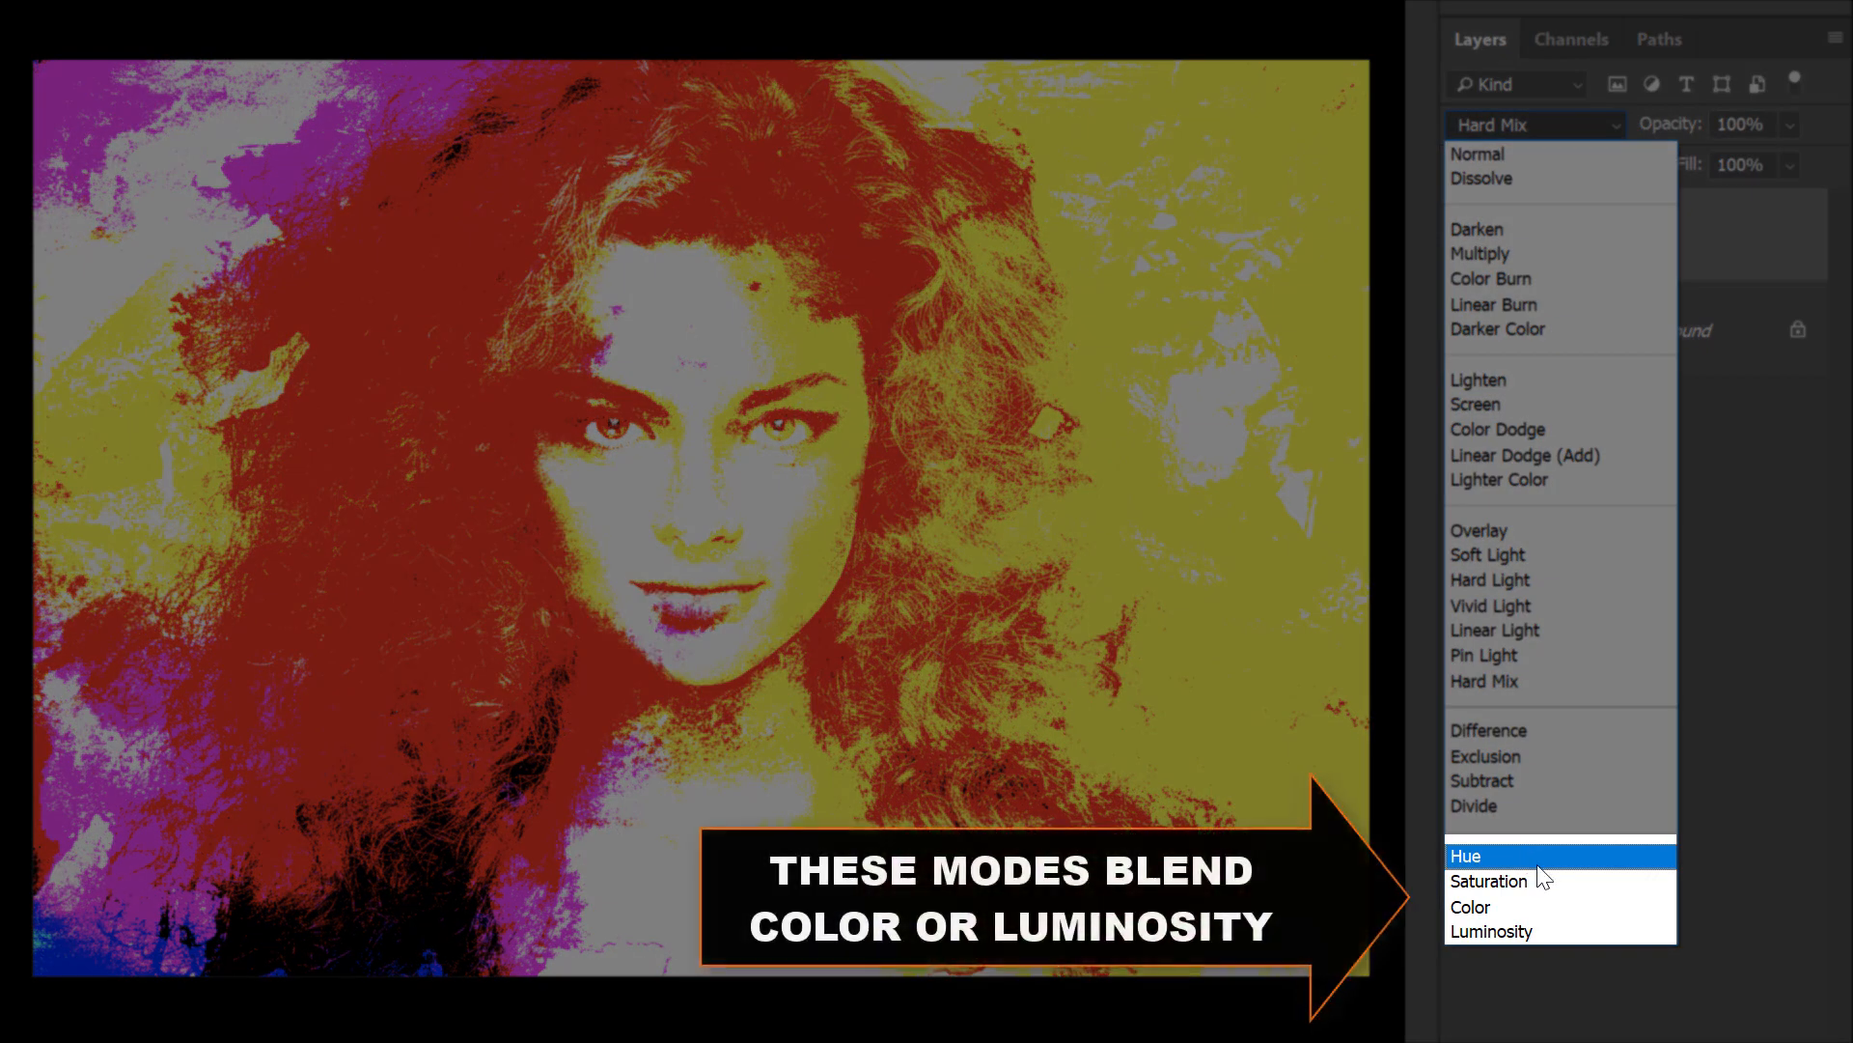
pyautogui.moveTo(1492, 930)
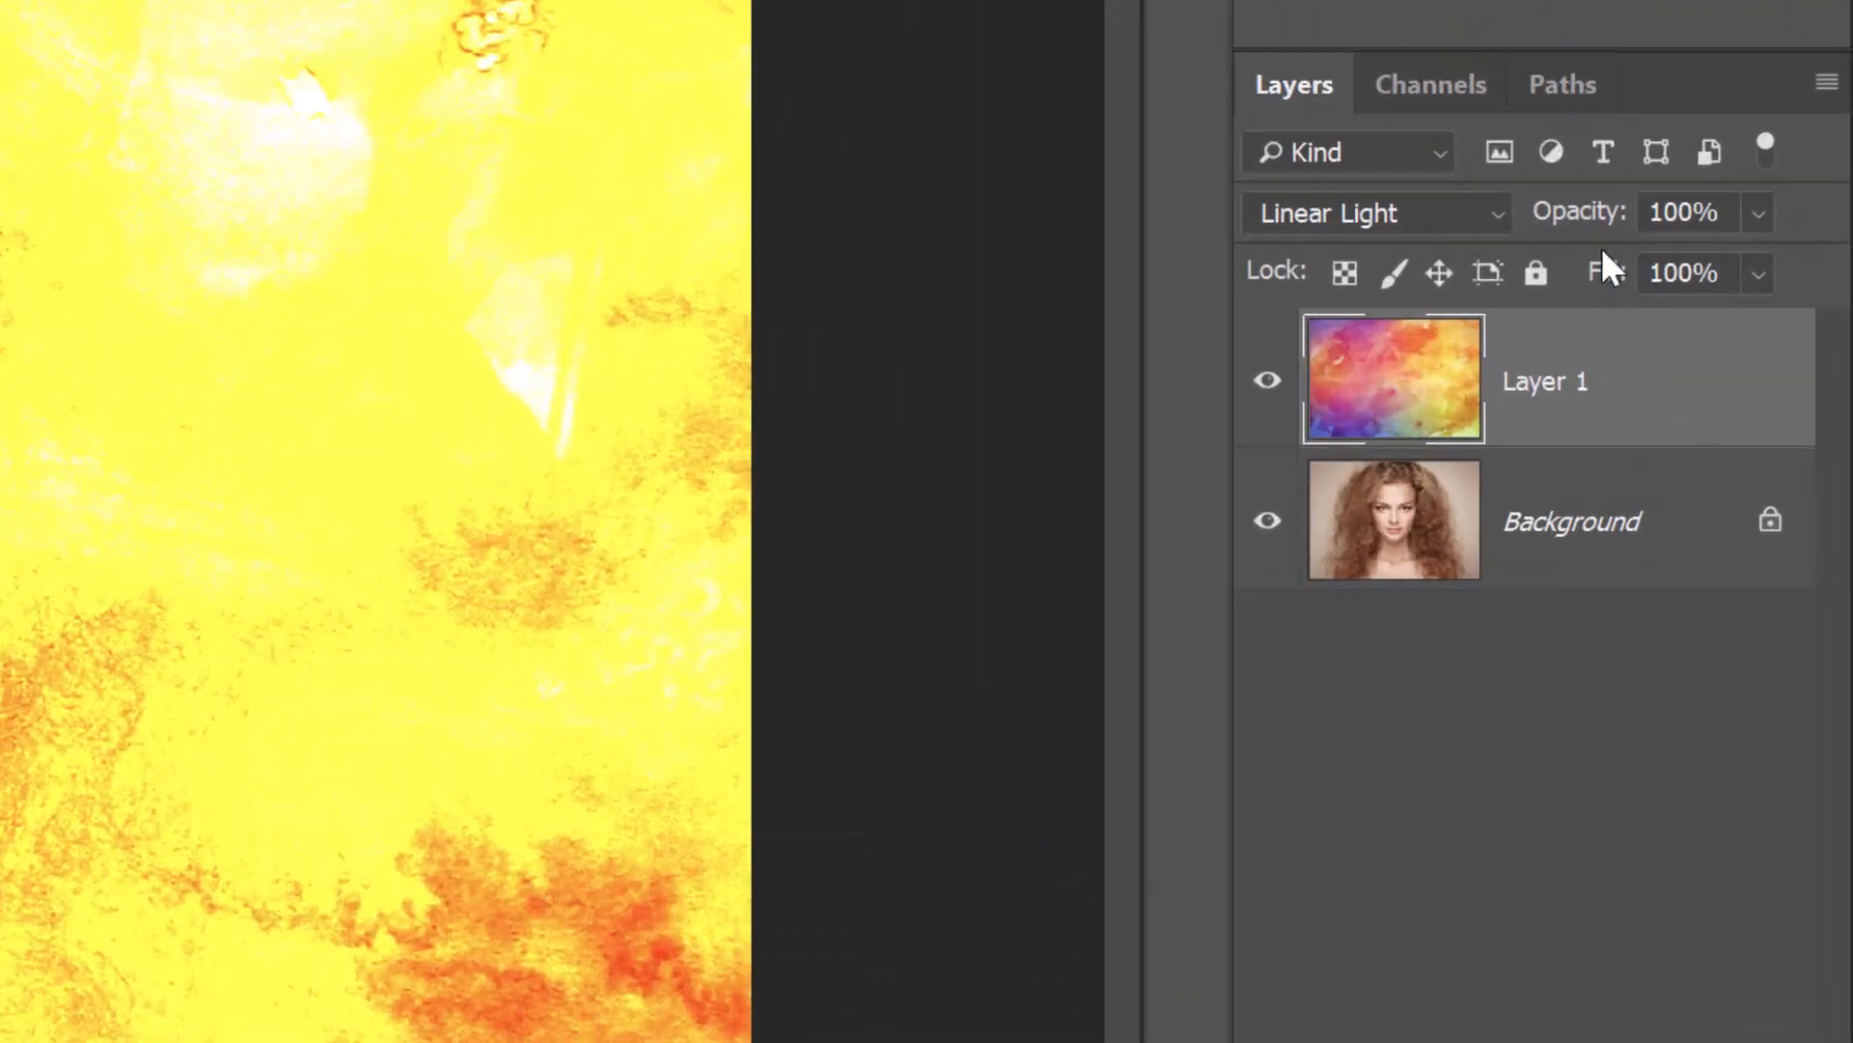
pyautogui.moveTo(1599, 255)
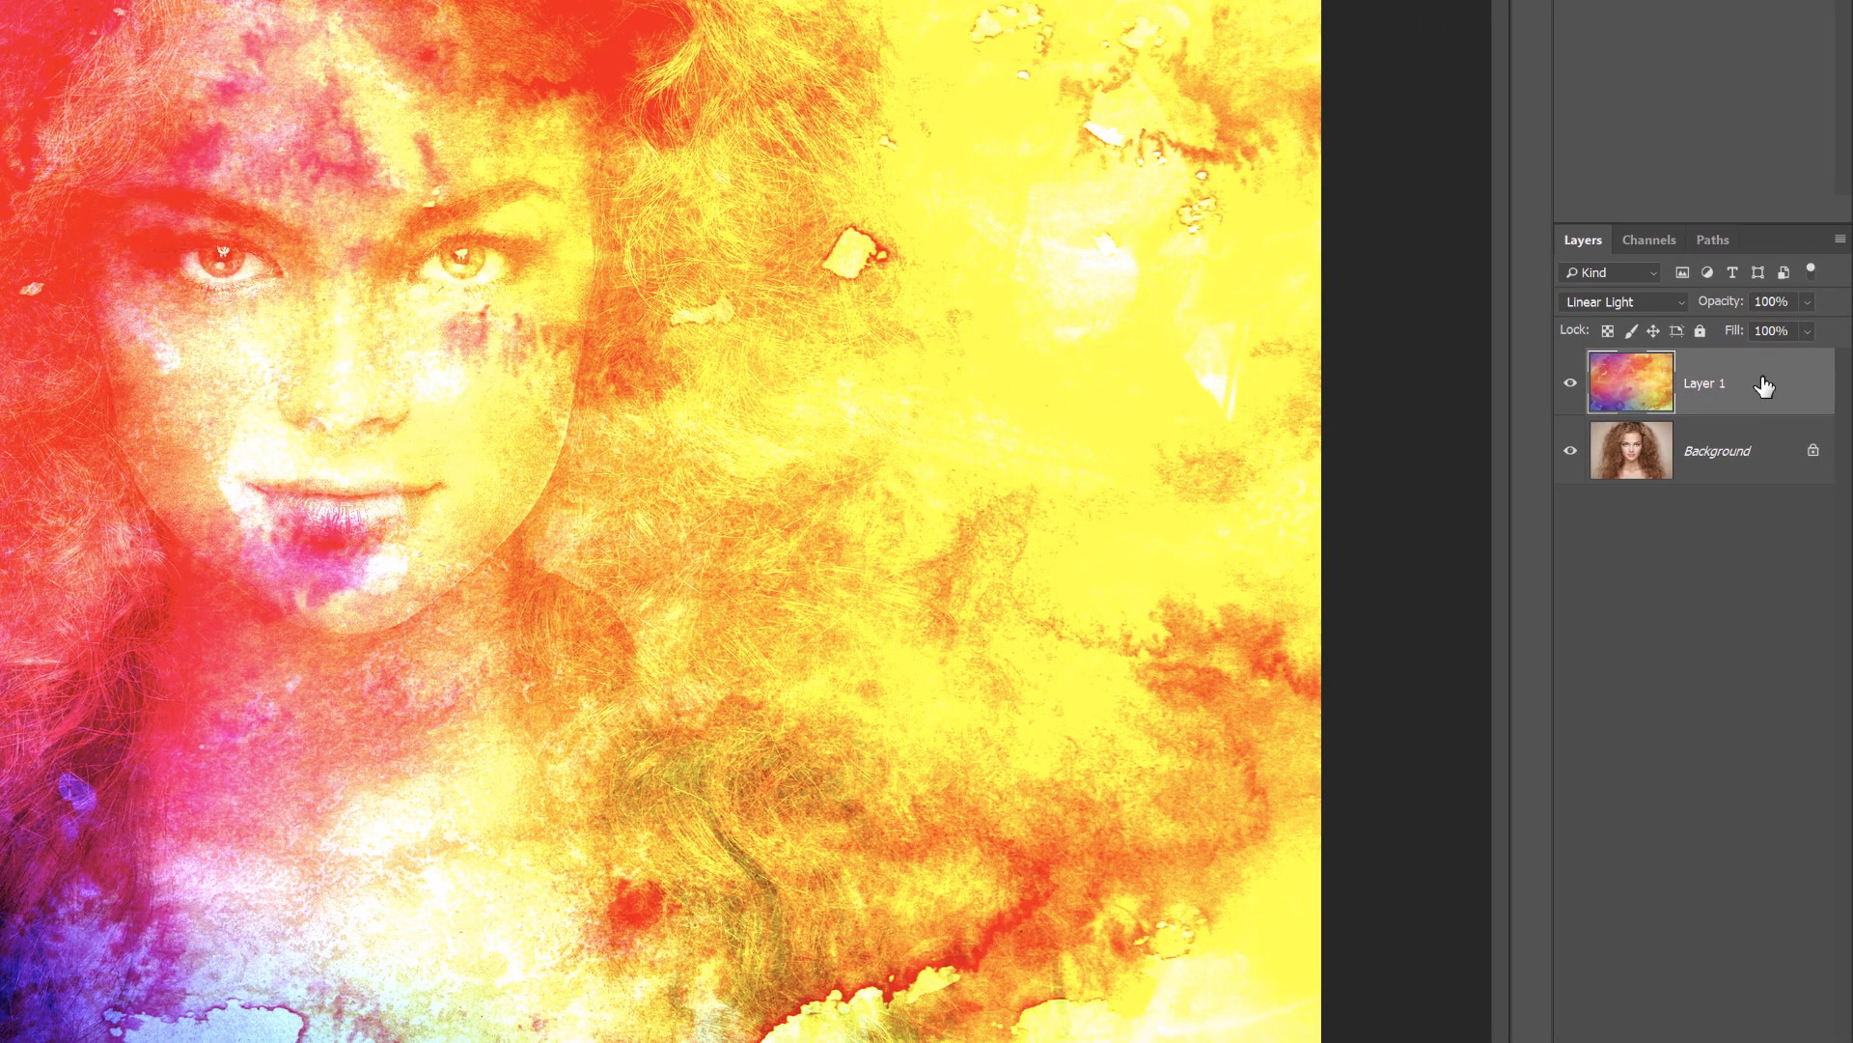
# With Layer 1 in Screen mode, reset its opacity to 100% with the 0 key.
pyautogui.click(1776, 301)
pyautogui.write('55')
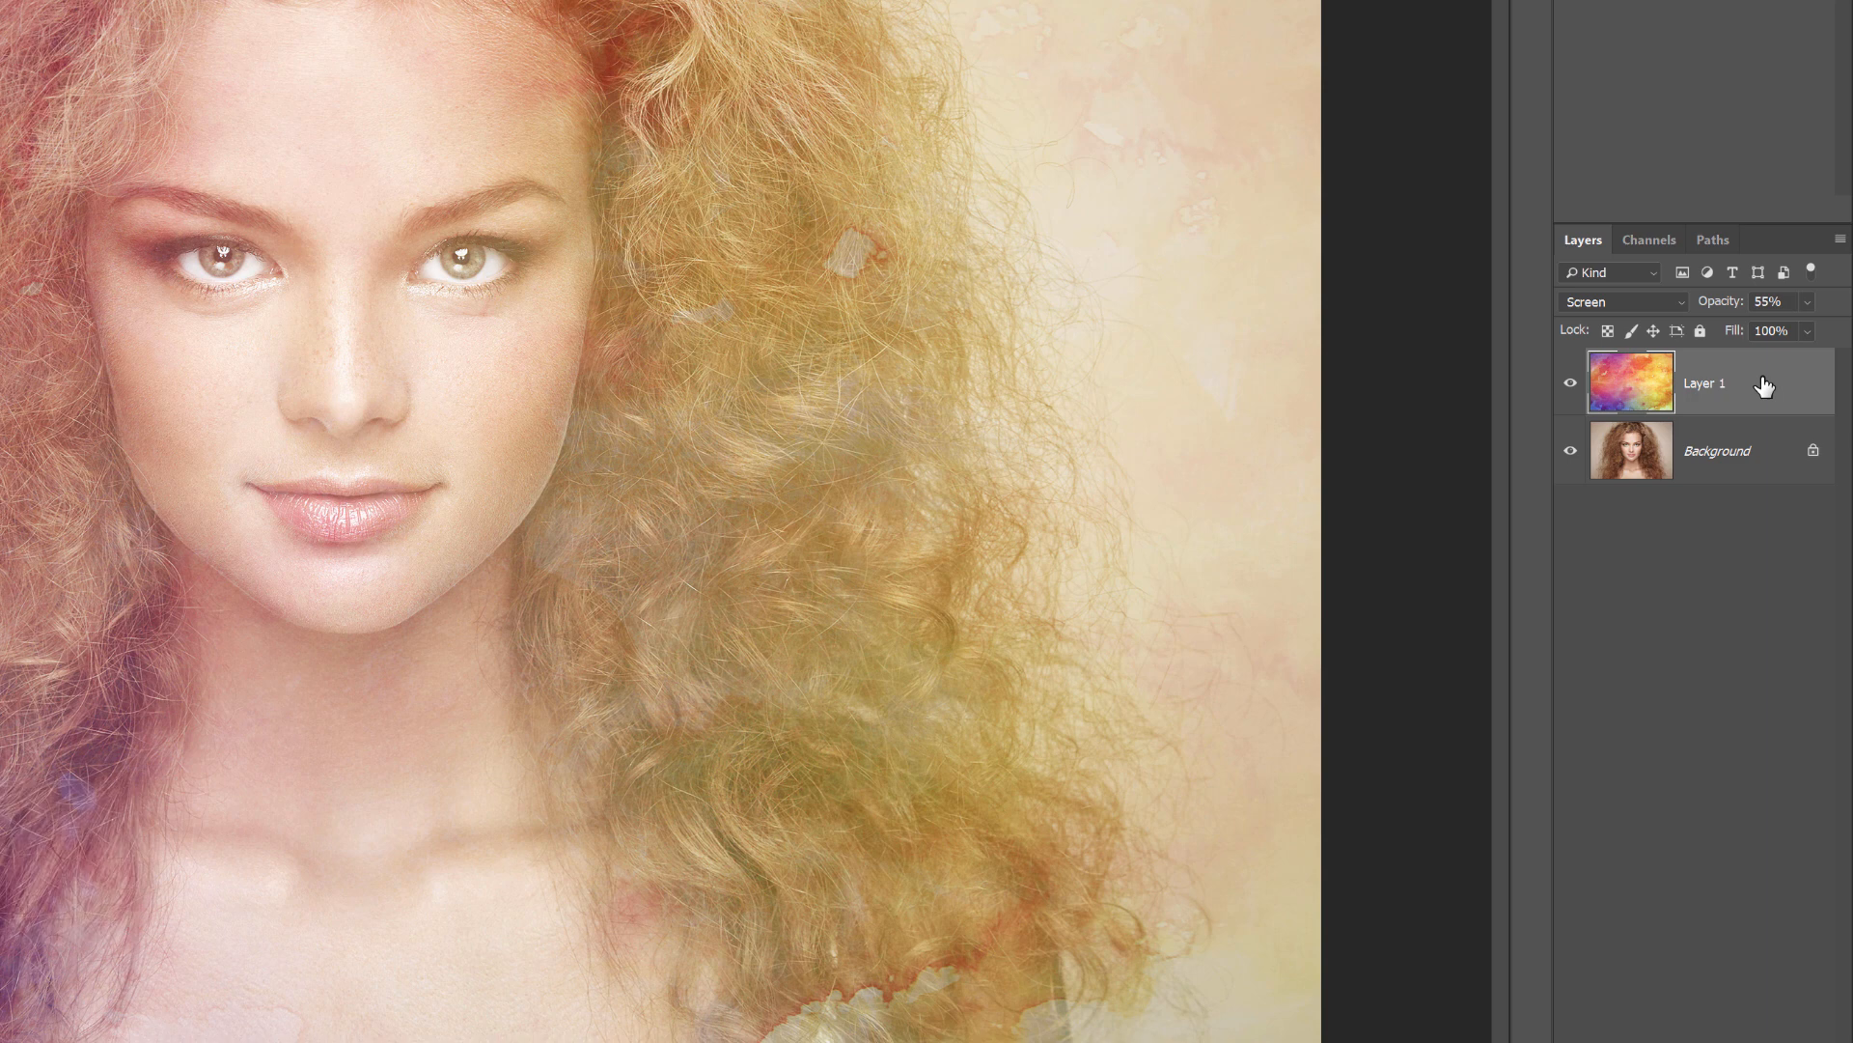
pyautogui.press('0')
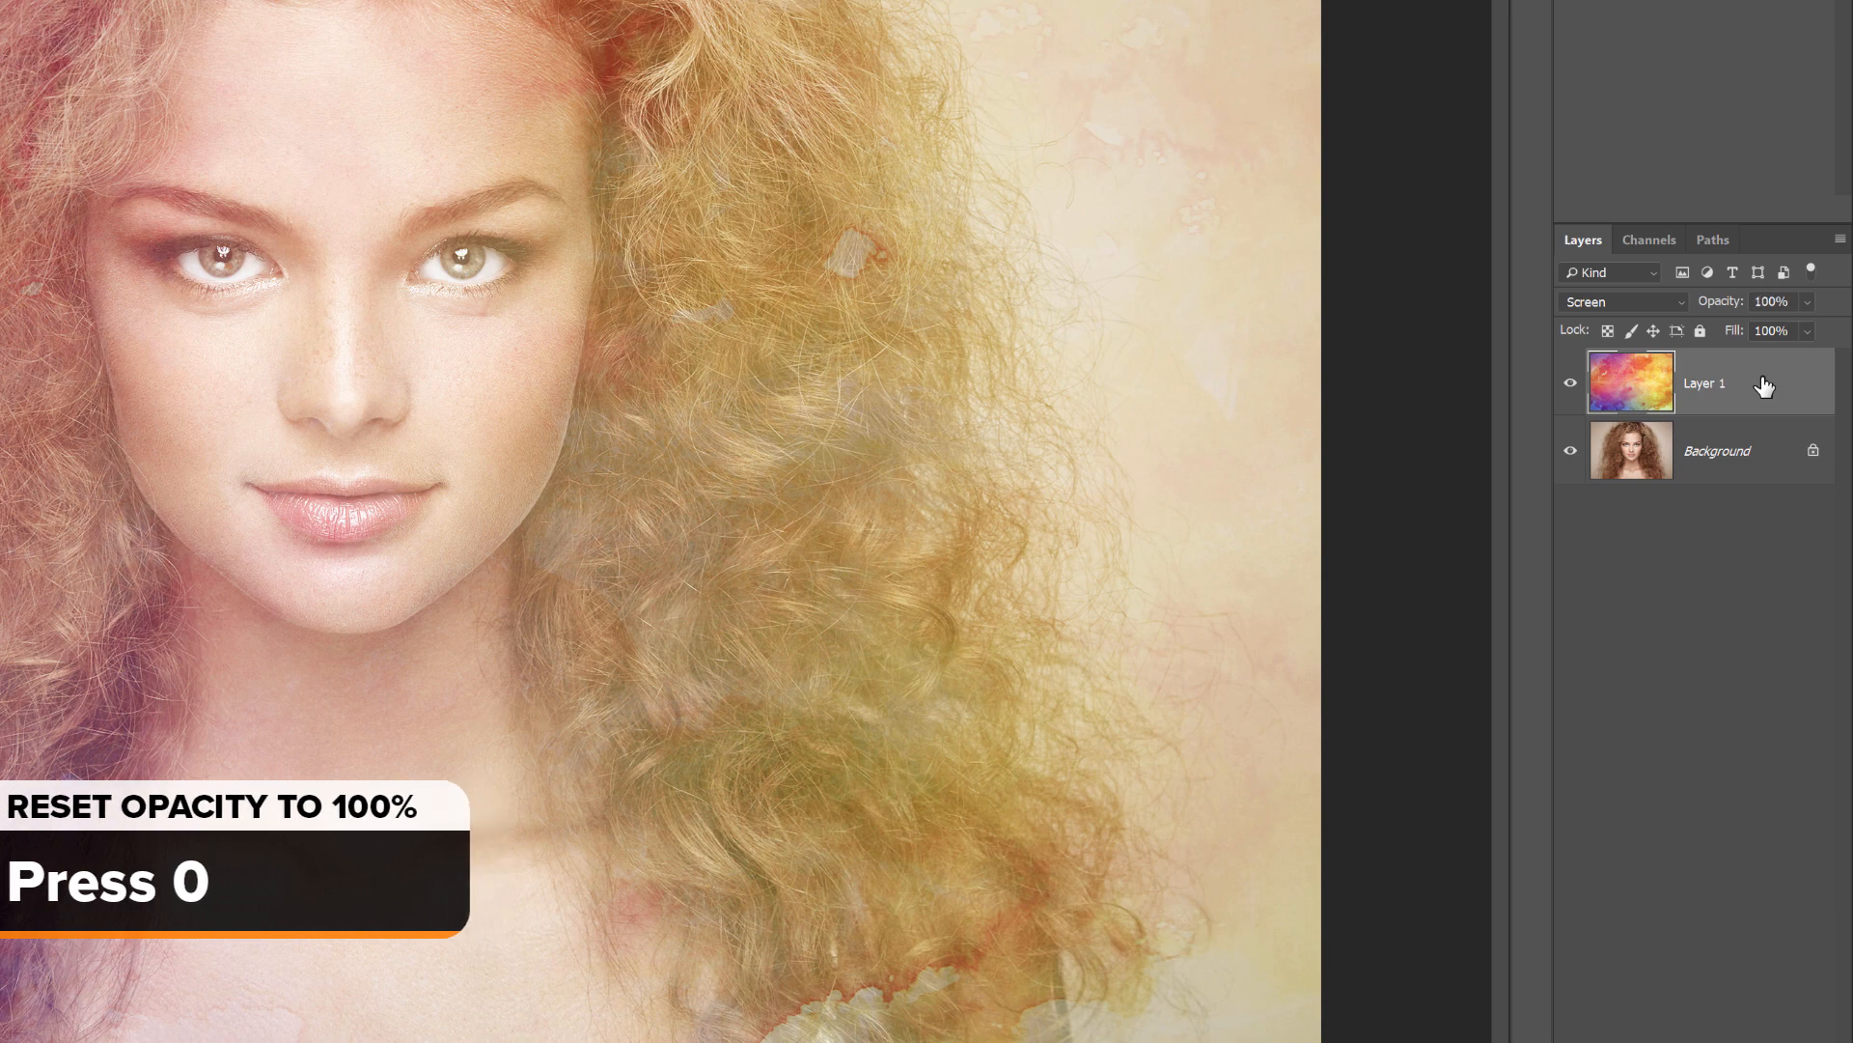